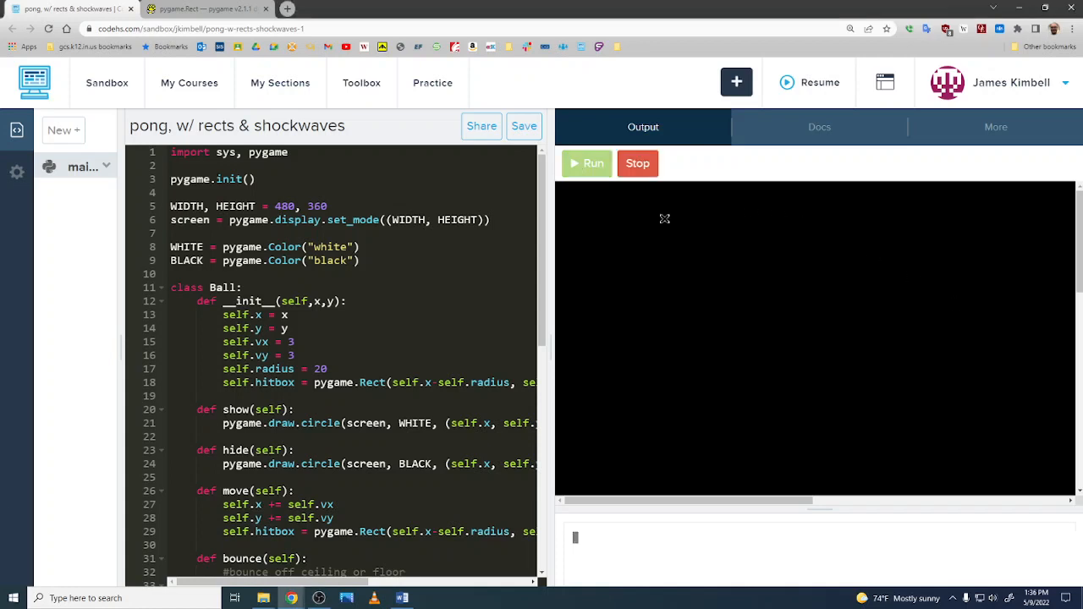
Run the existing Pong program so the two white paddles appear on the black screen
{"action": "left_click", "coordinate": [585, 163]}
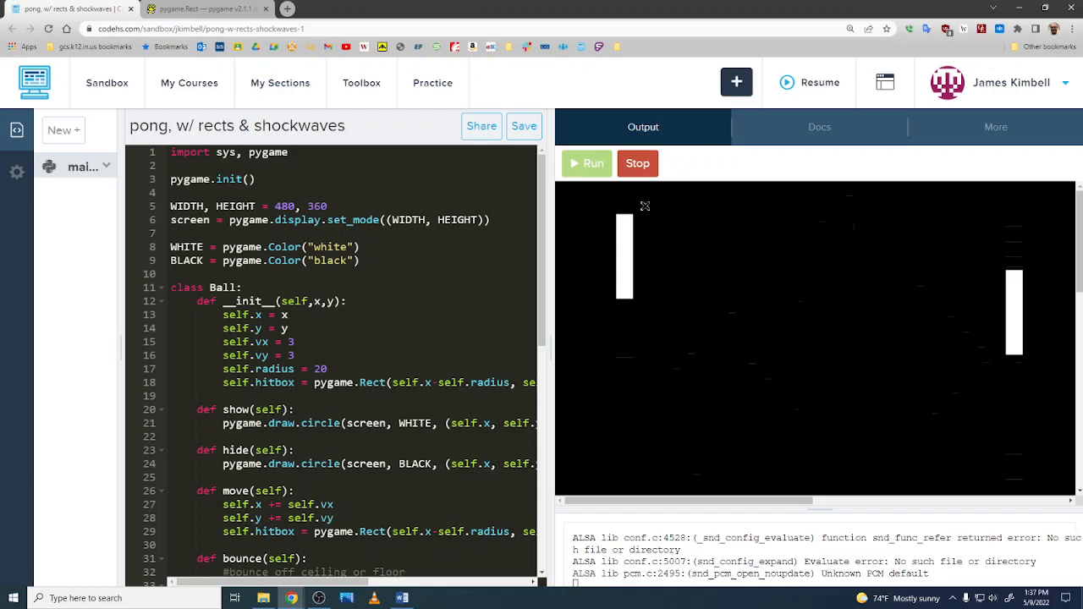
{"action": "mouse_move", "coordinate": [640, 268]}
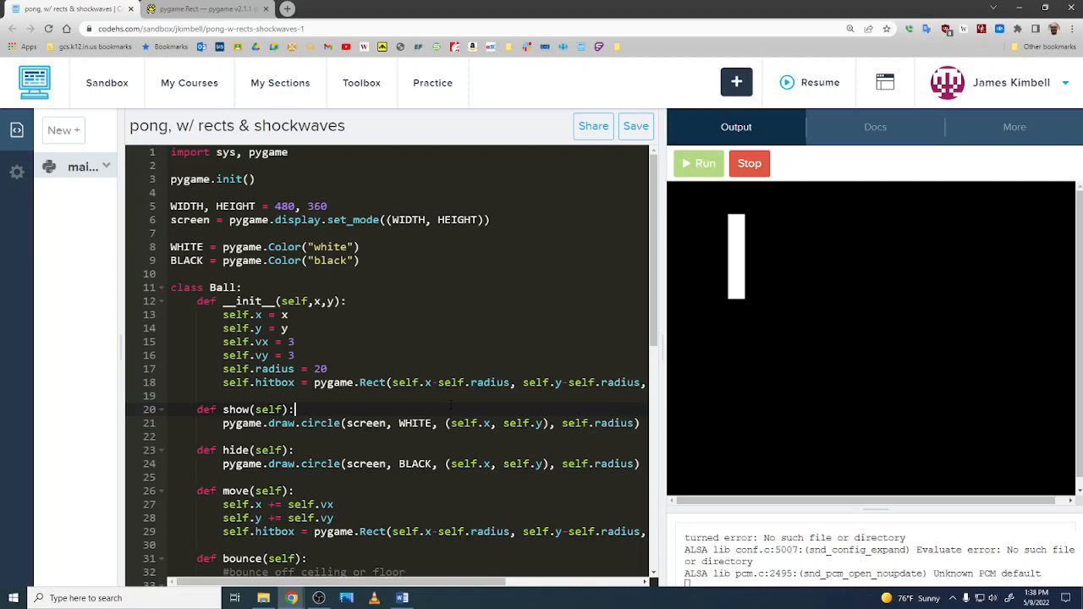
Add a '#create shockwave' comment after each of the three velocity-reversal lines in bounce()
{"action": "scroll", "scroll_direction": "down", "scroll_amount": 3}
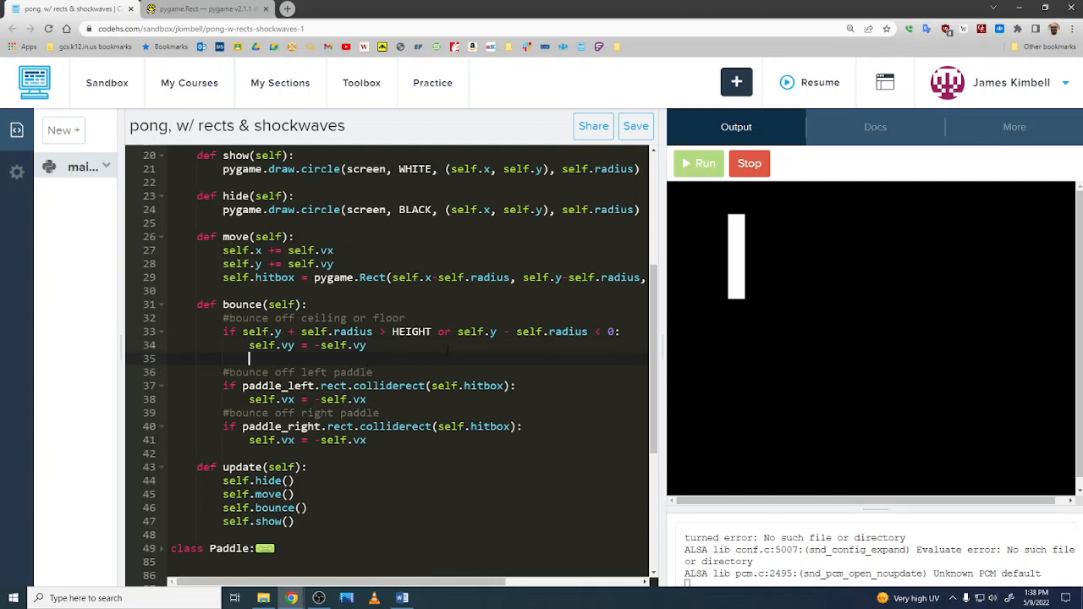
{"action": "type", "text": "#create shoc"}
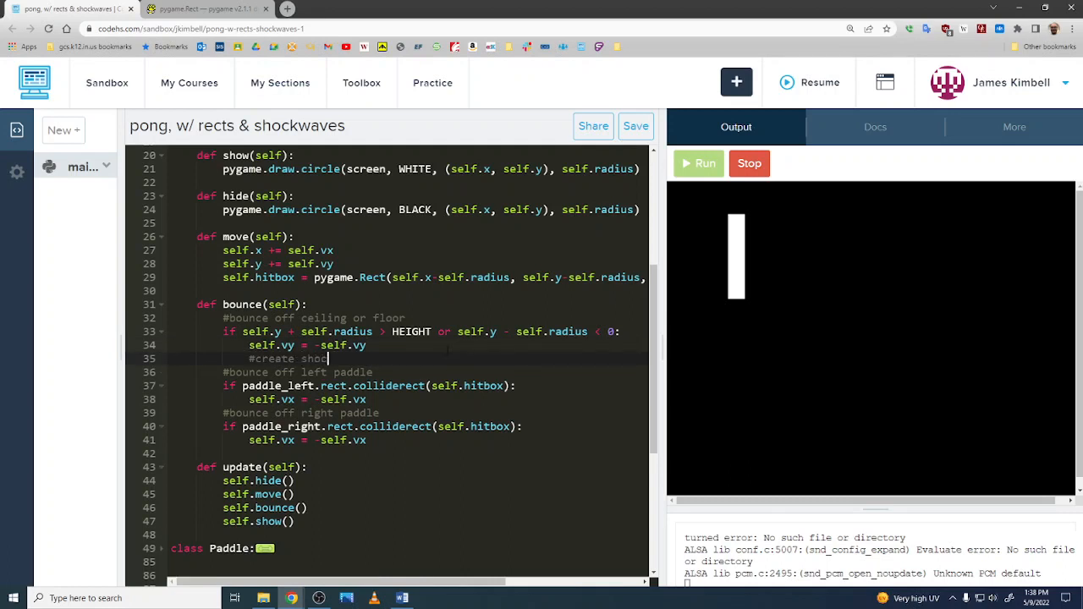
{"action": "type", "text": "kwave"}
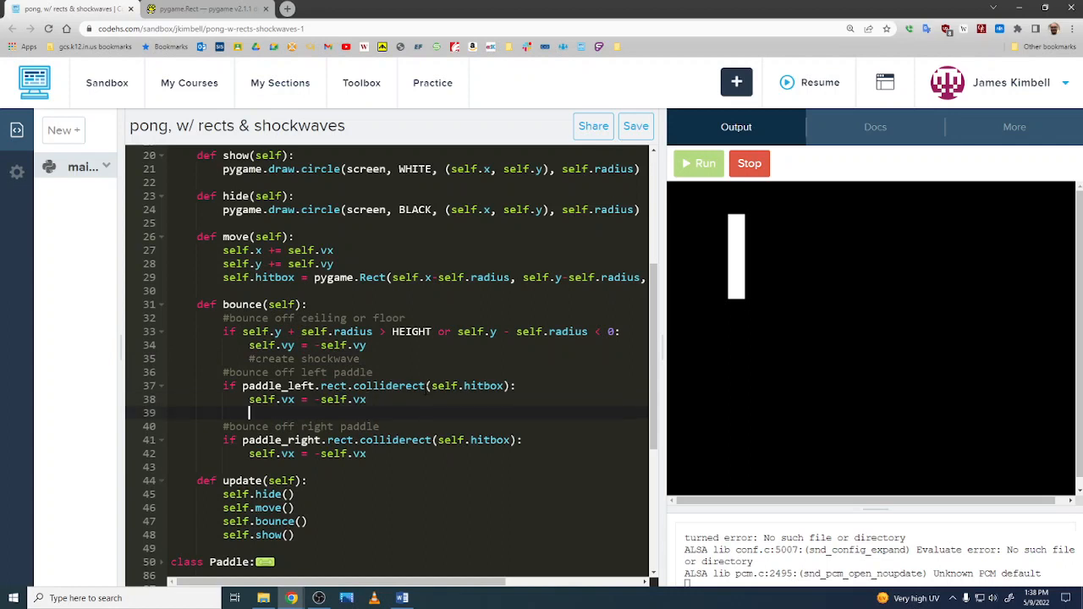
{"action": "type", "text": "#create ch"}
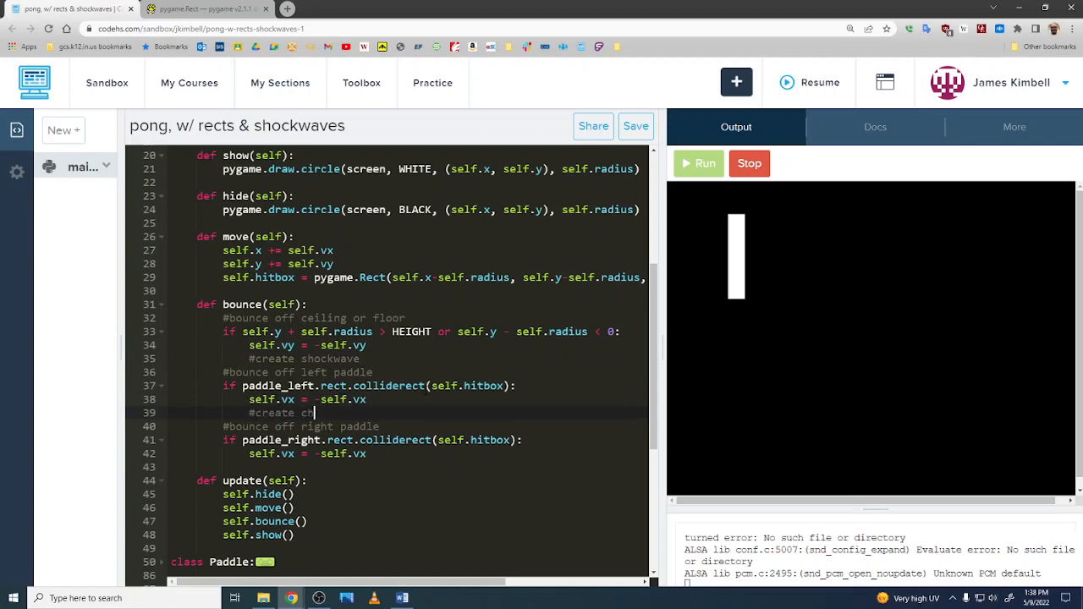
{"action": "type", "text": "shockwave"}
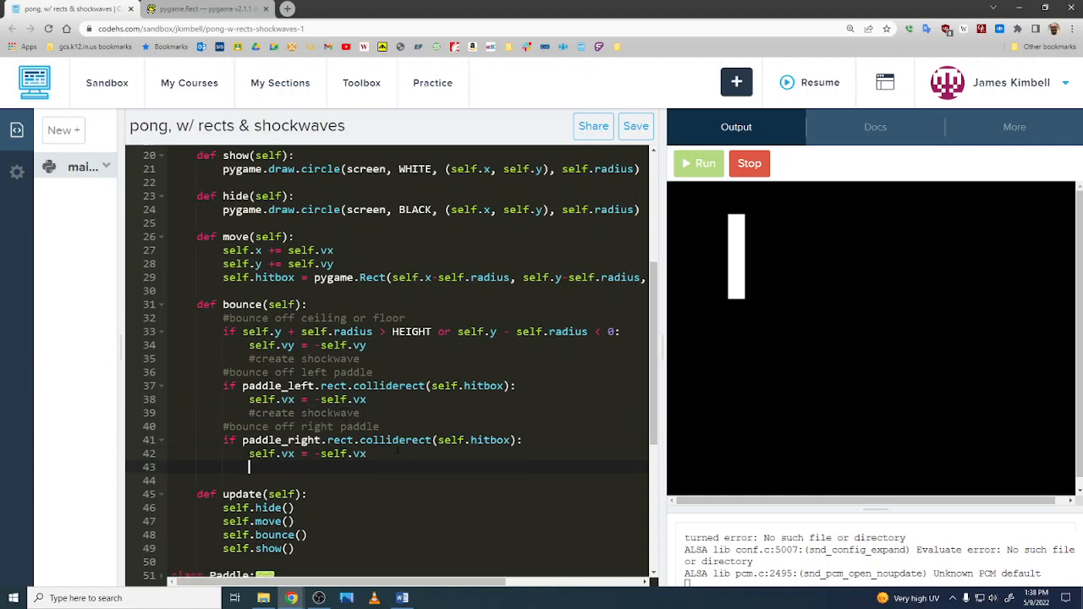
{"action": "type", "text": "#create s"}
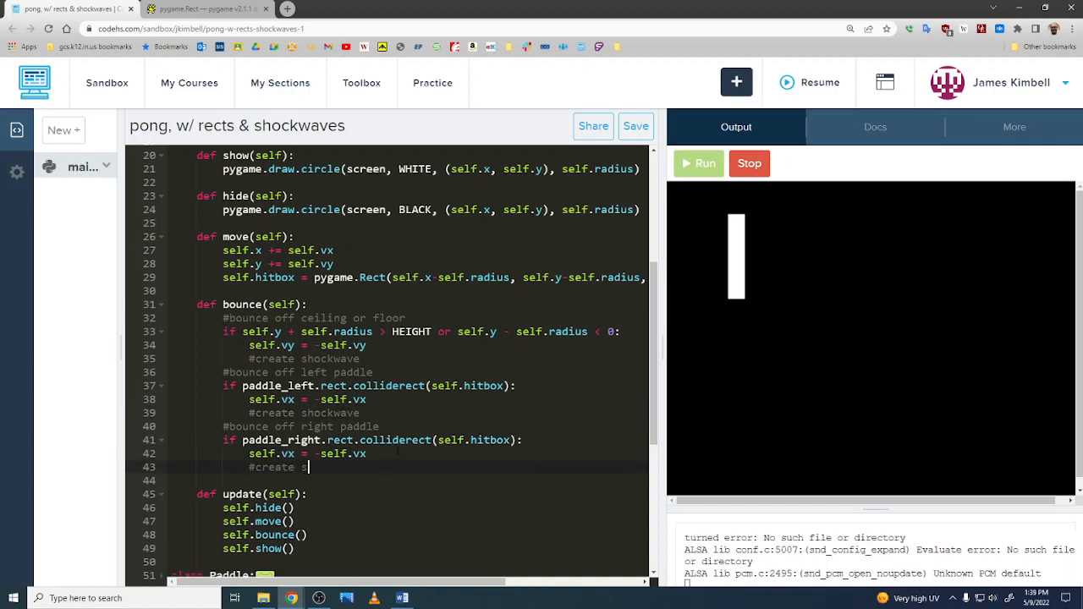
{"action": "type", "text": "hockwave"}
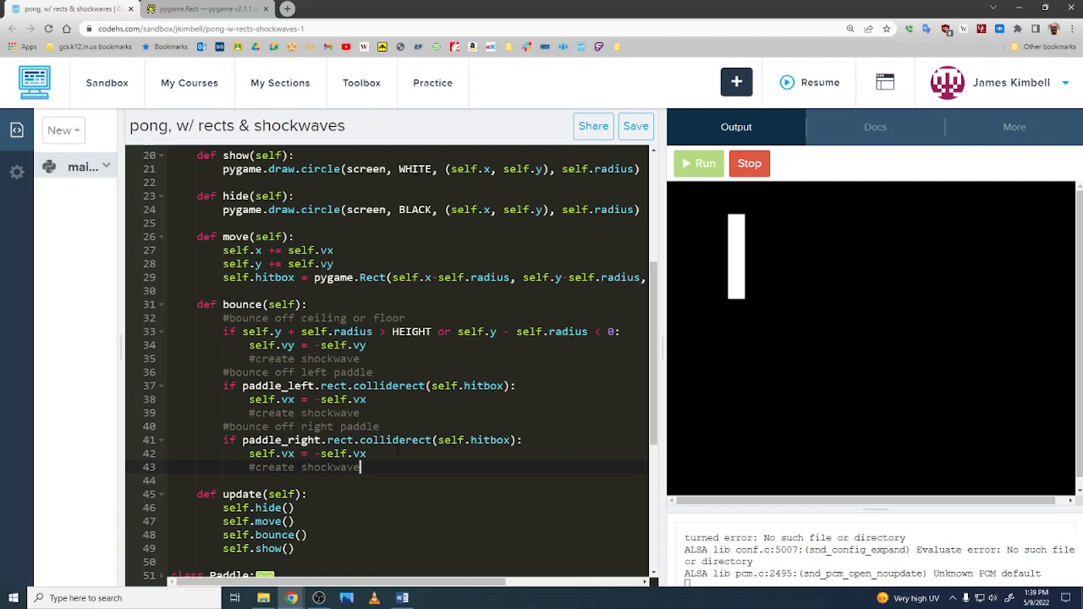
{"action": "scroll", "scroll_direction": "down", "scroll_amount": 3}
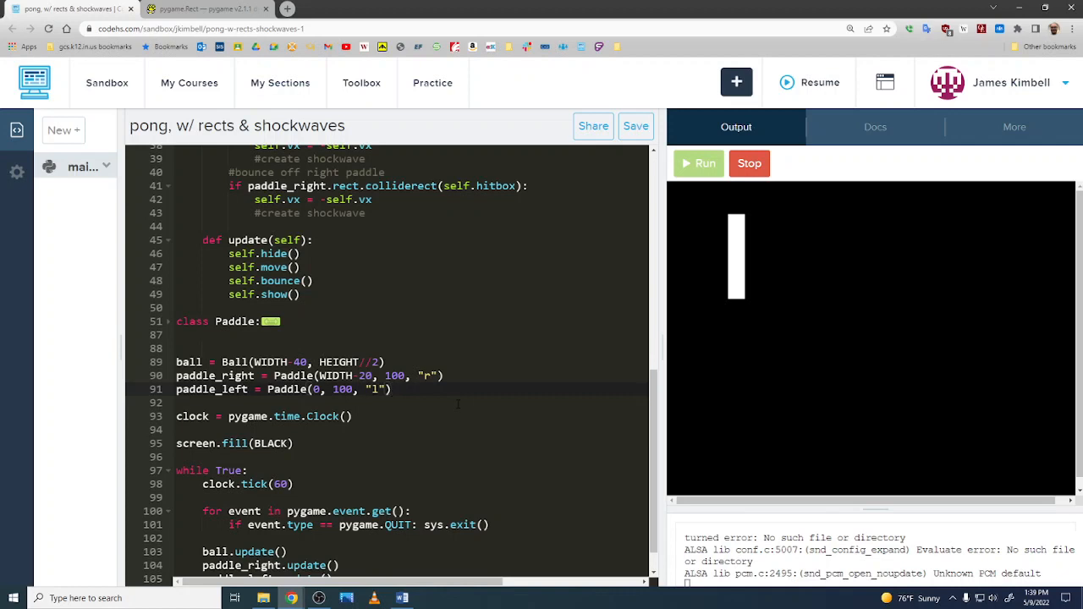
Declare 'shockwaves = []' below the paddles
{"action": "type", "text": "shoc"}
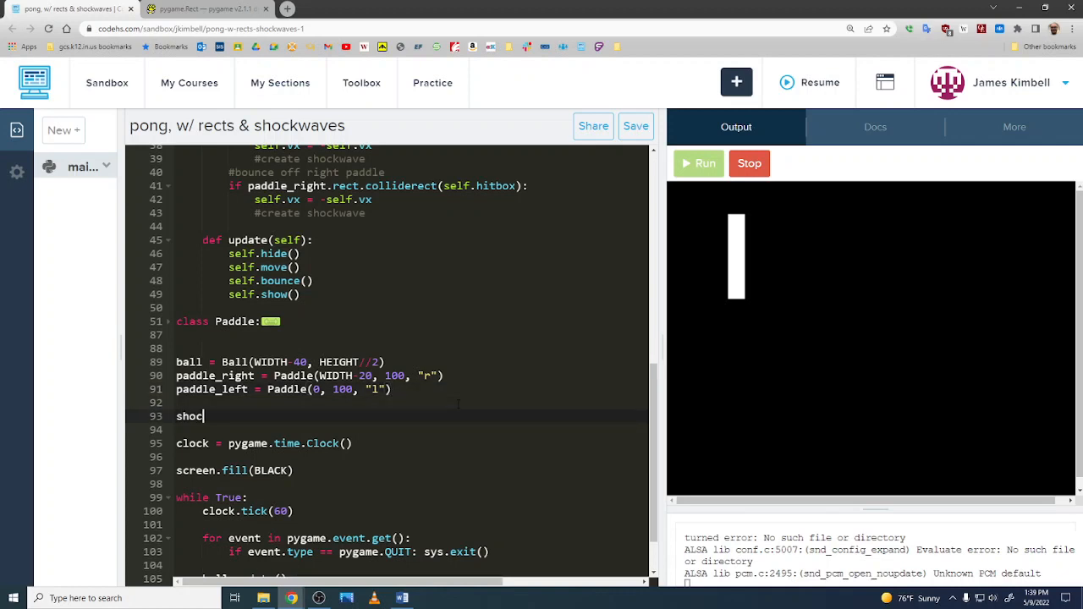
{"action": "type", "text": "kwaves ="}
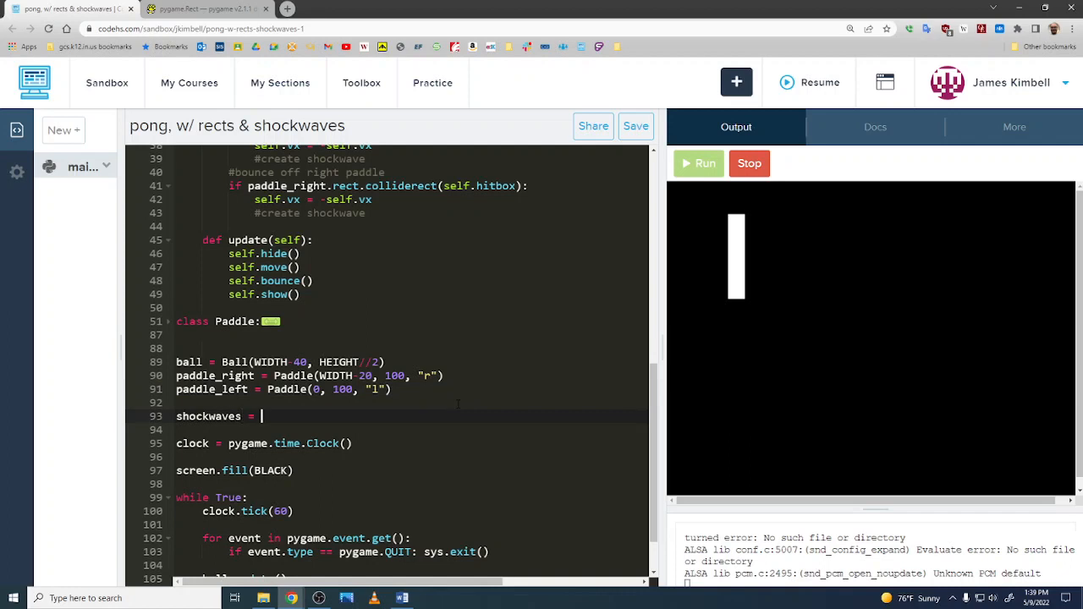
{"action": "type", "text": "[]"}
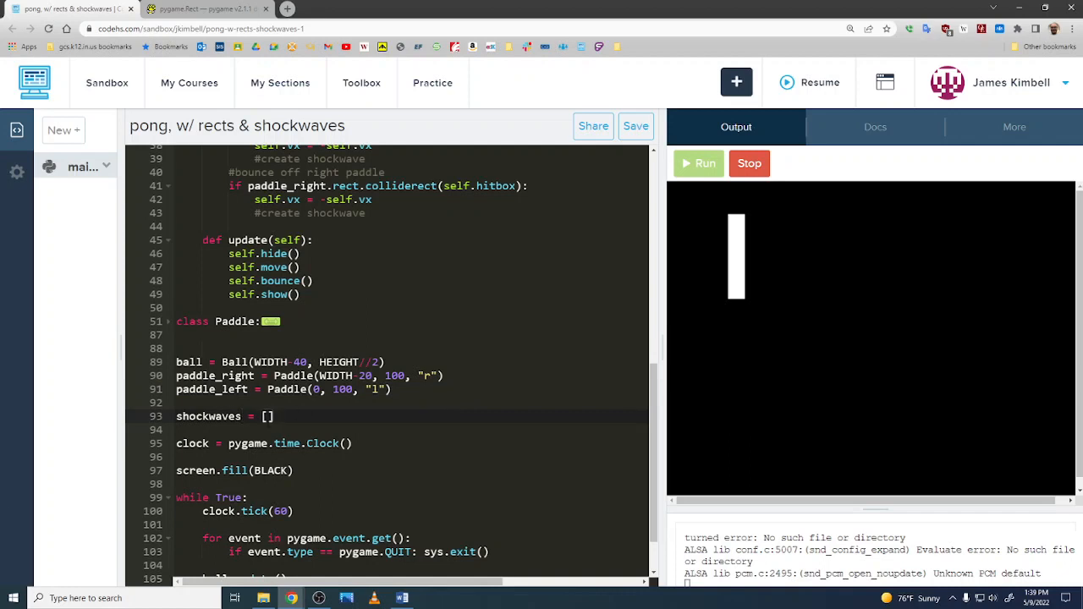
{"action": "scroll", "scroll_direction": "down", "scroll_amount": 3}
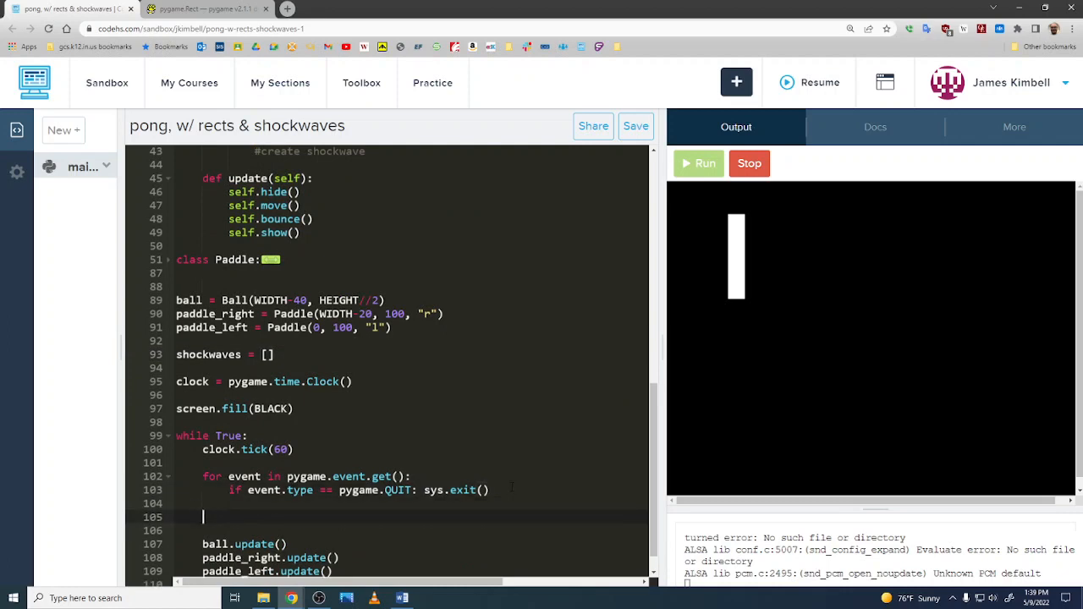
Loop over shockwaves in the game loop calling shockwave.update() each frame
{"action": "type", "text": "for shockwave in shockwaves:"}
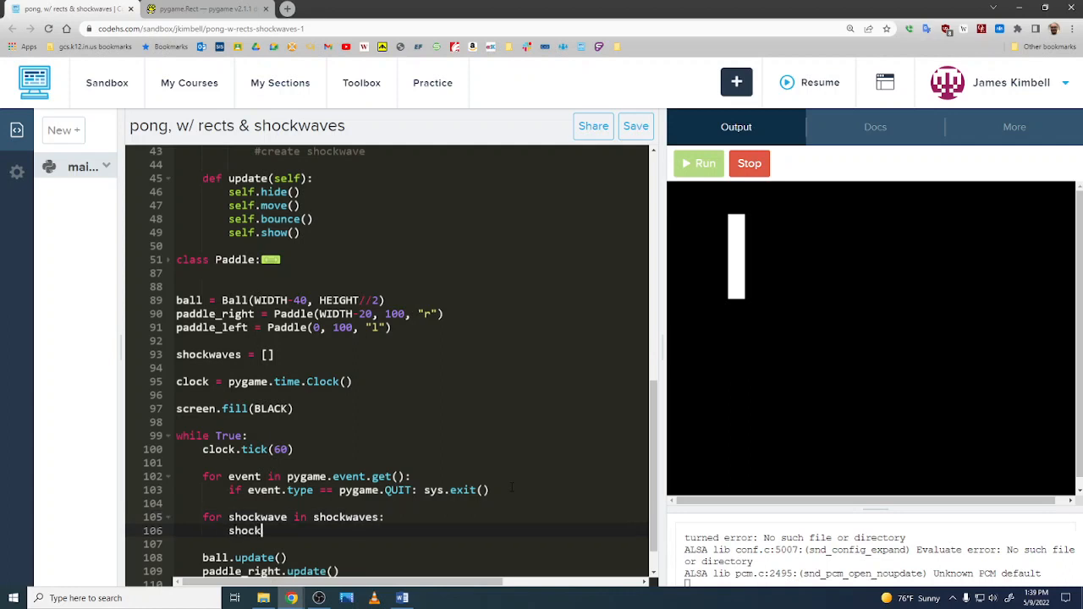
{"action": "type", "text": "wave.update("}
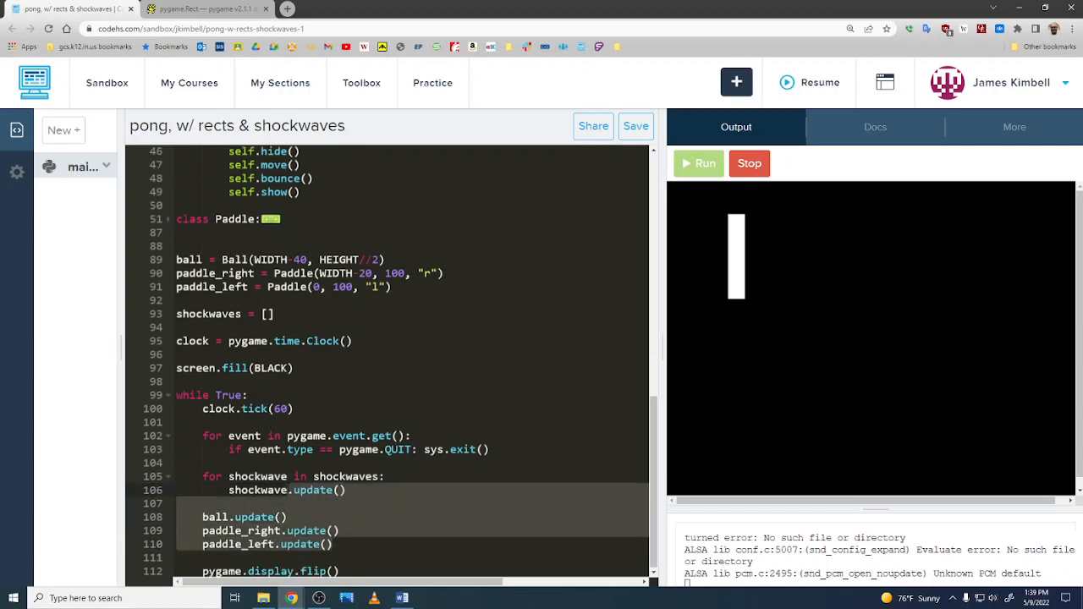
{"action": "scroll", "scroll_direction": "up", "scroll_amount": 3}
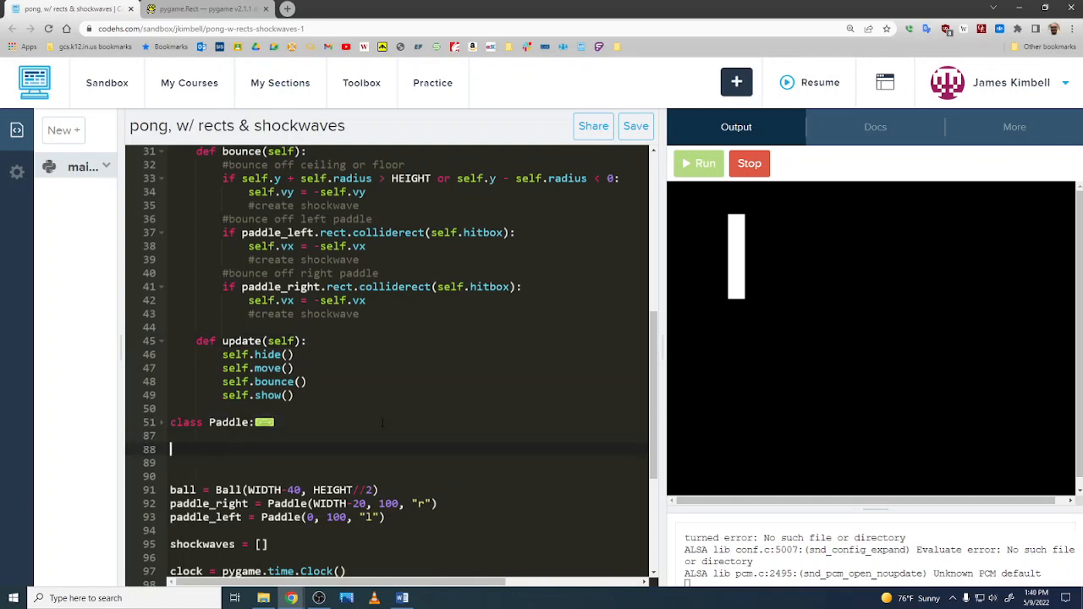
Start 'class Shockwave:' below Paddle, copying Ball's __init__, show and hide methods
{"action": "type", "text": "class"}
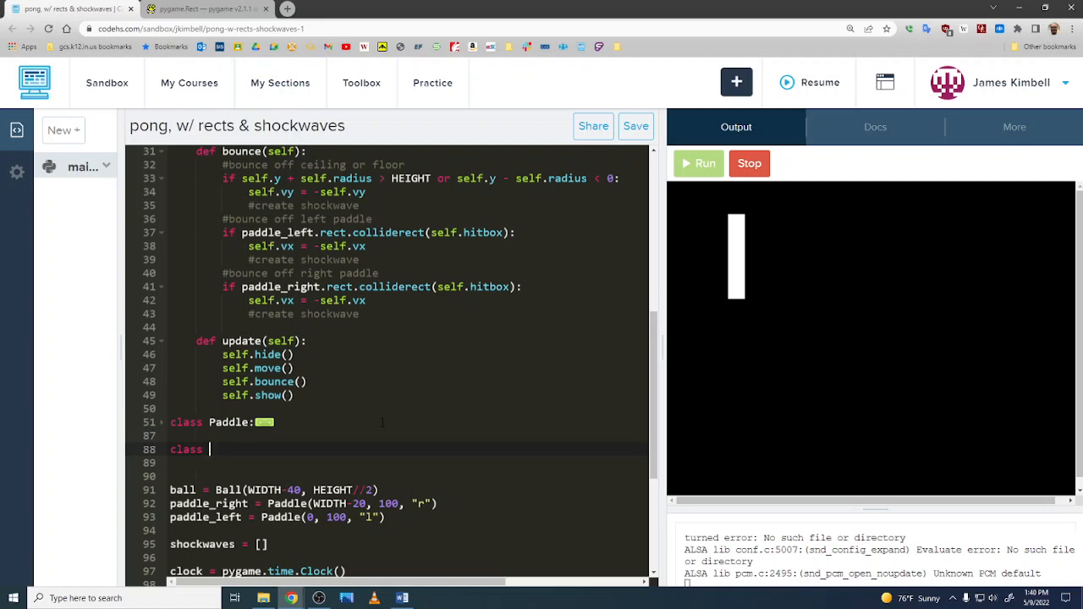
{"action": "type", "text": "Shockwave:"}
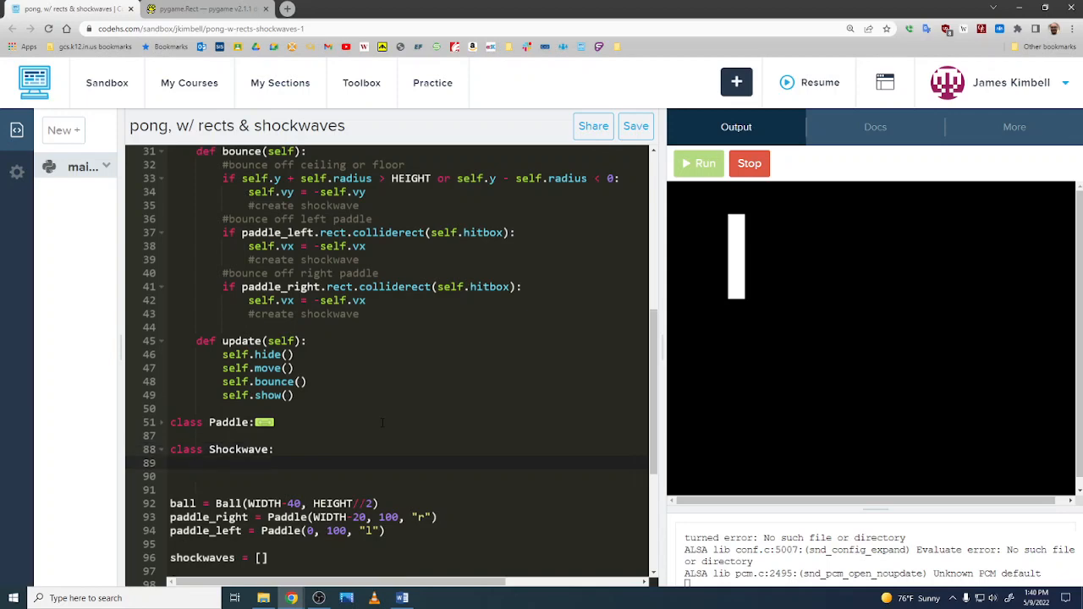
{"action": "scroll", "scroll_direction": "up", "scroll_amount": 3}
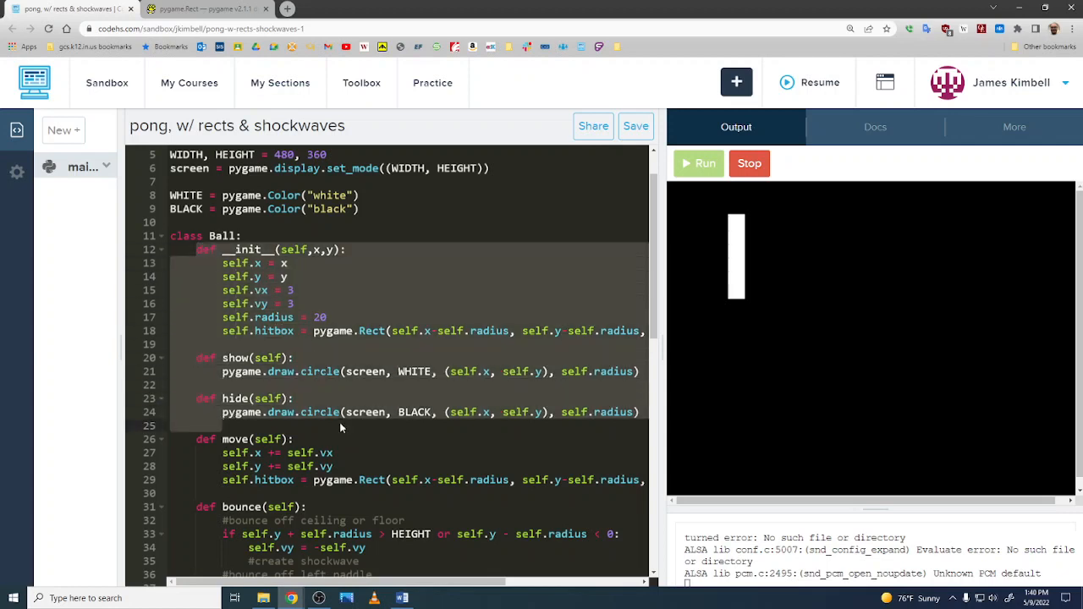
{"action": "scroll", "scroll_direction": "down", "scroll_amount": 3}
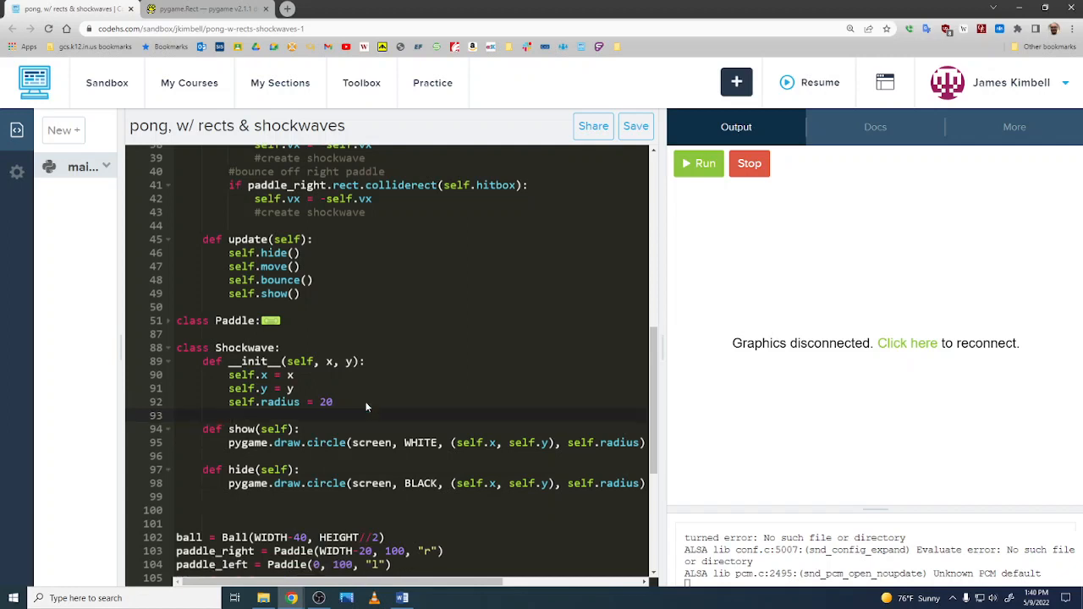
Add self.border = 20 and pass self.border when drawing the shockwave circle
{"action": "type", "text": "self"}
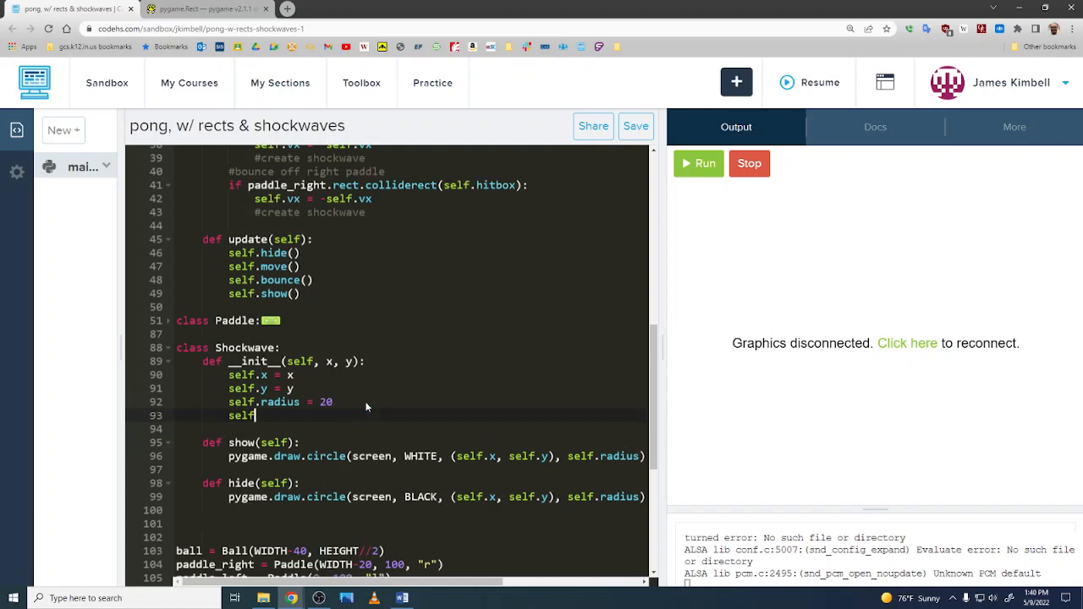
{"action": "type", "text": ".border ="}
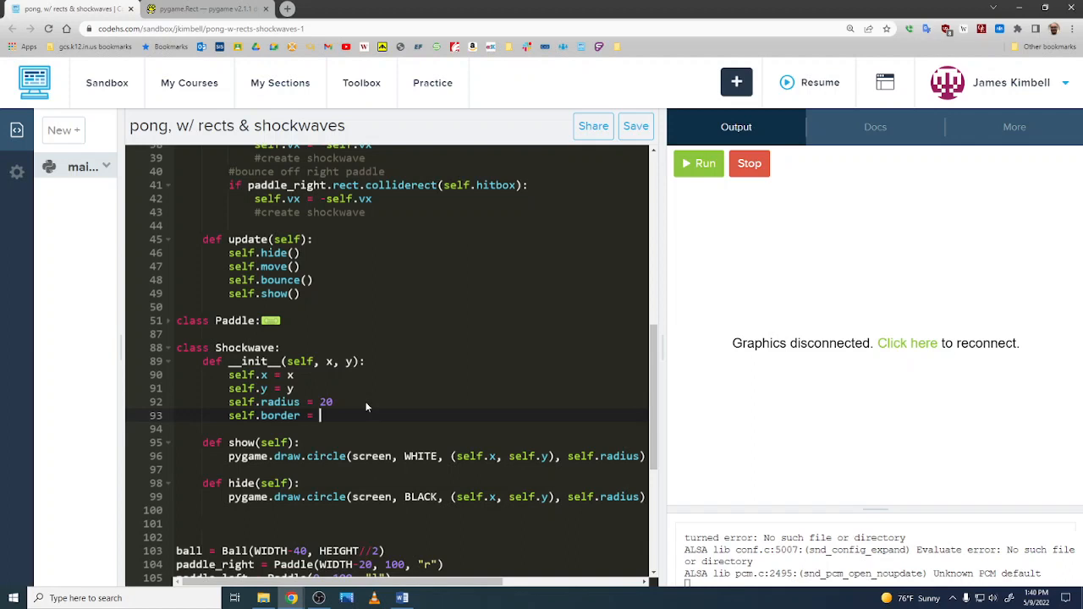
{"action": "type", "text": "20"}
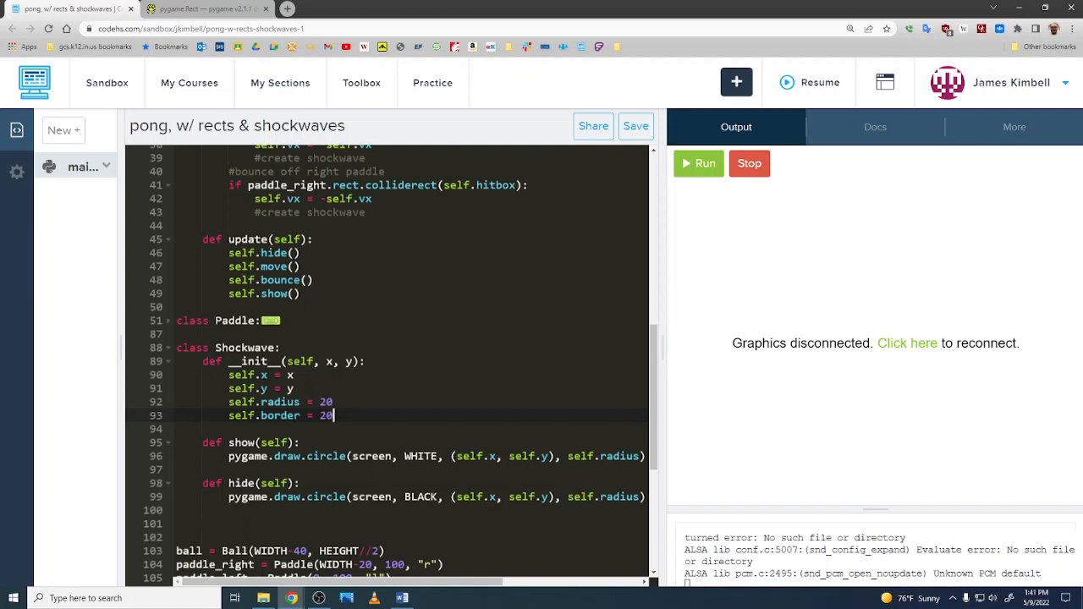
{"action": "mouse_move", "coordinate": [291, 597]}
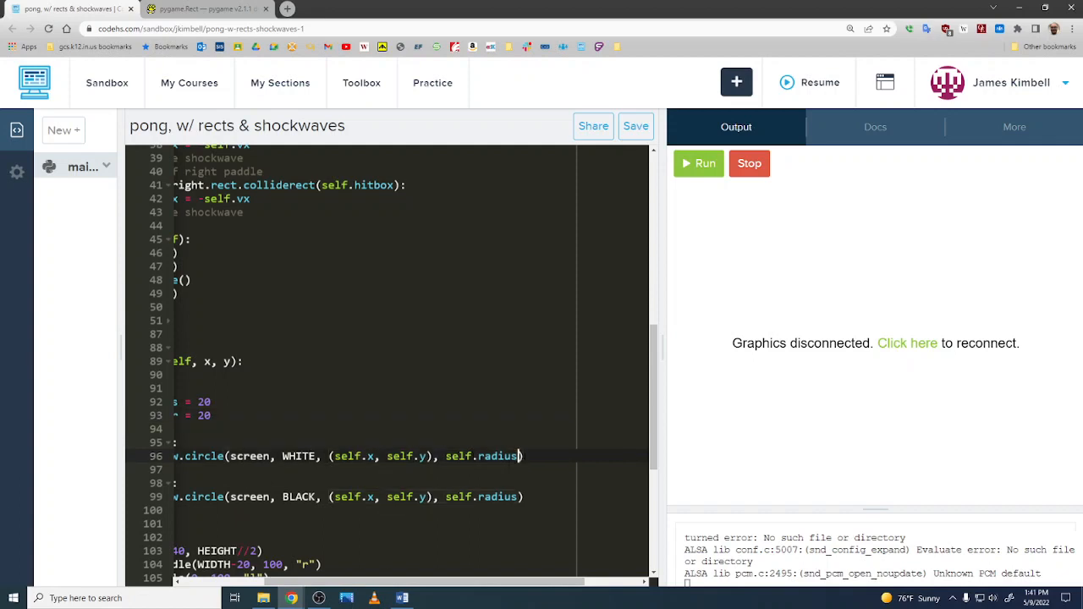
{"action": "type", "text": ", self.border"}
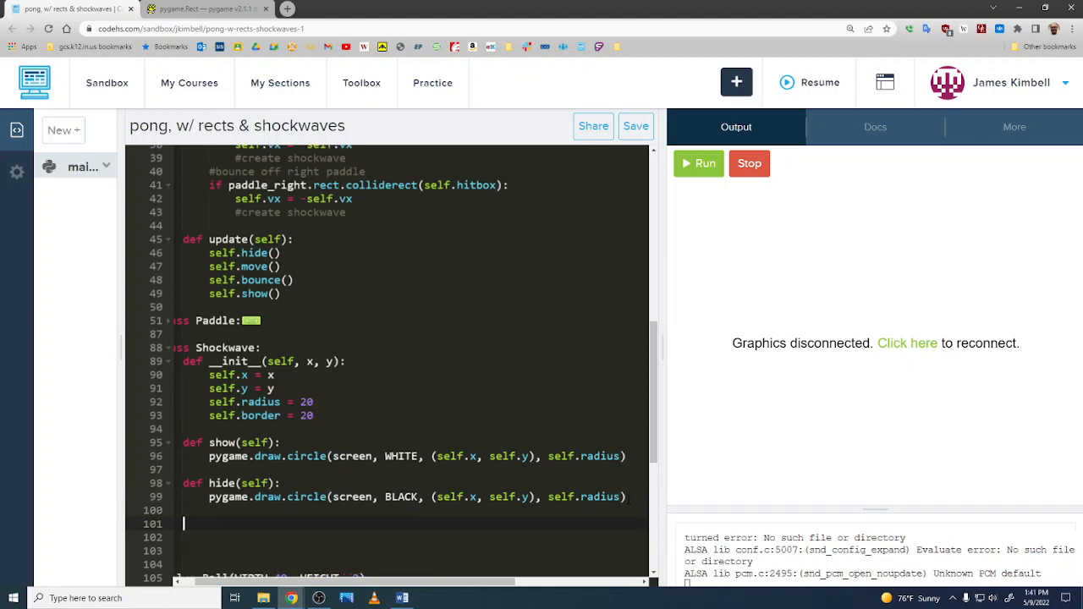
Define update(self) in Shockwave that calls self.hide() and self.show()
{"action": "type", "text": "def update(sel"}
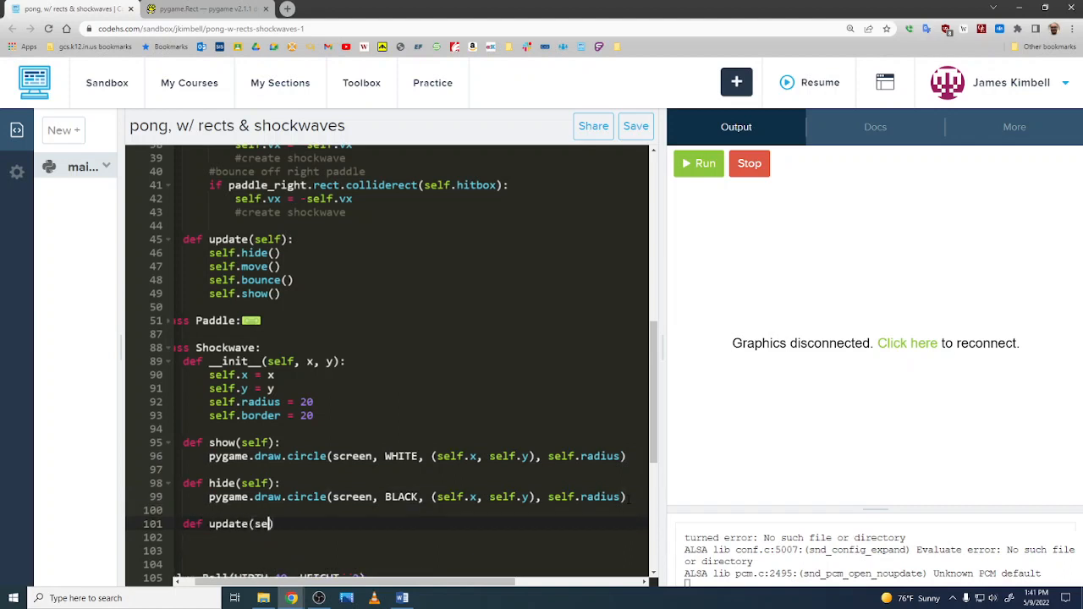
{"action": "type", "text": "lf):"}
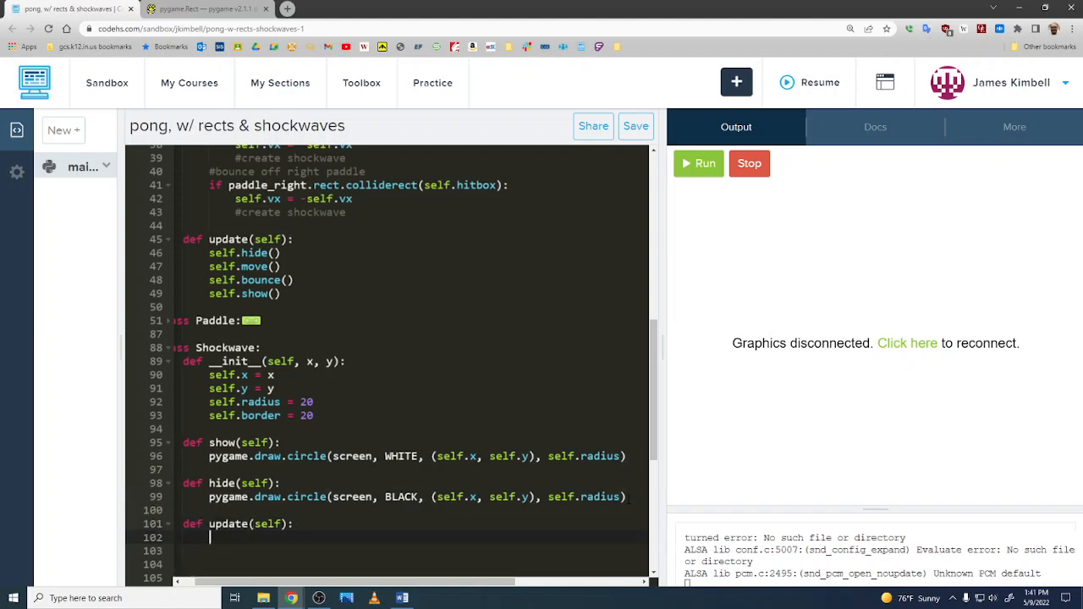
{"action": "type", "text": "se"}
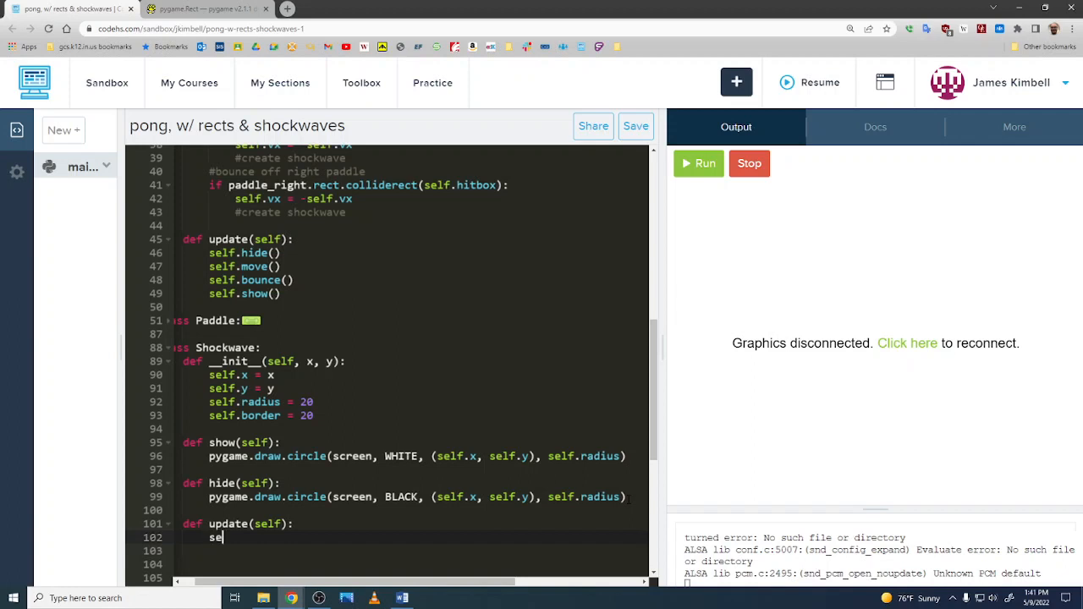
{"action": "type", "text": "lf.hide()"}
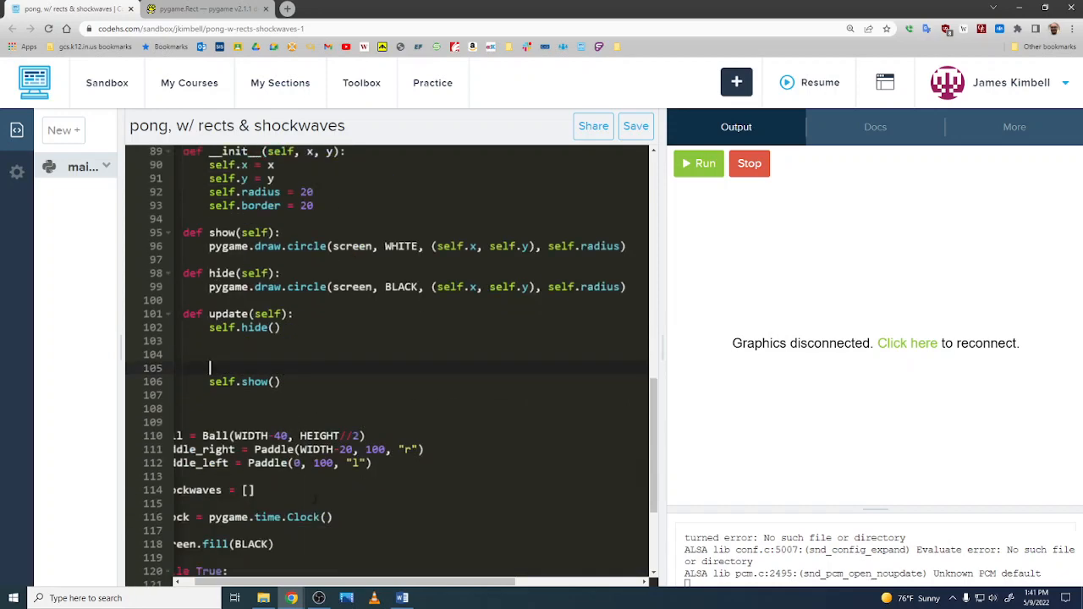
{"action": "scroll", "scroll_direction": "down", "scroll_amount": 3}
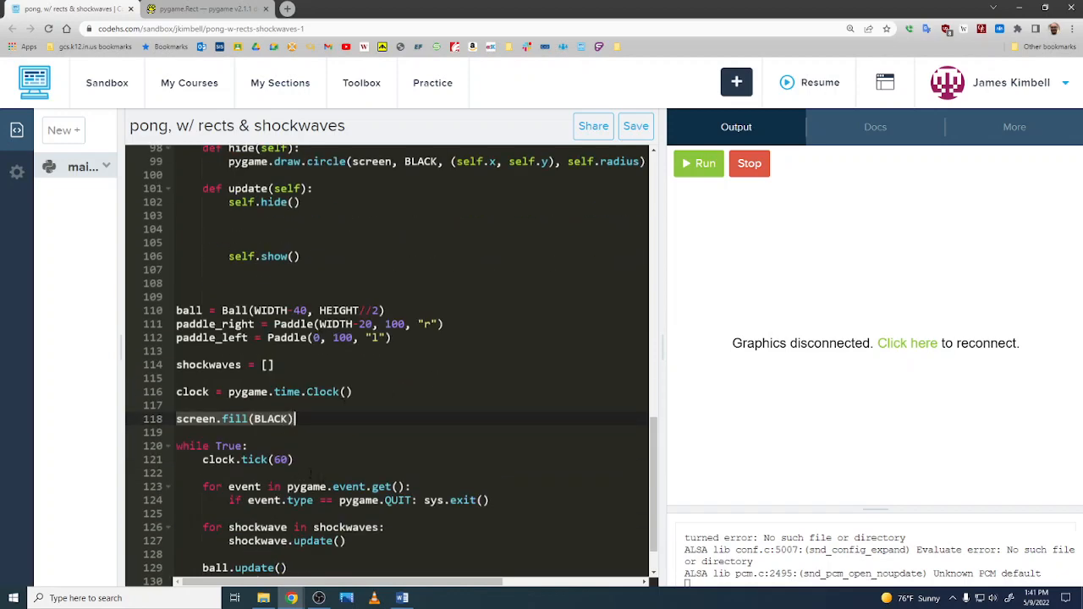
{"action": "scroll", "scroll_direction": "up", "scroll_amount": 3}
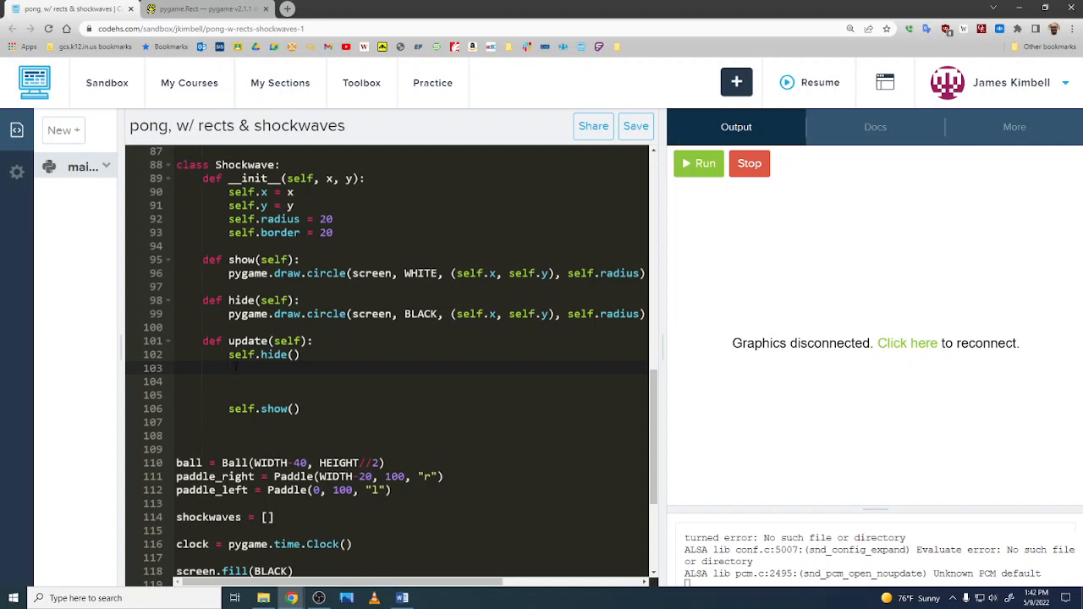
Add planning comments: #increase radius, #decrease border, #if border < 0: die
{"action": "type", "text": "#increase radiu"}
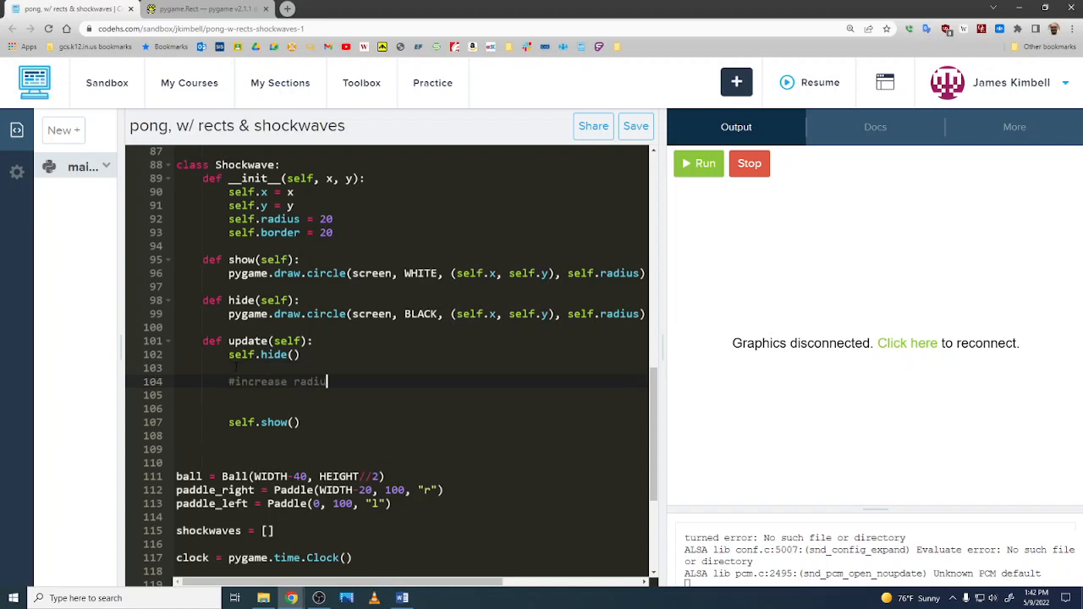
{"action": "key", "text": "enter"}
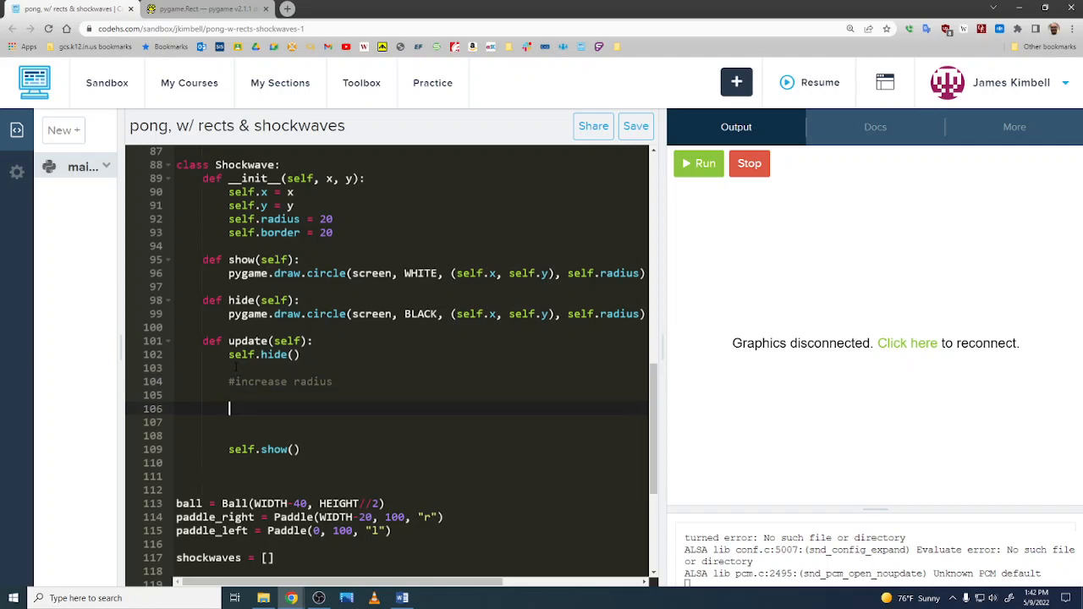
{"action": "type", "text": "#decrease brder"}
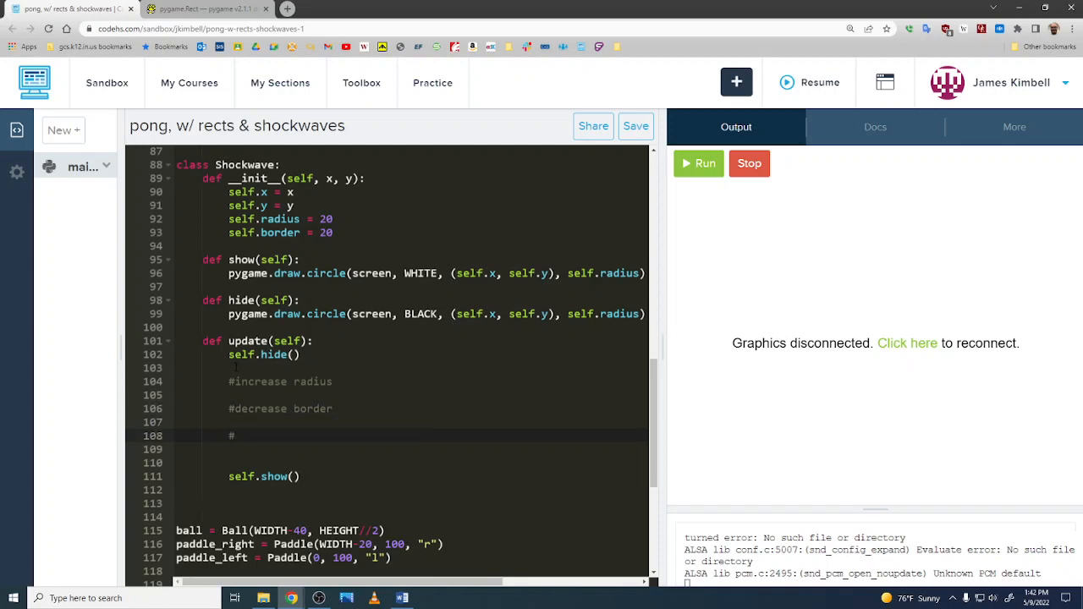
{"action": "type", "text": "if bo"}
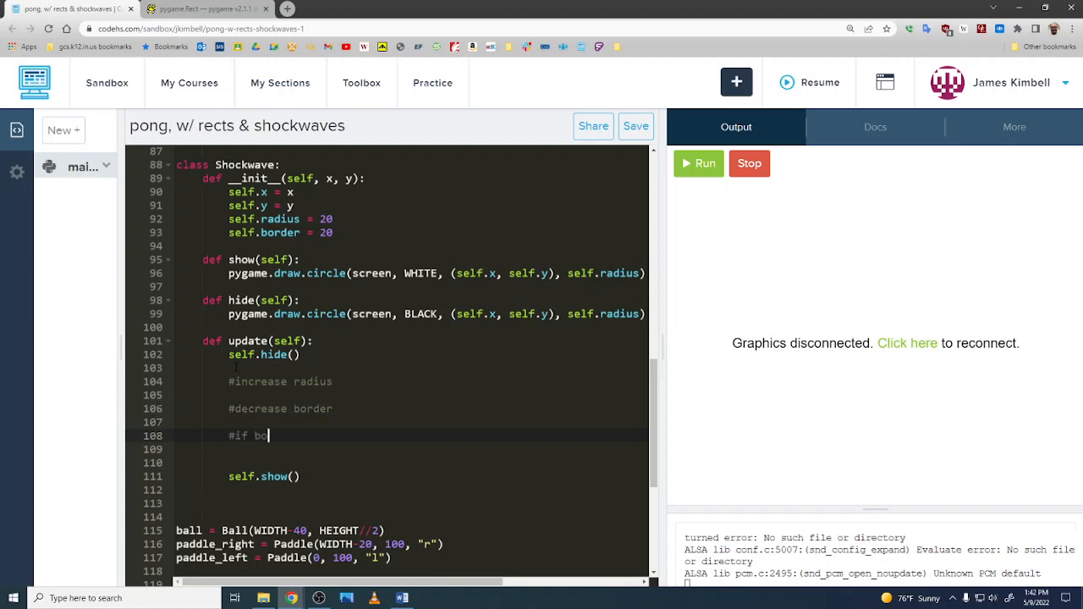
{"action": "type", "text": "rder <"}
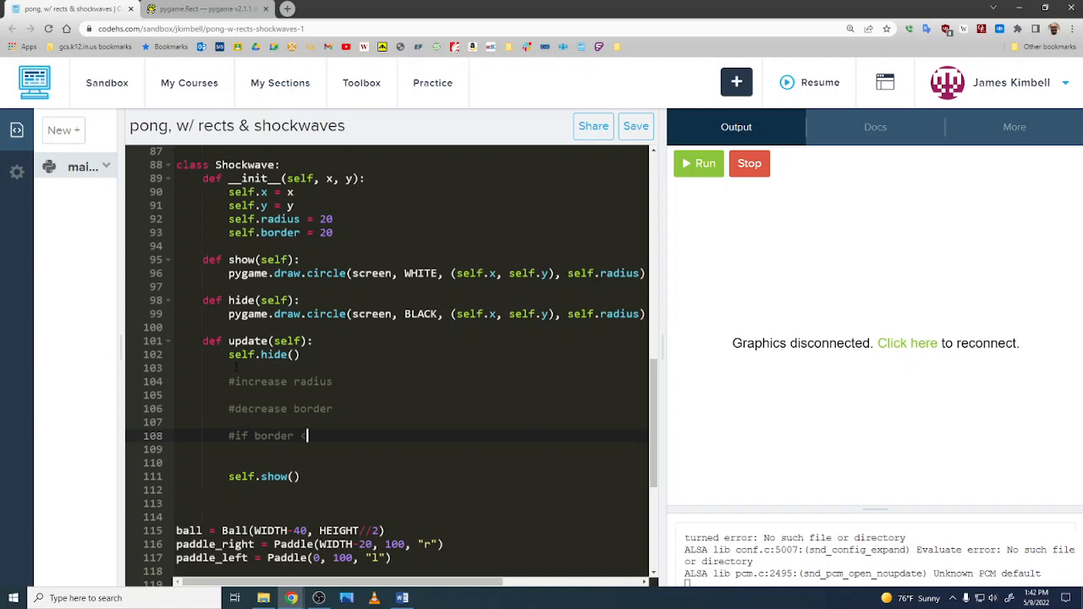
{"action": "type", "text": "< 0:"}
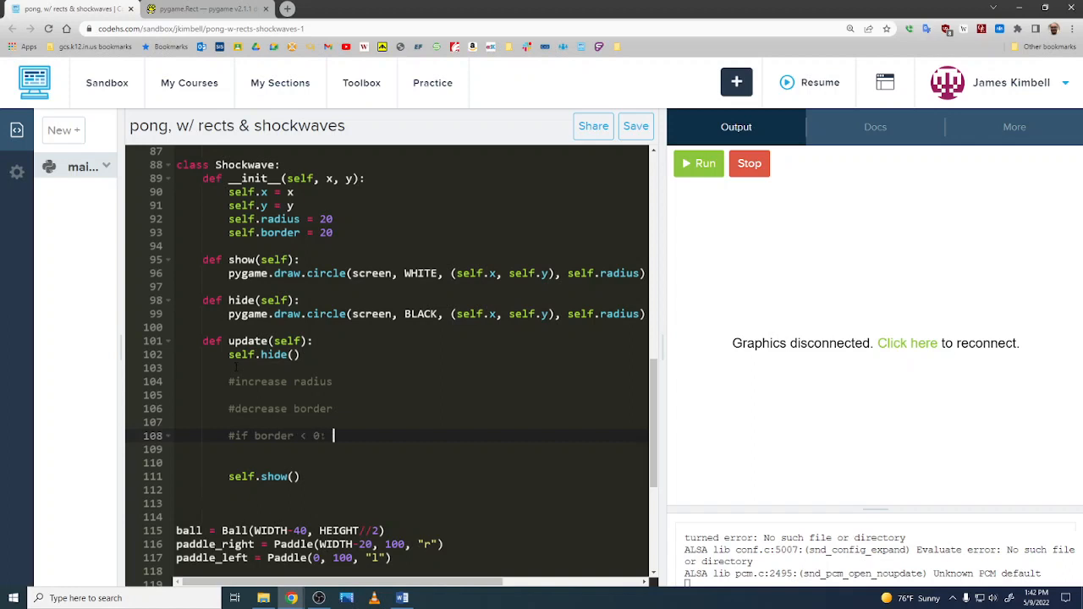
{"action": "type", "text": "die"}
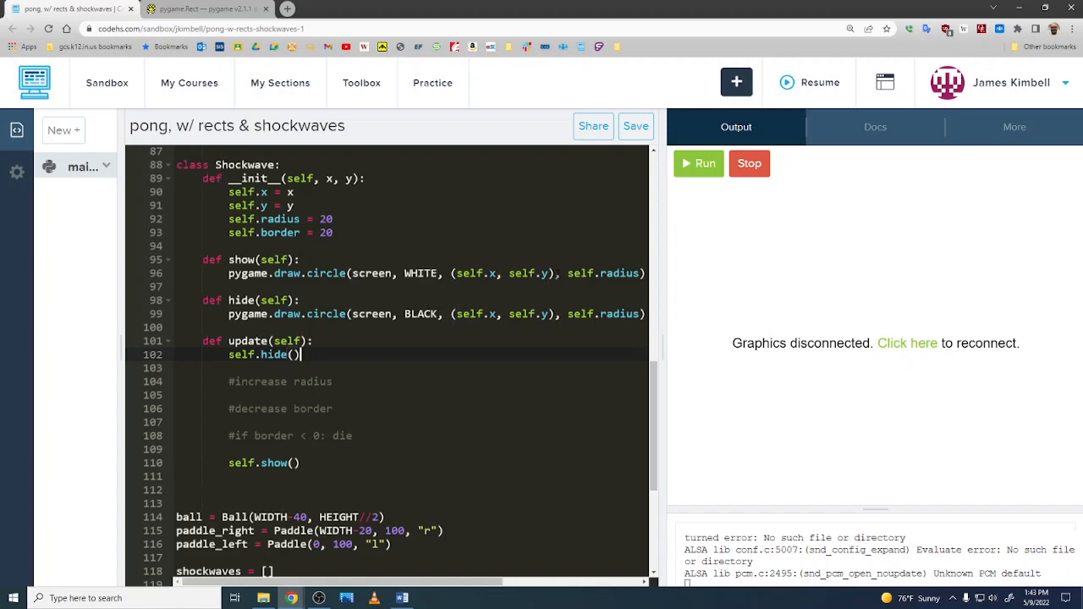
{"action": "mouse_move", "coordinate": [720, 291]}
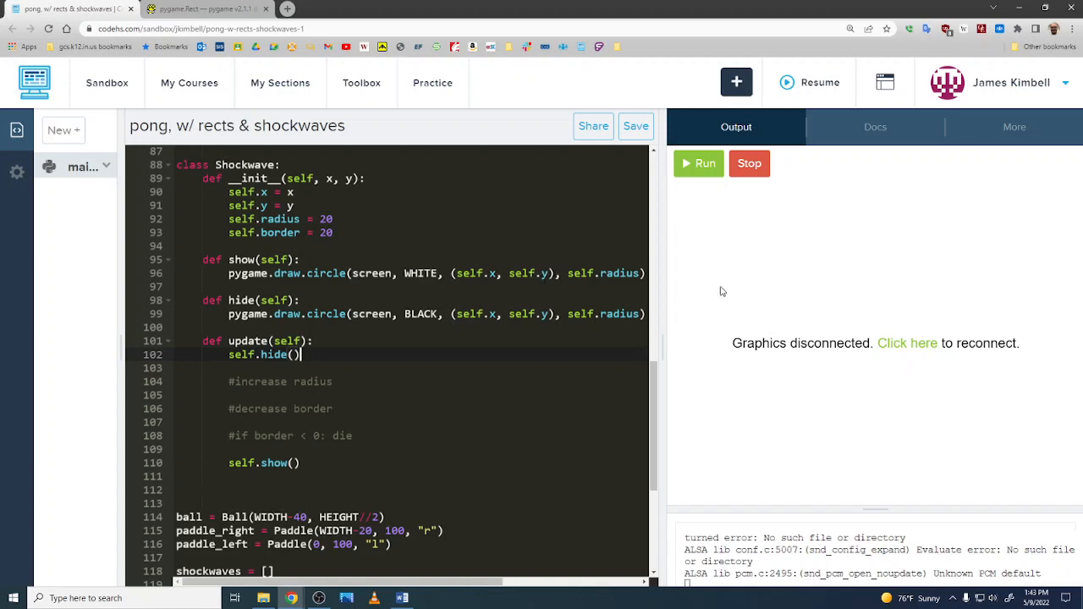
{"action": "mouse_move", "coordinate": [829, 213]}
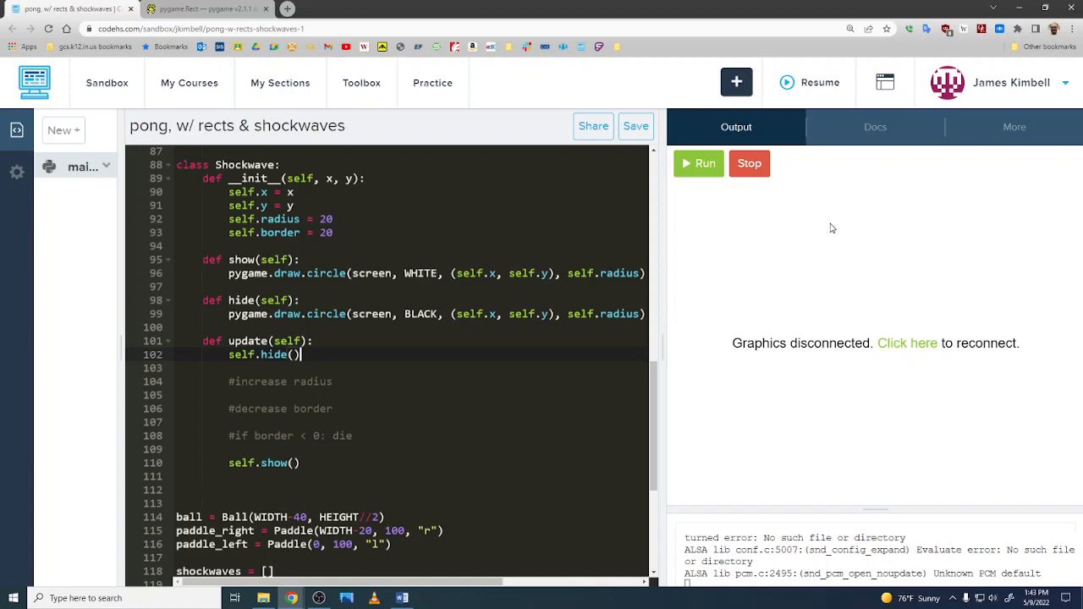
{"action": "mouse_move", "coordinate": [826, 223]}
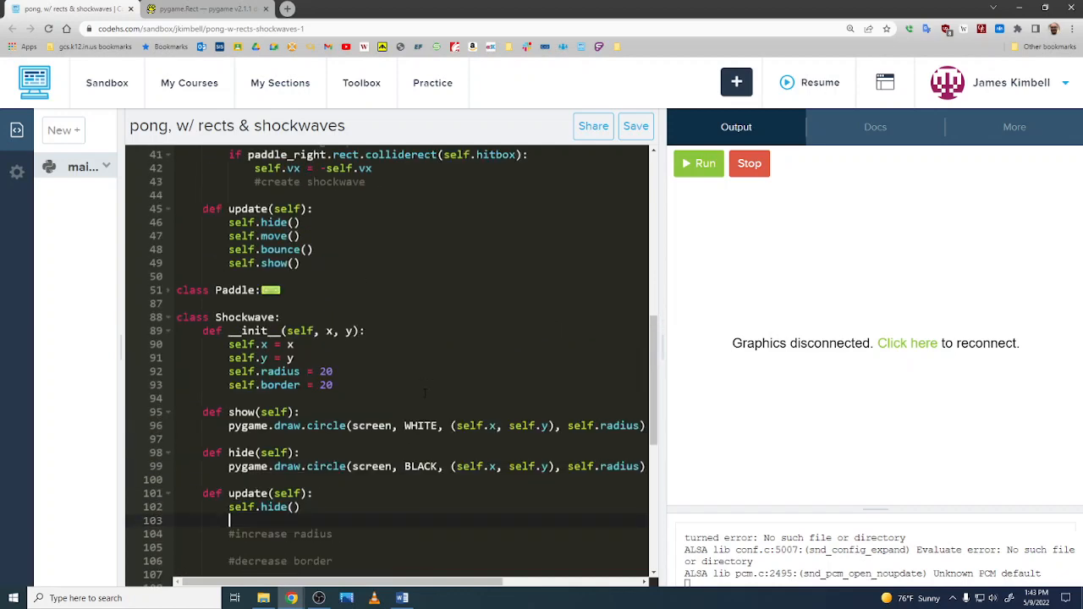
Replace a bounce placeholder comment with shockwaves.append() in Ball.bounce
{"action": "scroll", "scroll_direction": "up", "scroll_amount": 3}
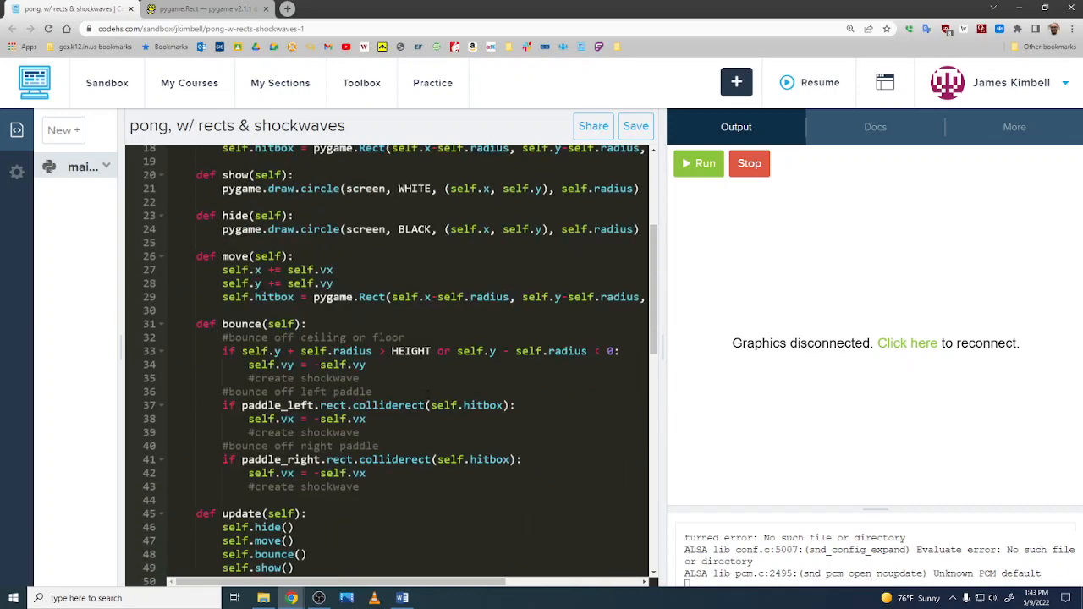
{"action": "scroll", "scroll_direction": "up", "scroll_amount": 3}
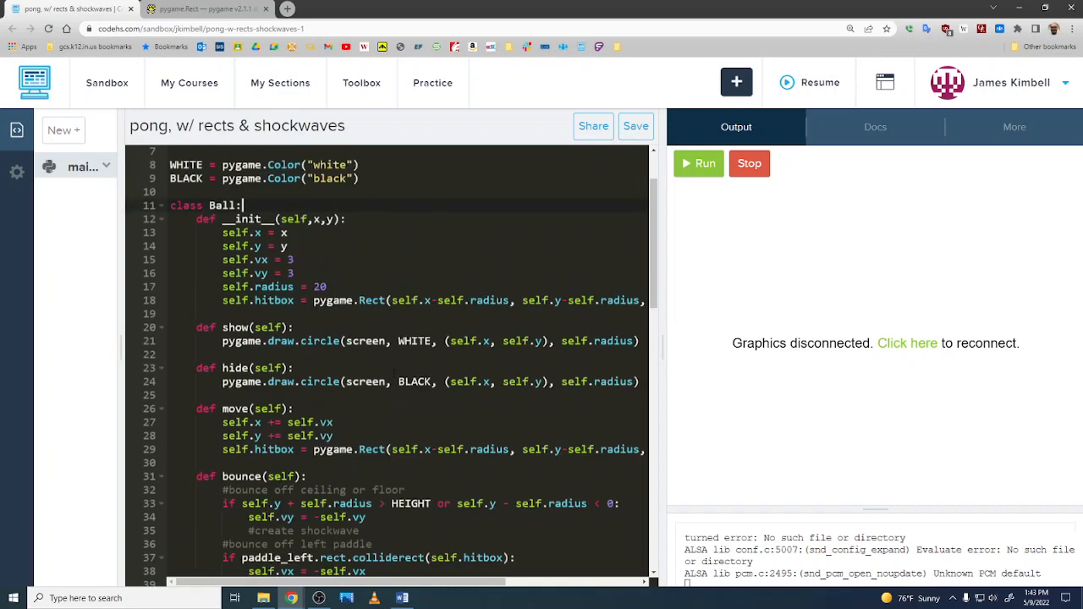
{"action": "scroll", "scroll_direction": "down", "scroll_amount": 3}
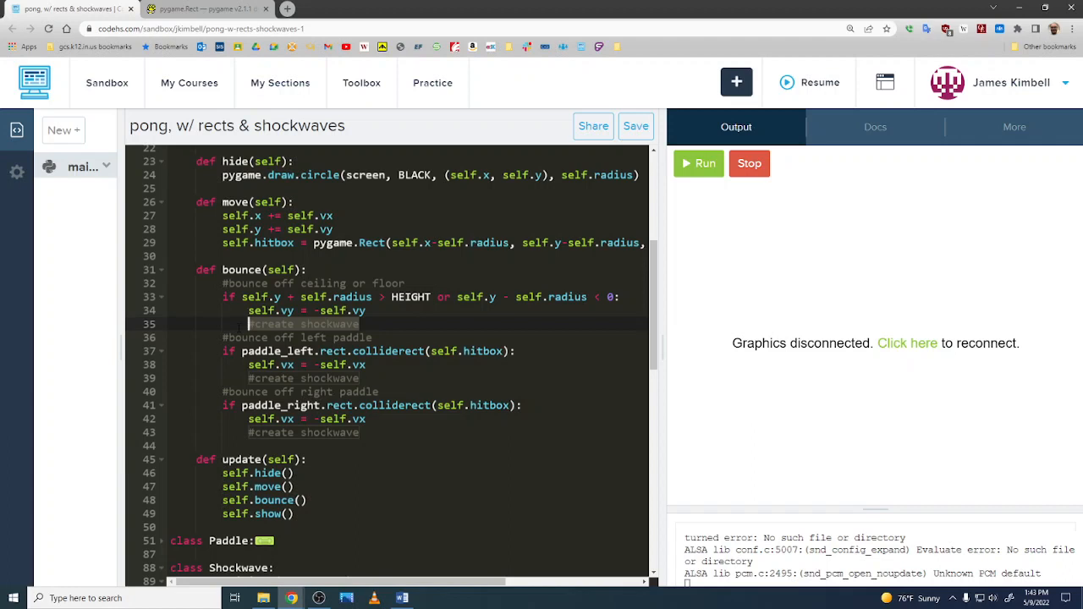
{"action": "type", "text": "sho"}
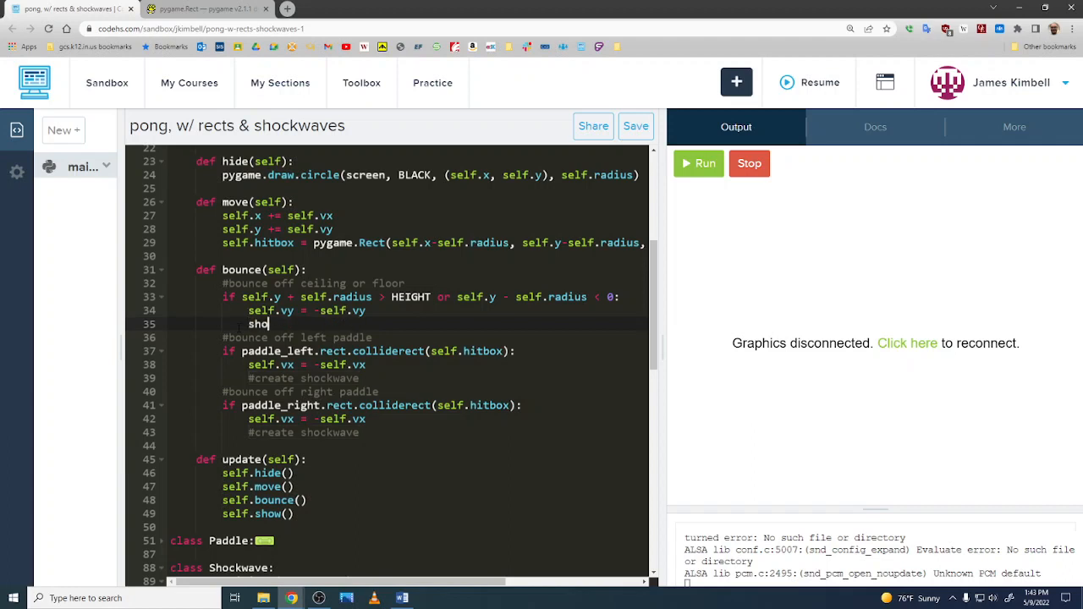
{"action": "type", "text": "ckwaves"}
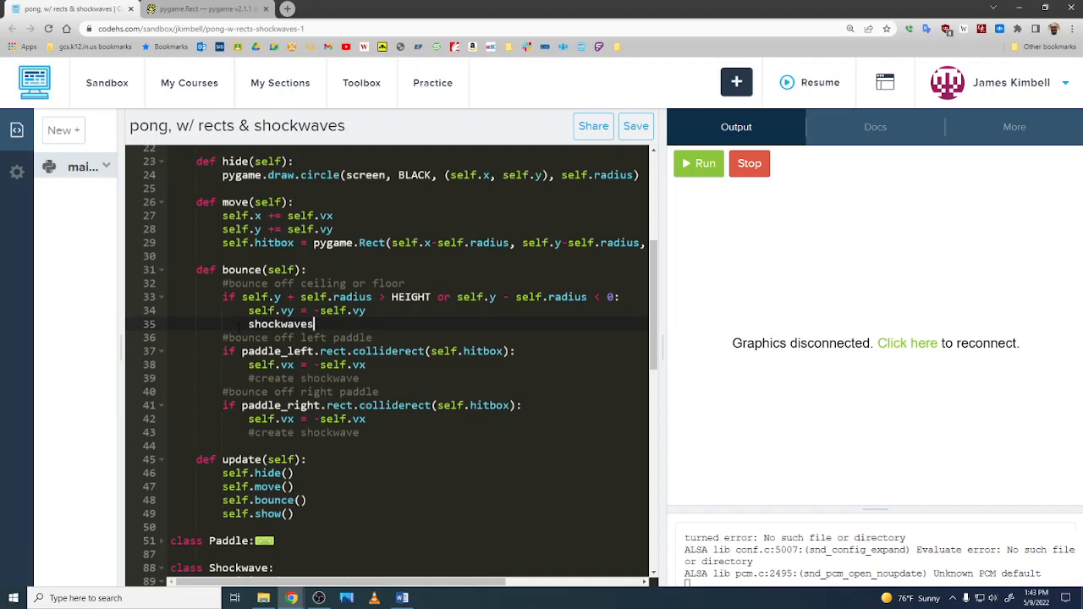
{"action": "type", "text": ".append"}
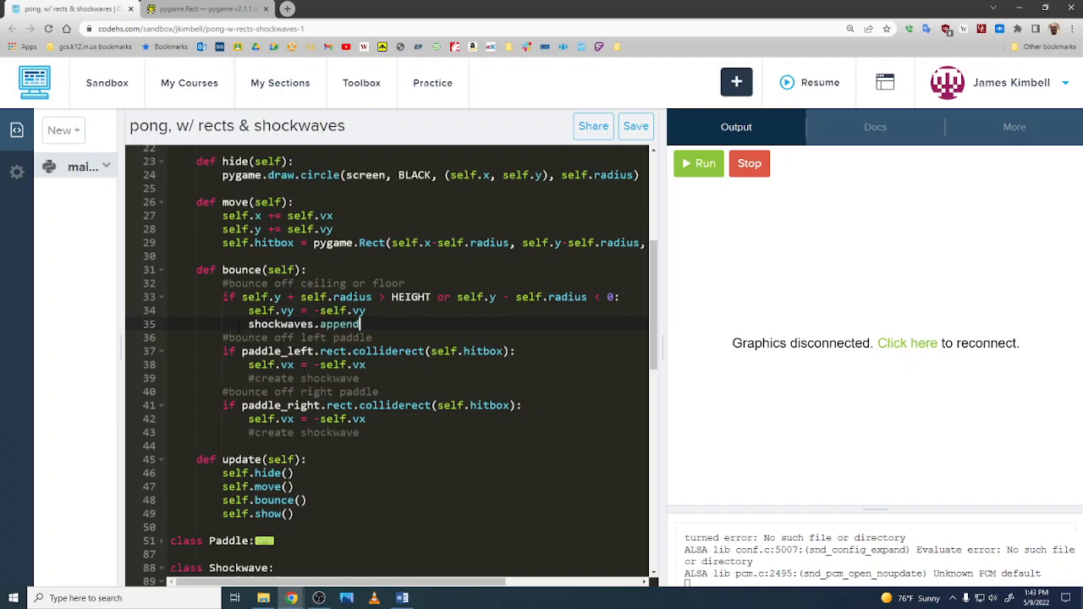
{"action": "type", "text": "()"}
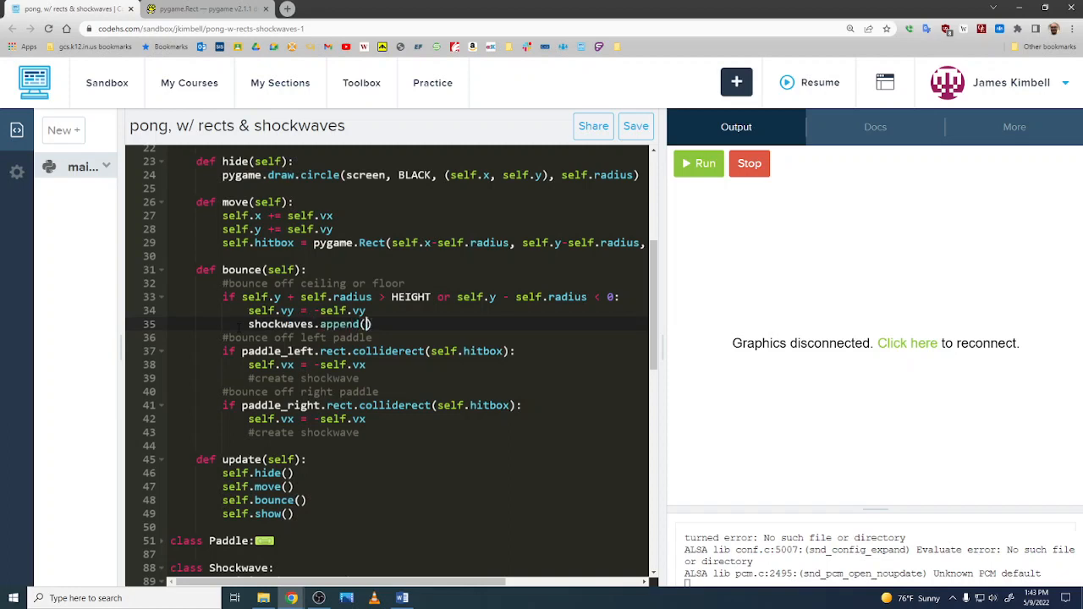
Pass self.x, self.y to the append calls in all three bounce cases
{"action": "scroll", "scroll_direction": "down", "scroll_amount": 3}
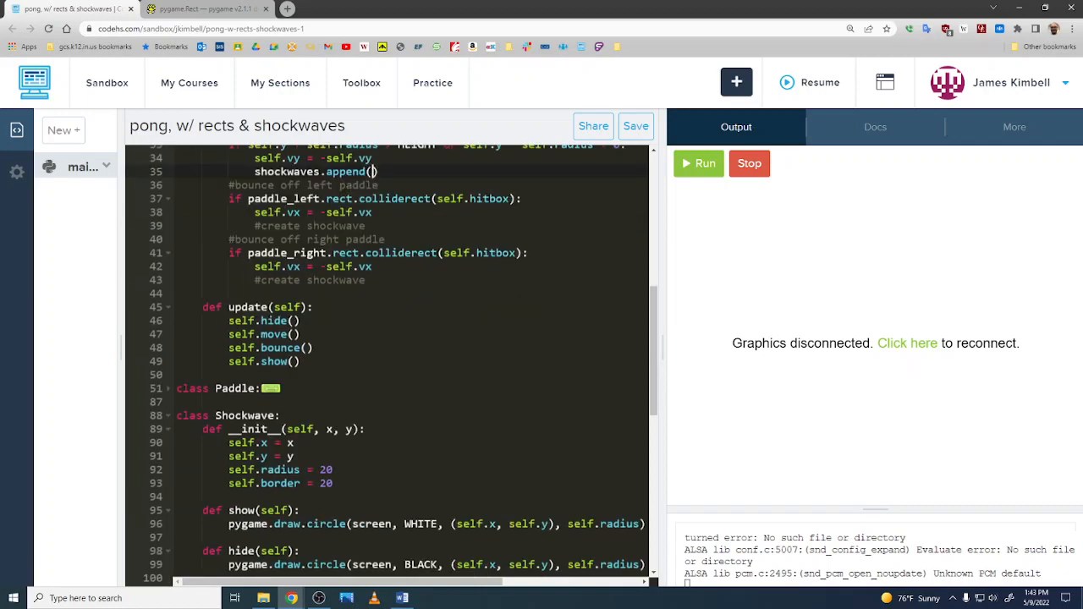
{"action": "scroll", "scroll_direction": "up", "scroll_amount": 3}
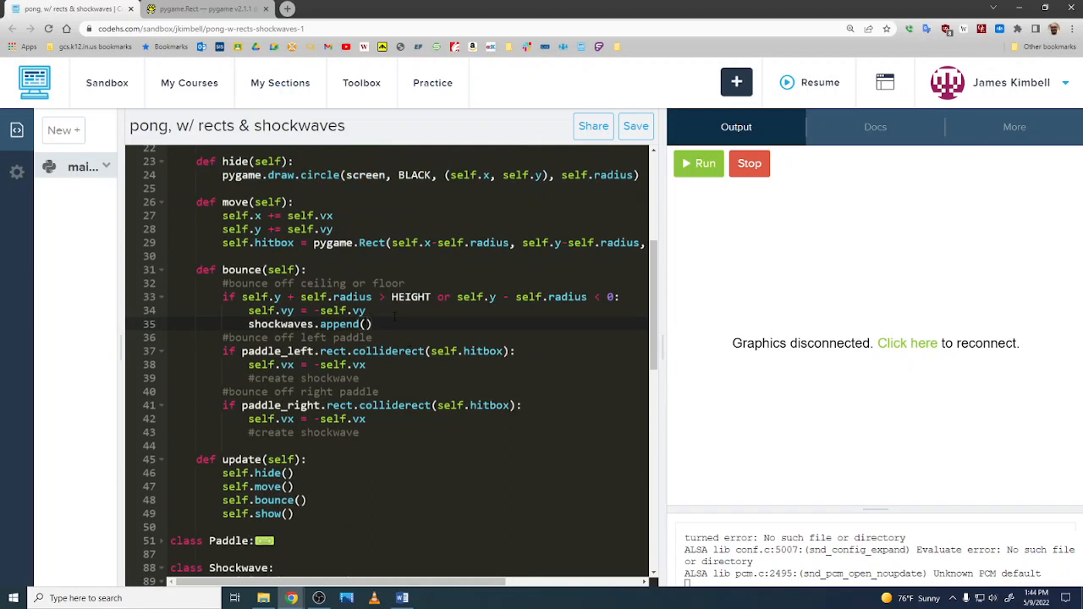
{"action": "type", "text": "self.x, s"}
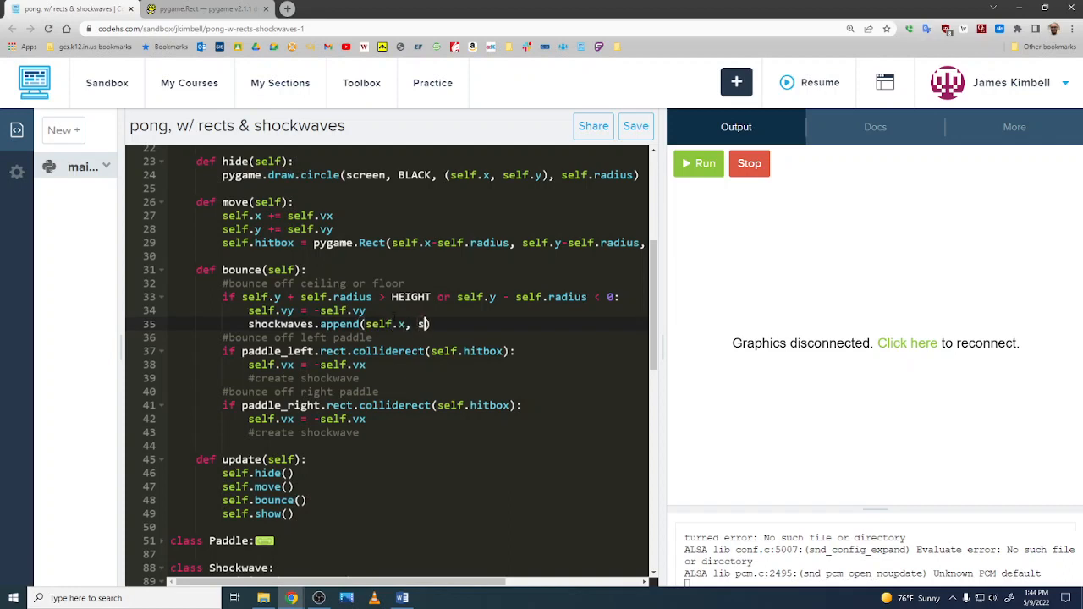
{"action": "type", "text": "elf.y"}
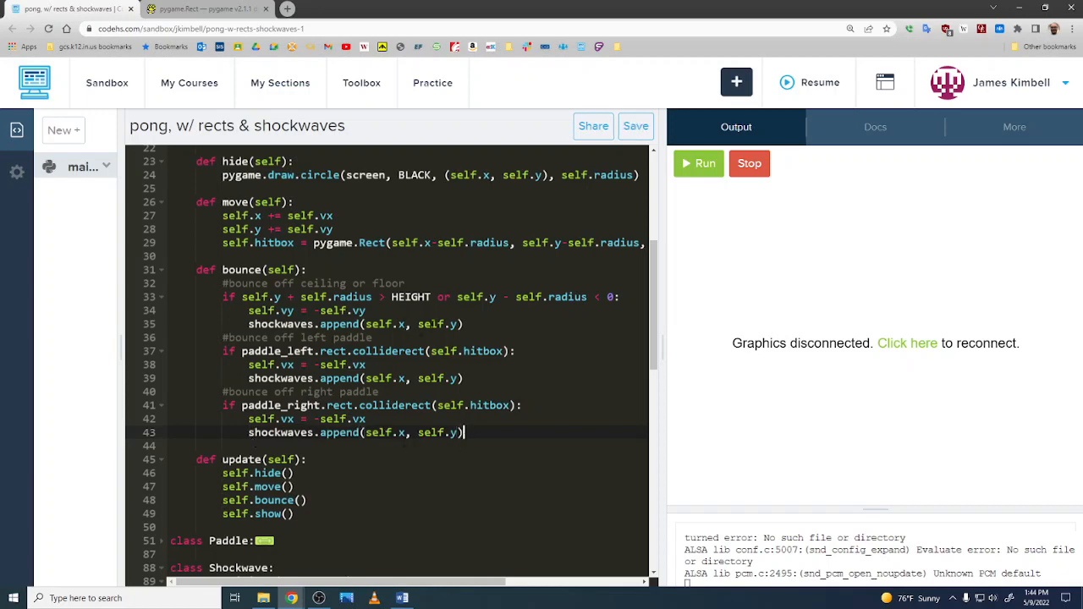
{"action": "scroll", "scroll_direction": "down", "scroll_amount": 3}
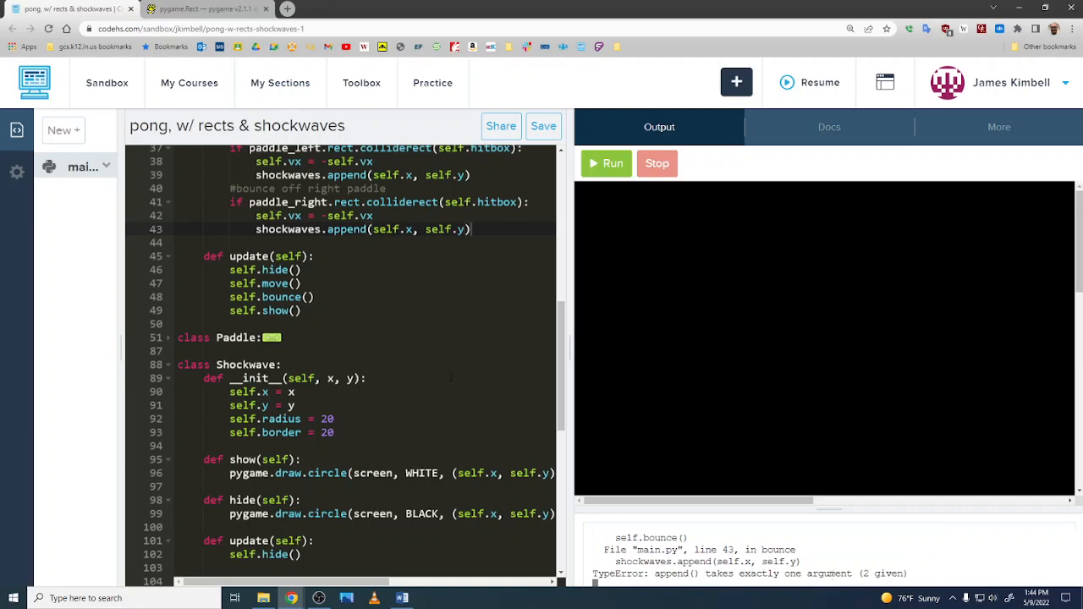
Wrap the arguments as Shockwave(self.x, self.y) with its closing parenthesis so one object is appended
{"action": "scroll", "scroll_direction": "up", "scroll_amount": 3}
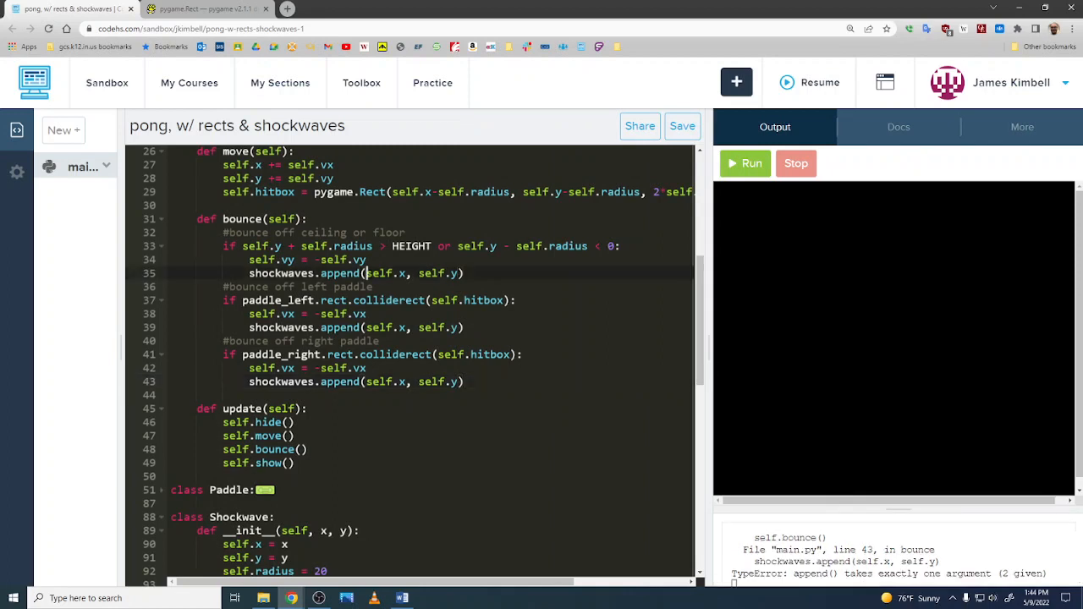
{"action": "type", "text": "Shockwave("}
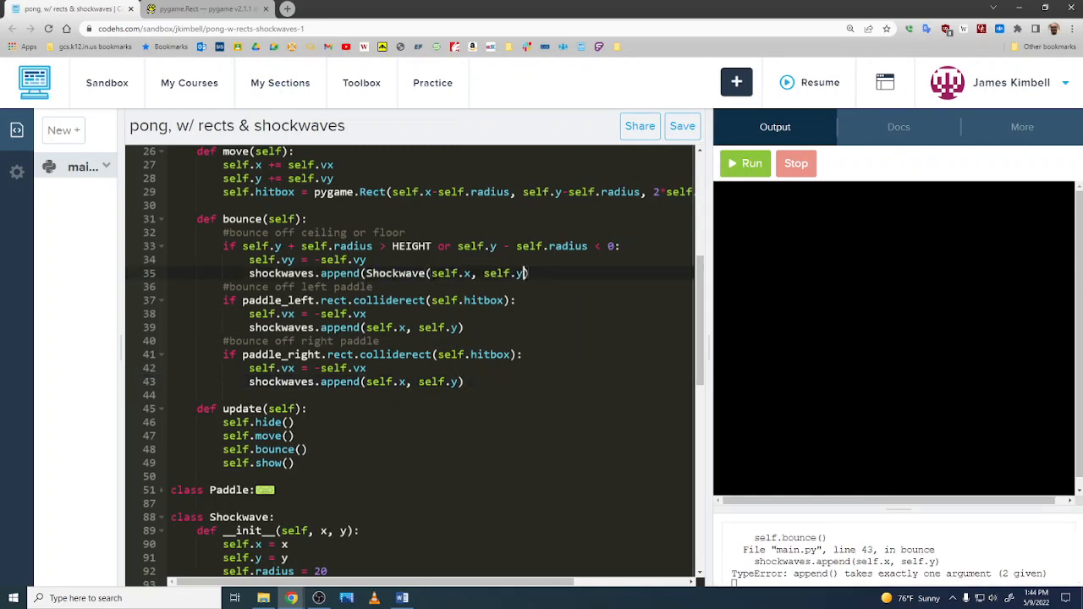
{"action": "type", "text": ")"}
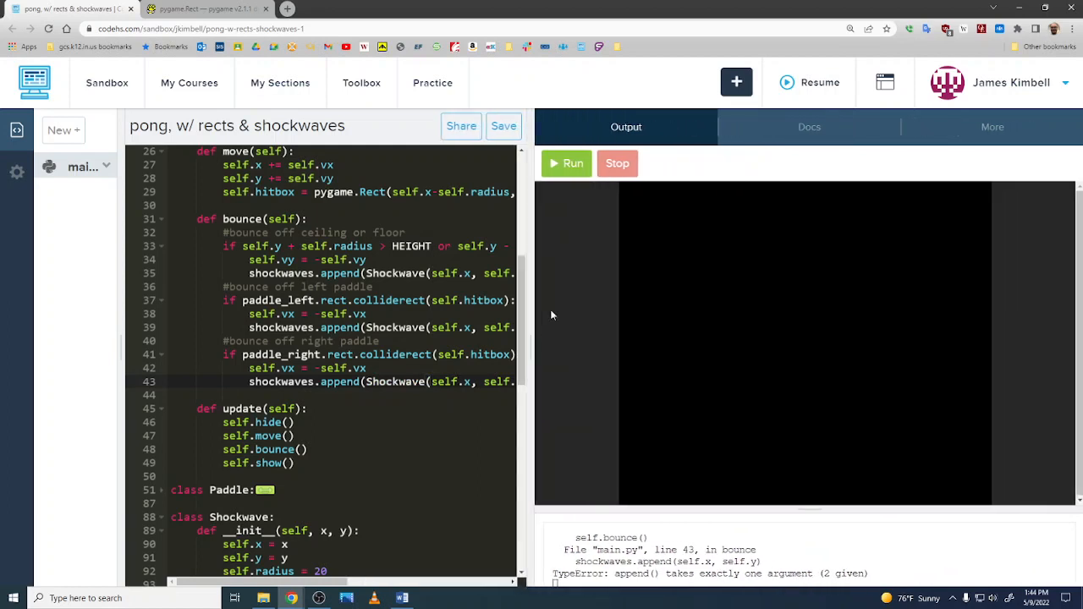
Run the game to see white shockwave circles left at bounce points, then stop it
{"action": "left_click", "coordinate": [572, 163]}
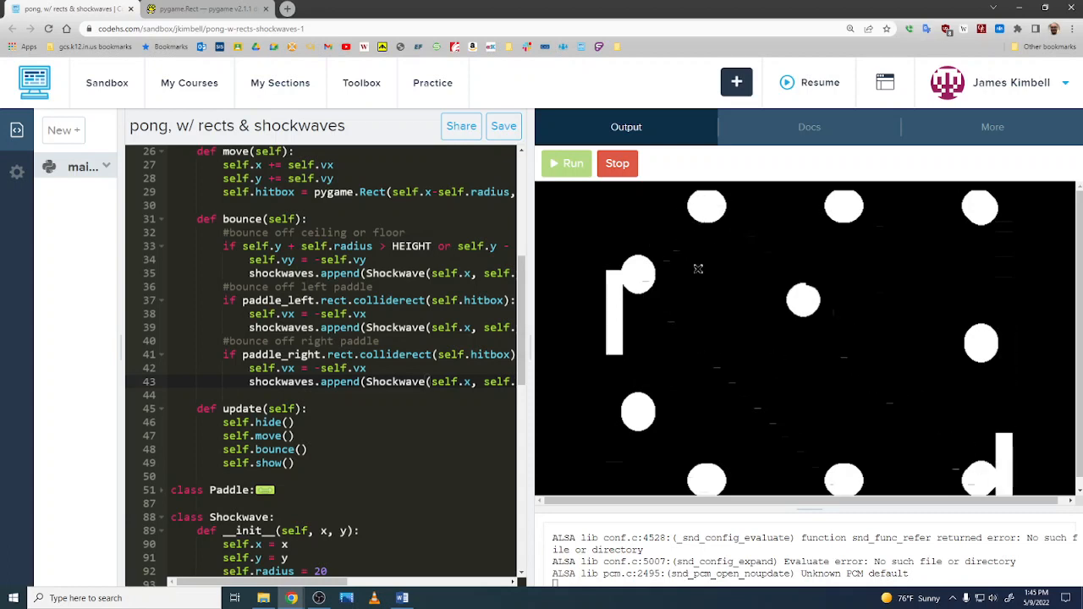
{"action": "left_click", "coordinate": [615, 163]}
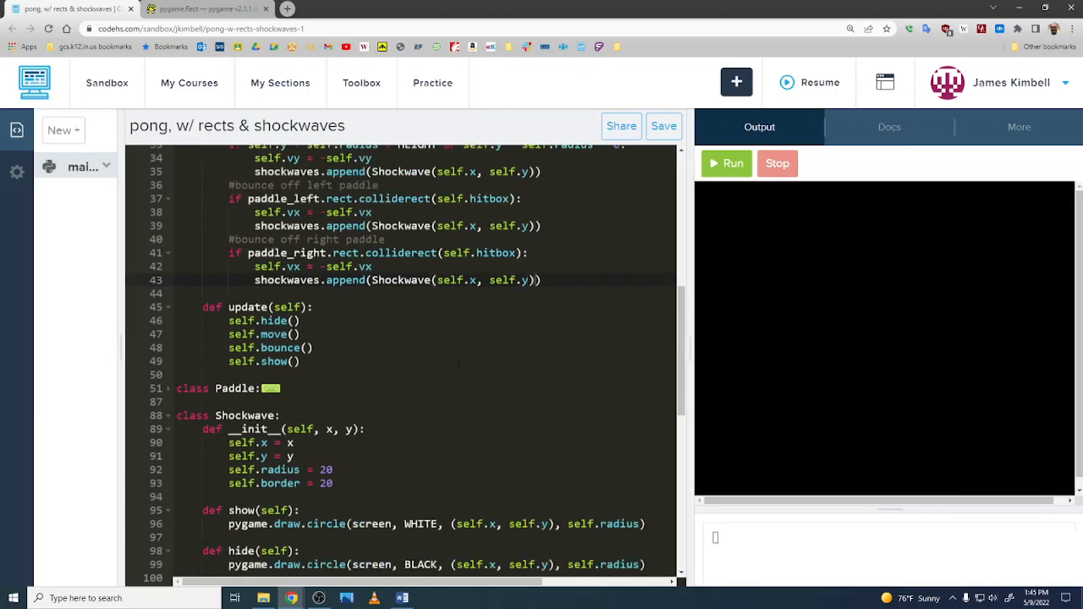
{"action": "scroll", "scroll_direction": "down", "scroll_amount": 3}
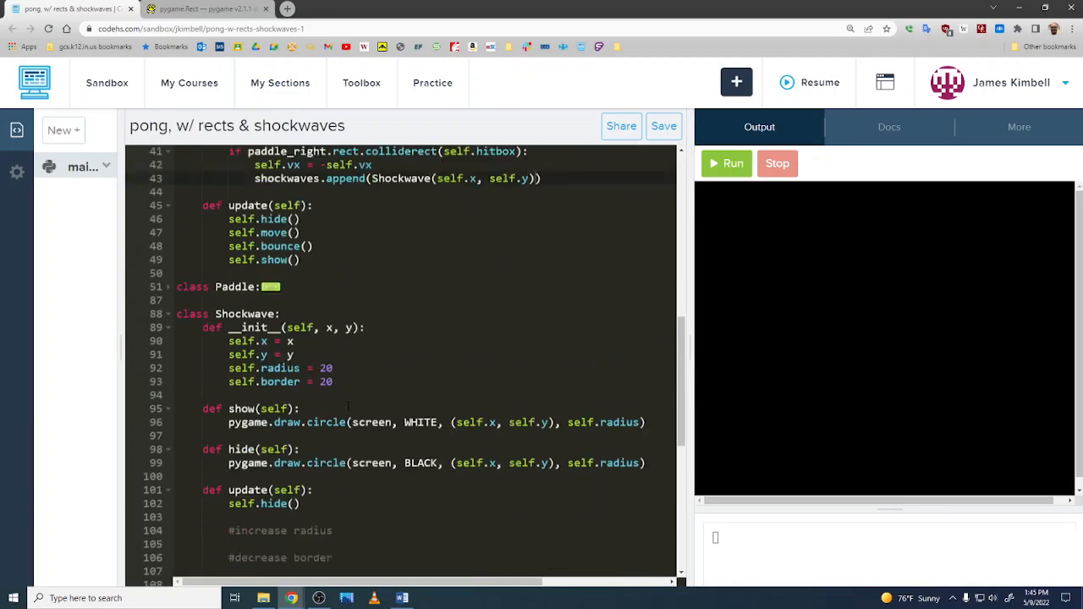
{"action": "scroll", "scroll_direction": "up", "scroll_amount": 3}
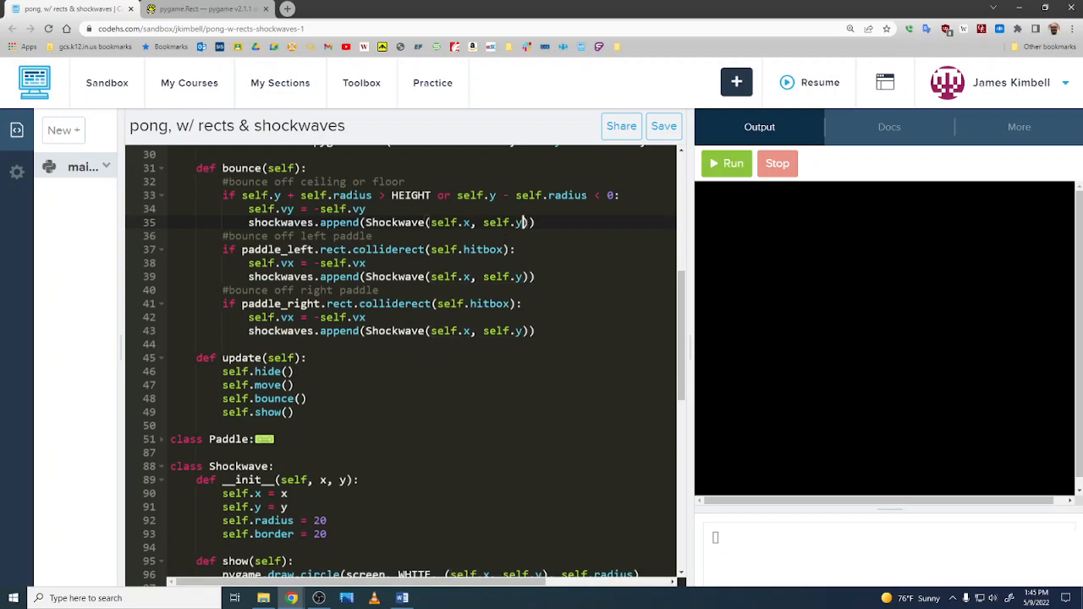
In Shockwave.update write self.radius += 1 and self.border -= 1
{"action": "scroll", "scroll_direction": "down", "scroll_amount": 3}
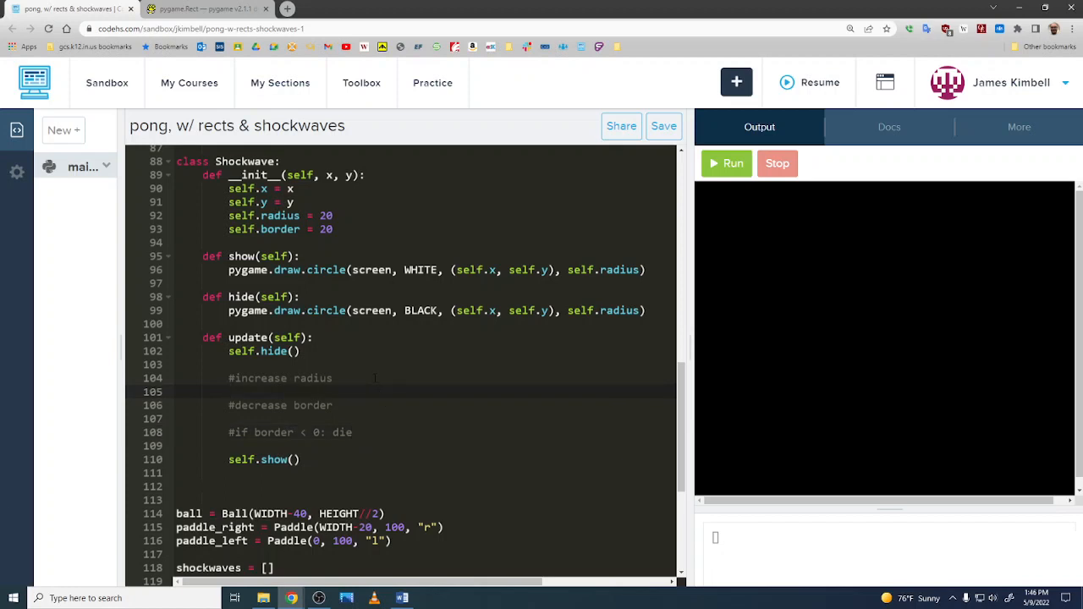
{"action": "type", "text": "radius"}
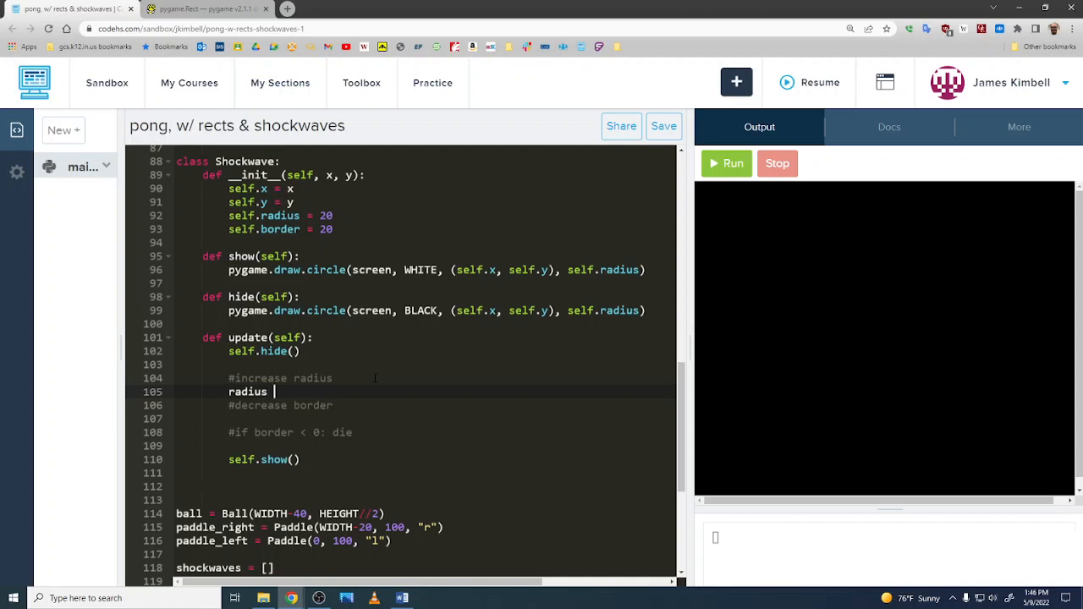
{"action": "type", "text": "+= 1"}
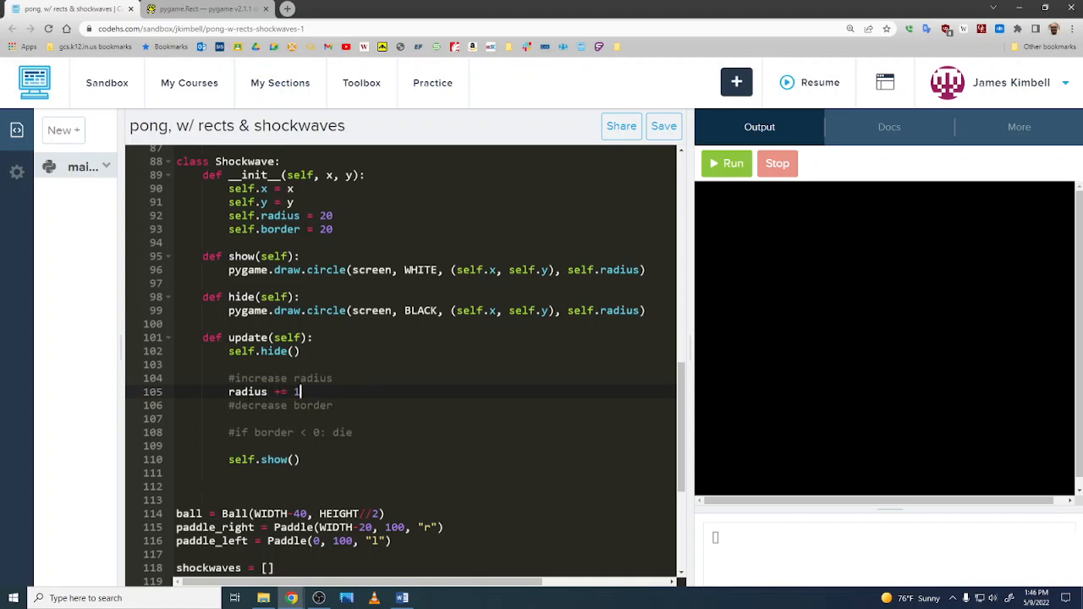
{"action": "type", "text": "self."}
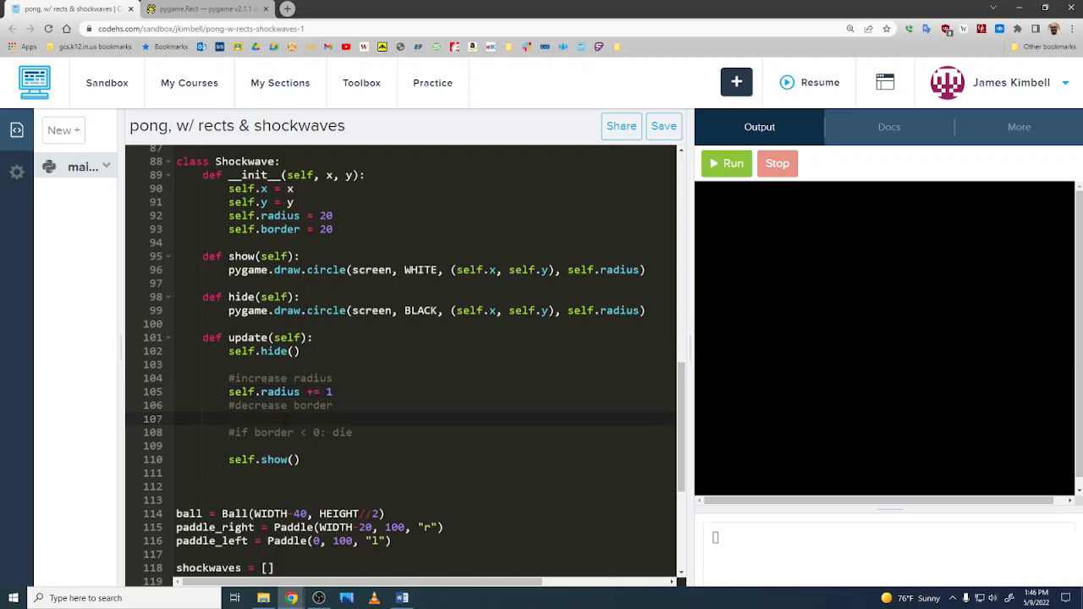
{"action": "type", "text": "self.bord"}
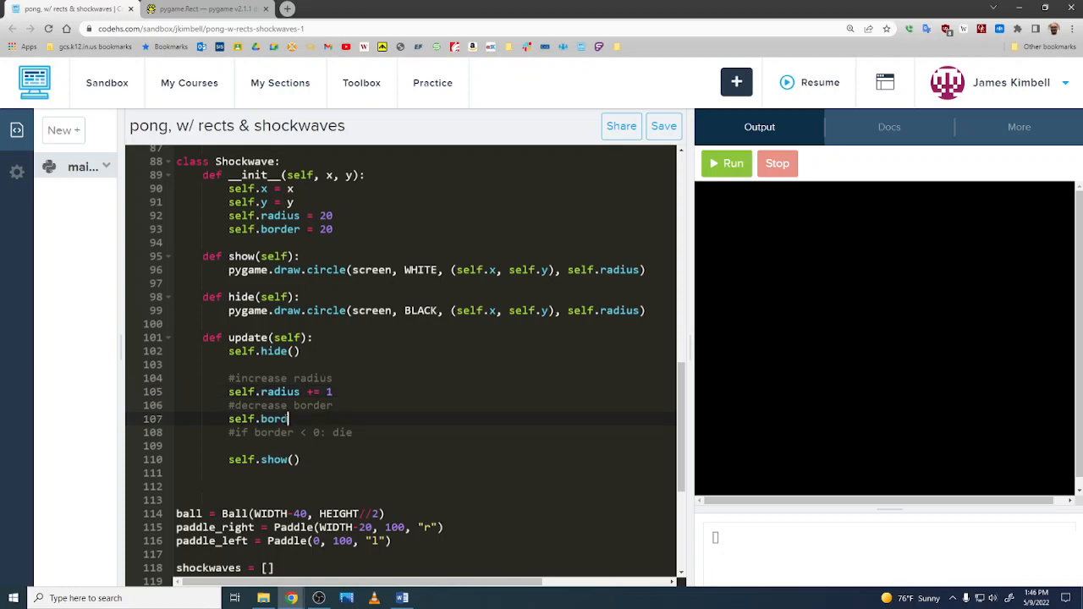
{"action": "type", "text": "er -= 1"}
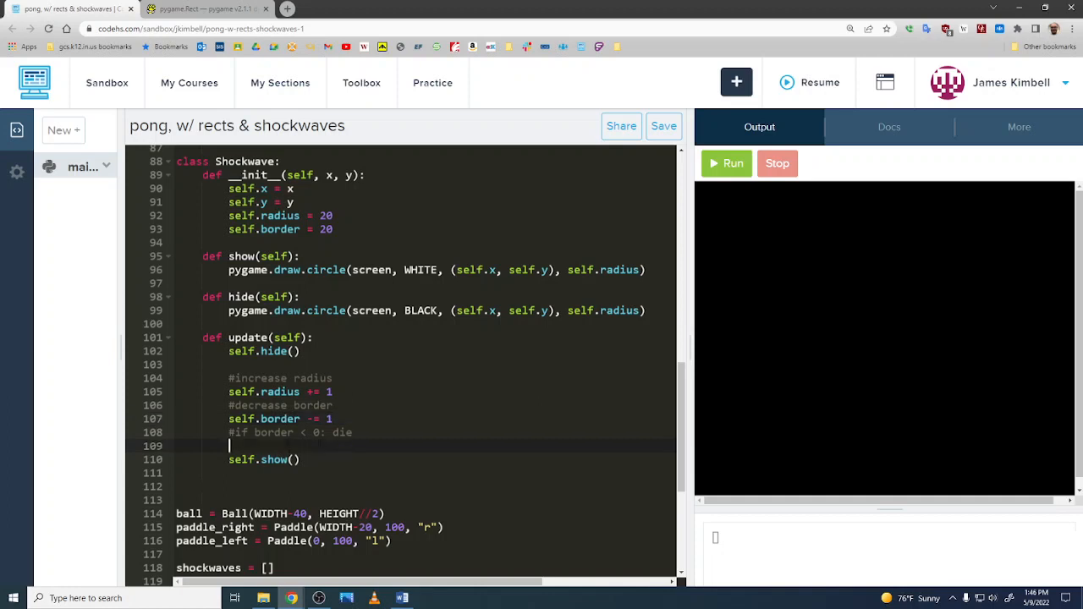
Add 'if border < 0: shockwaves.remove(self)' to kill the shockwave
{"action": "key", "text": "enter"}
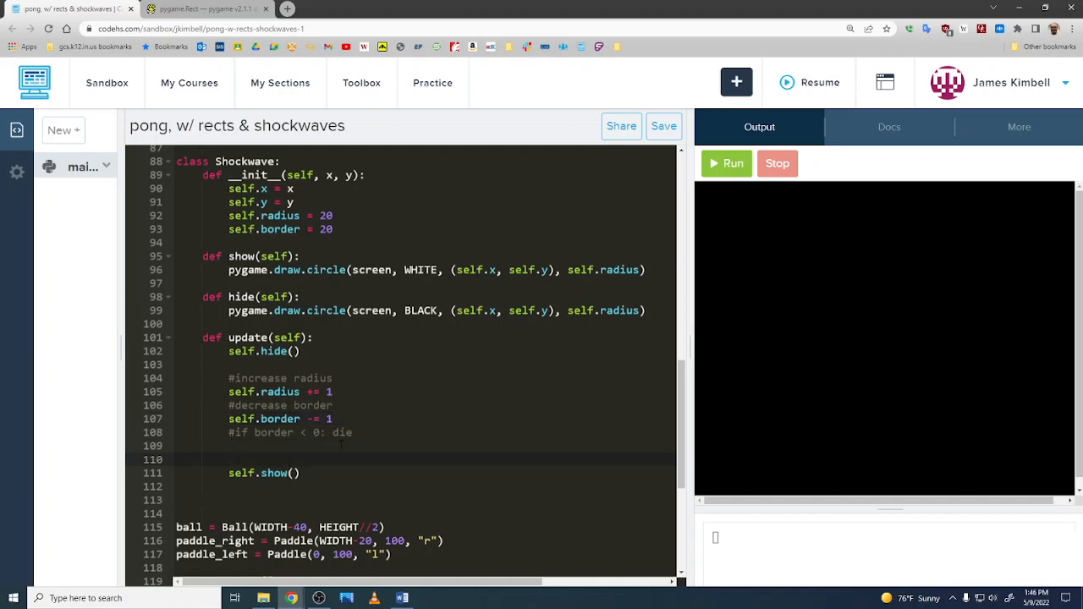
{"action": "type", "text": "if bo"}
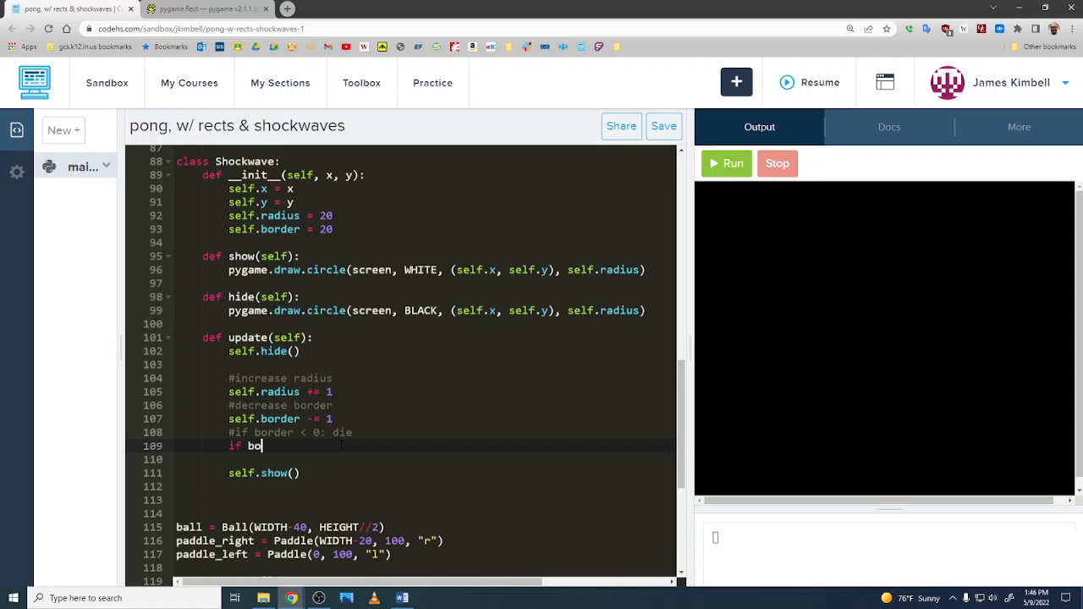
{"action": "type", "text": "rder"}
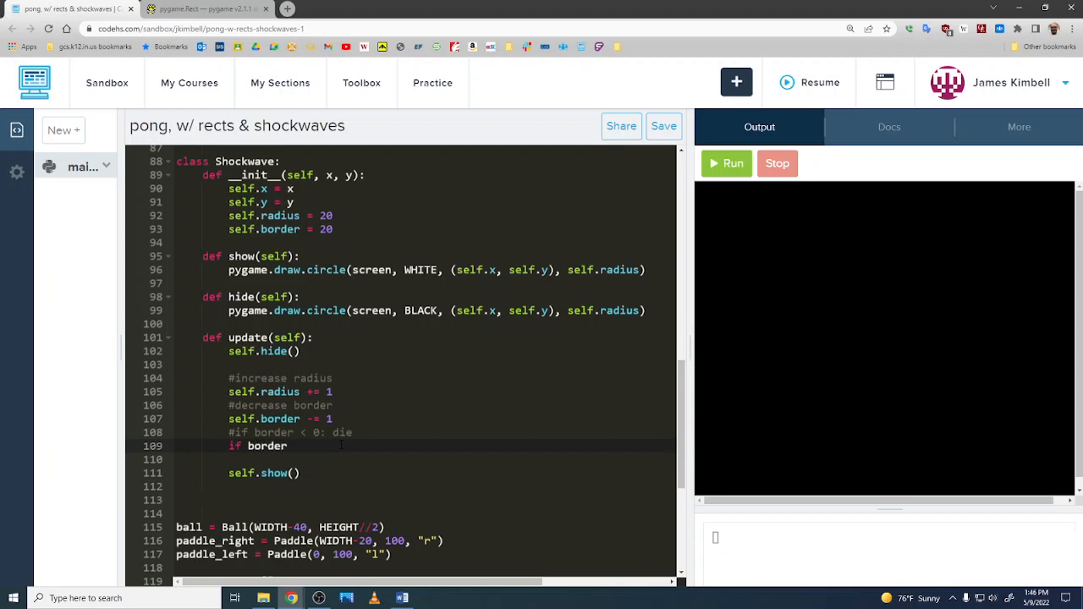
{"action": "type", "text": "< 0:"}
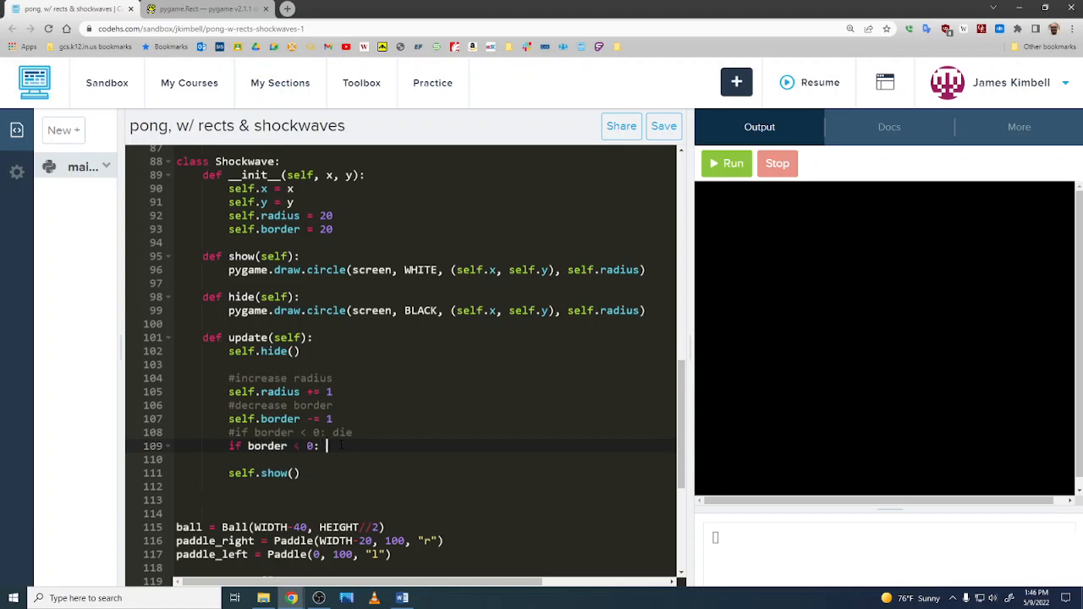
{"action": "type", "text": "shockwaves.rem"}
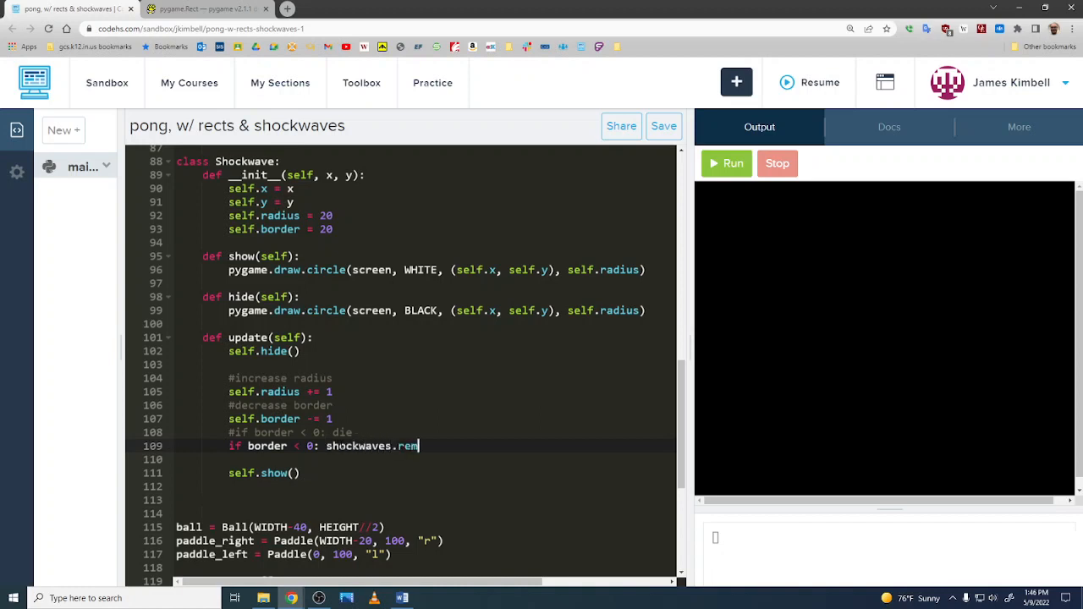
{"action": "type", "text": "ove(self)"}
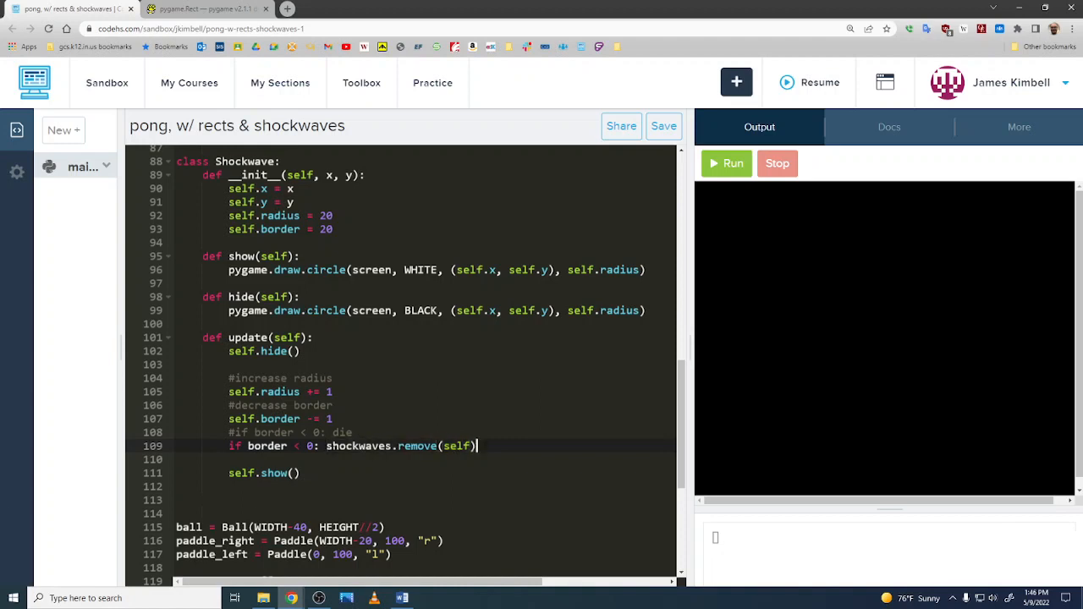
{"action": "scroll", "scroll_direction": "down", "scroll_amount": 3}
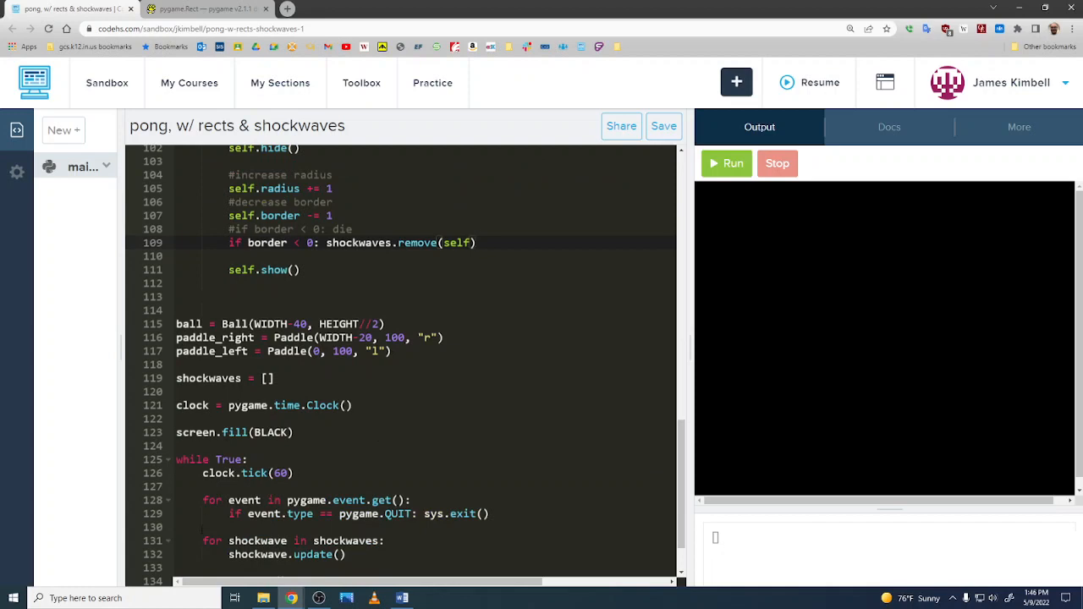
{"action": "scroll", "scroll_direction": "up", "scroll_amount": 3}
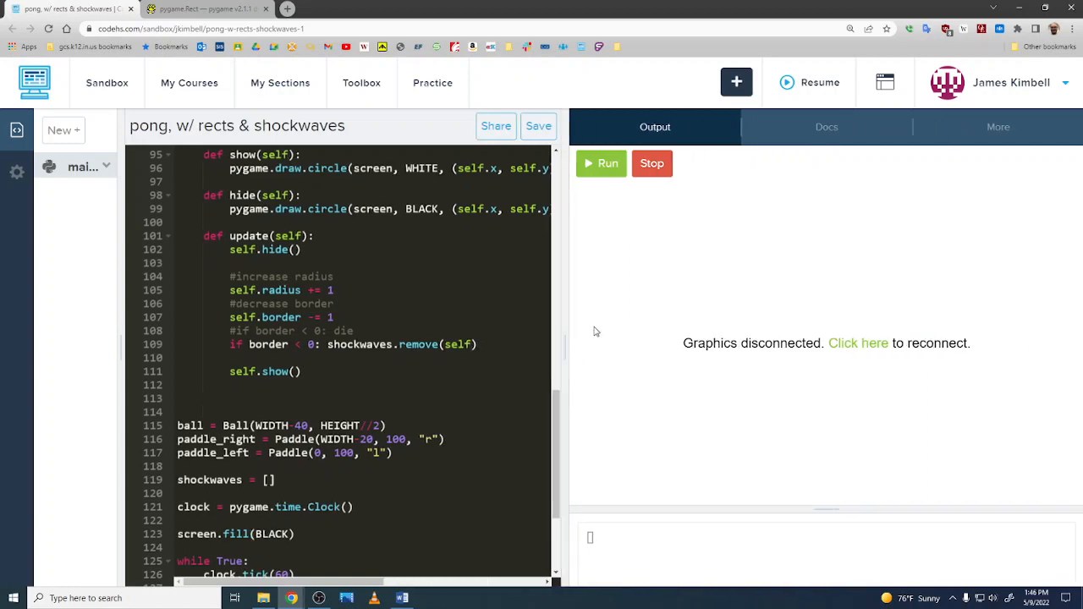
Run, fix the NameError by changing border to self.border, rerun to see growing circles, then stop
{"action": "left_click", "coordinate": [603, 163]}
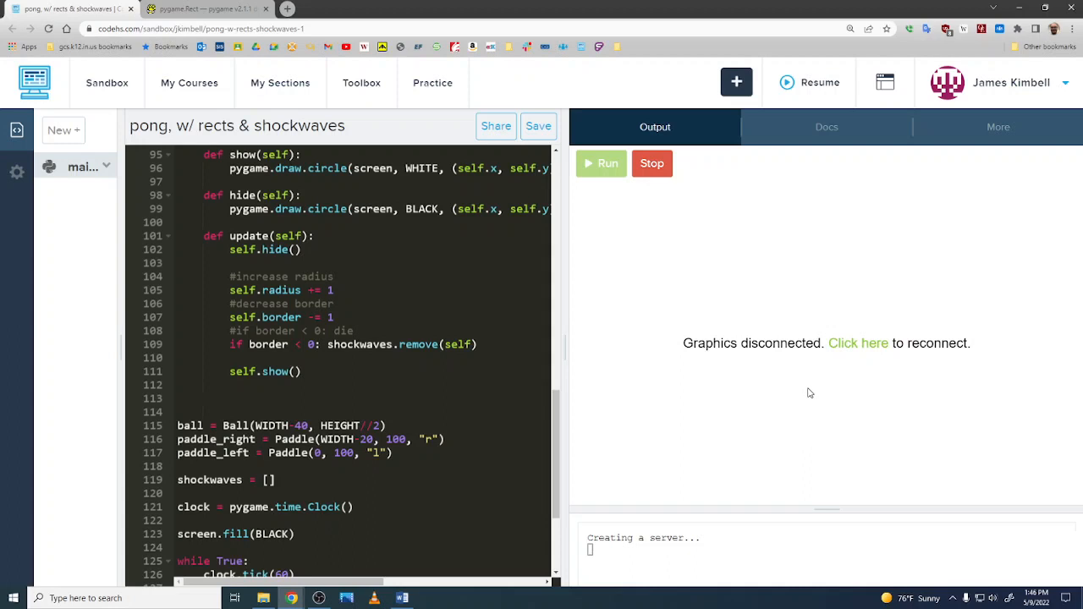
{"action": "left_click", "coordinate": [600, 162]}
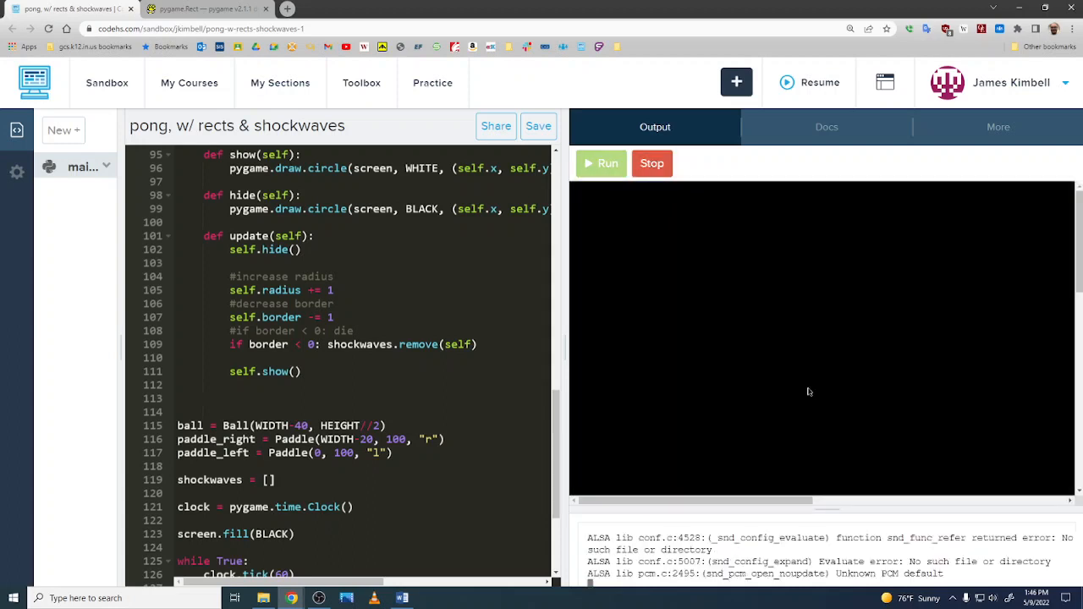
{"action": "left_click", "coordinate": [602, 162]}
{"action": "type", "text": "self."}
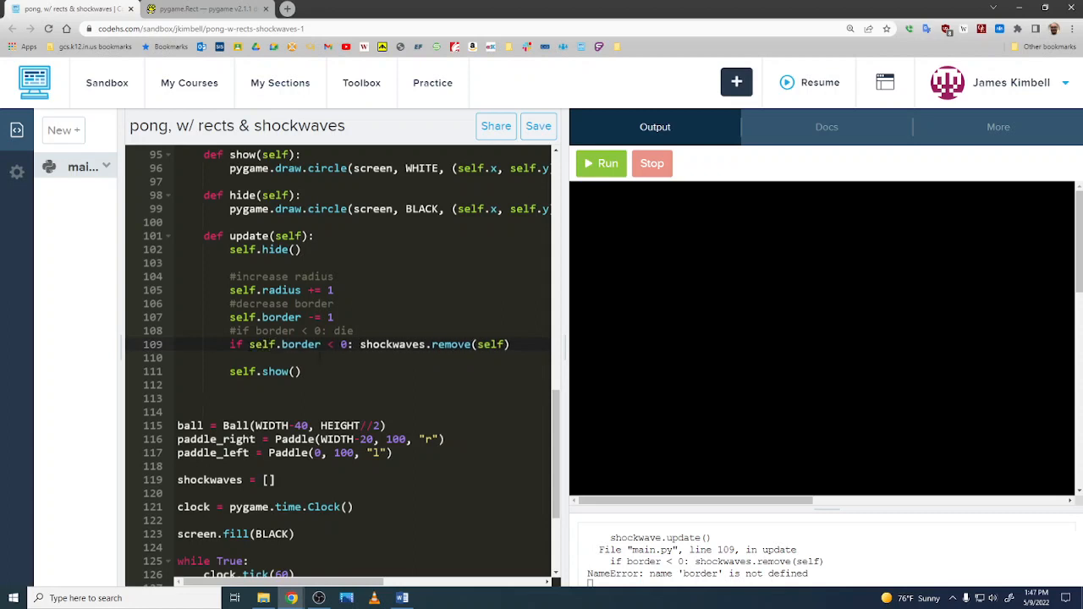
{"action": "left_click", "coordinate": [603, 163]}
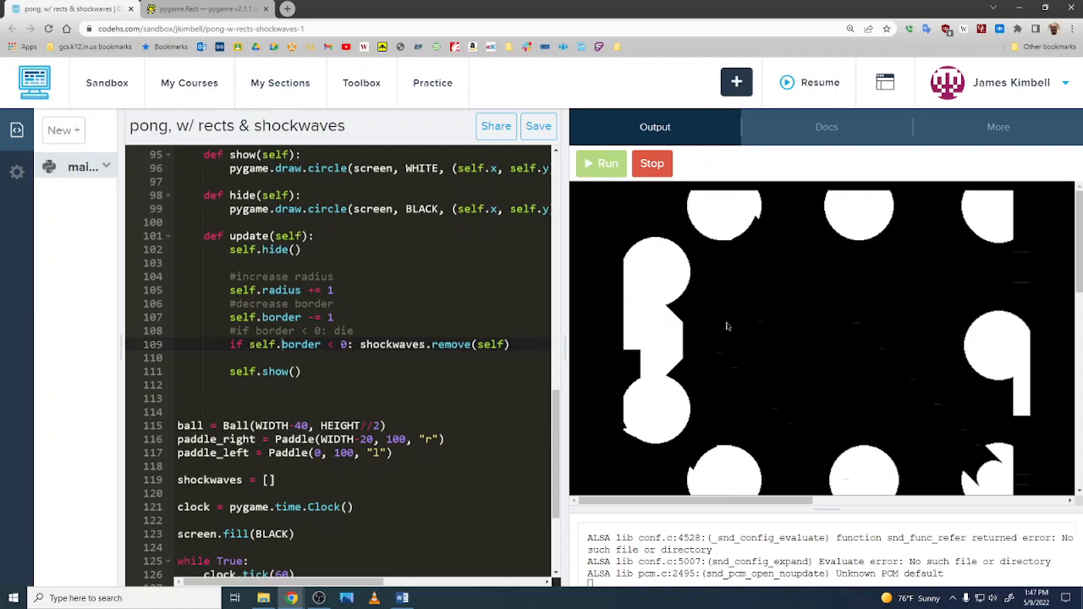
{"action": "left_click", "coordinate": [599, 162]}
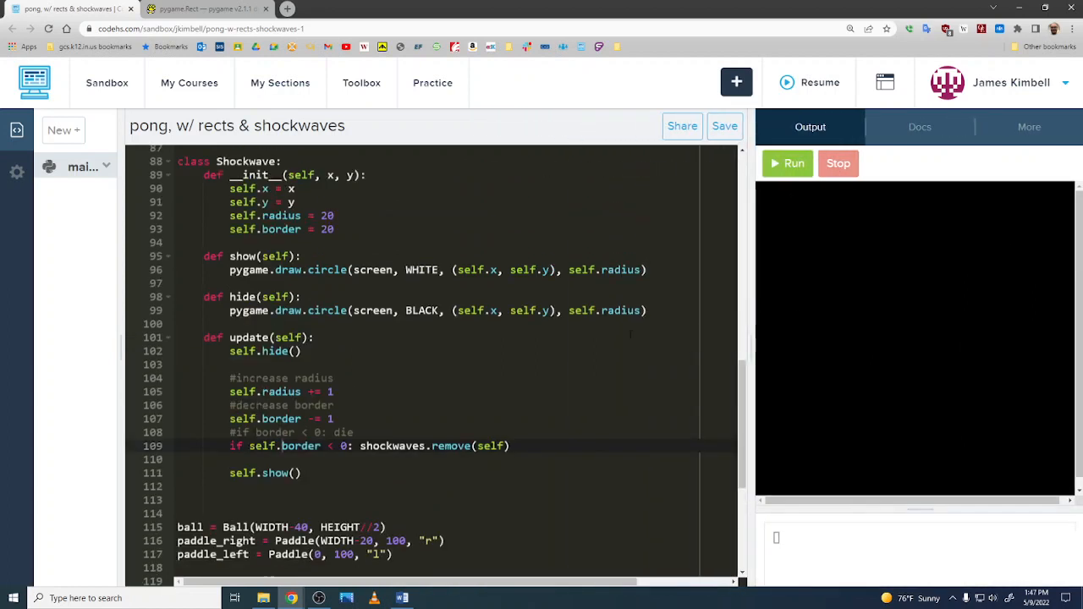
Pass self.border as the circle width, run the game to test, then rebalance the editor/output divider
{"action": "type", "text": ", self"}
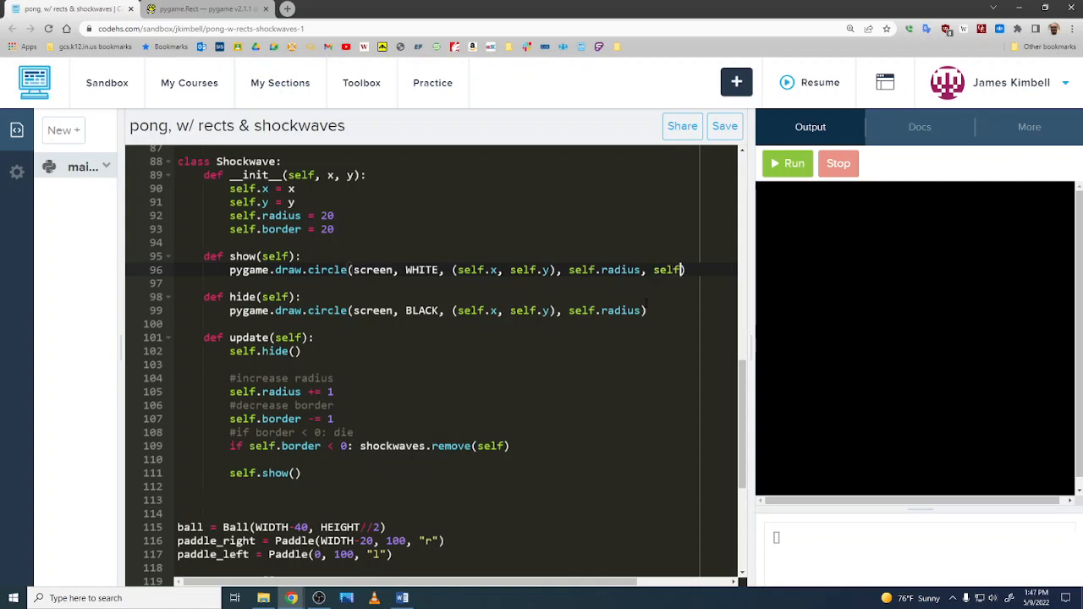
{"action": "type", "text": ".border"}
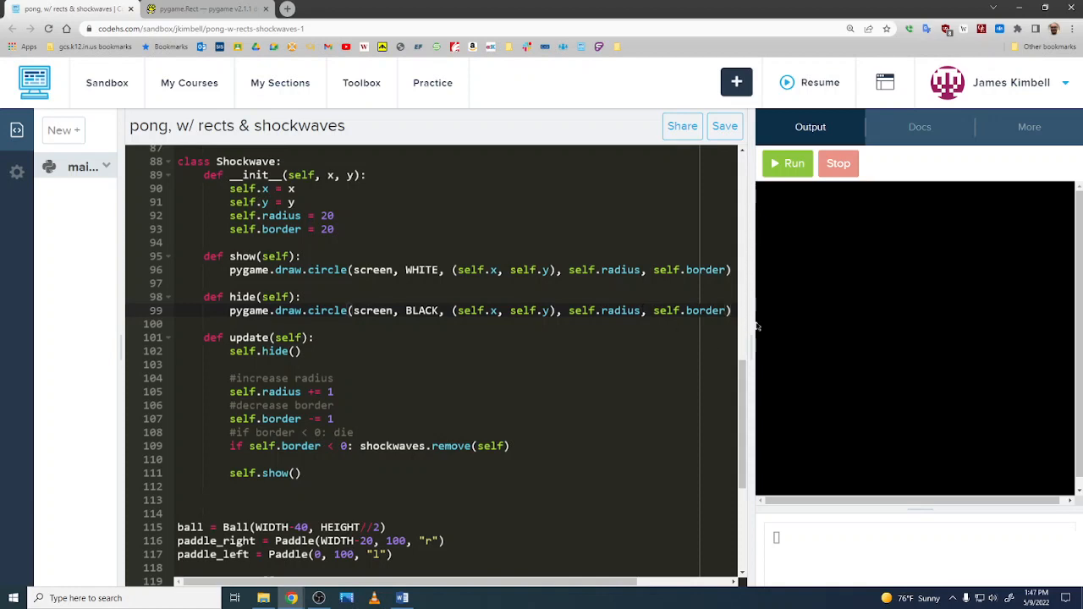
{"action": "left_click_drag", "start_coordinate": [744, 339], "coordinate": [516, 339]}
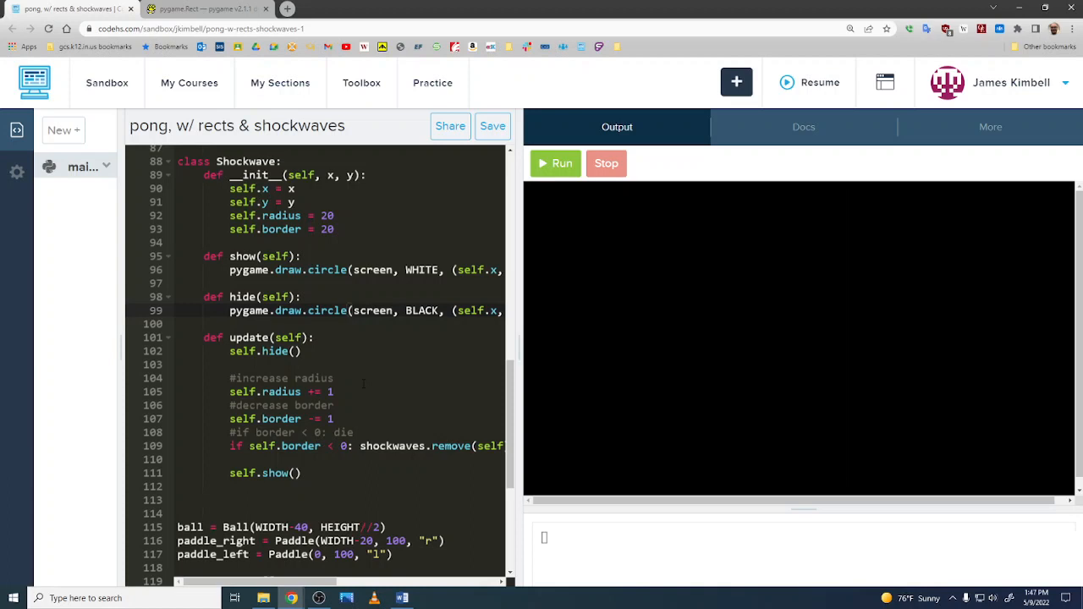
{"action": "mouse_move", "coordinate": [542, 174]}
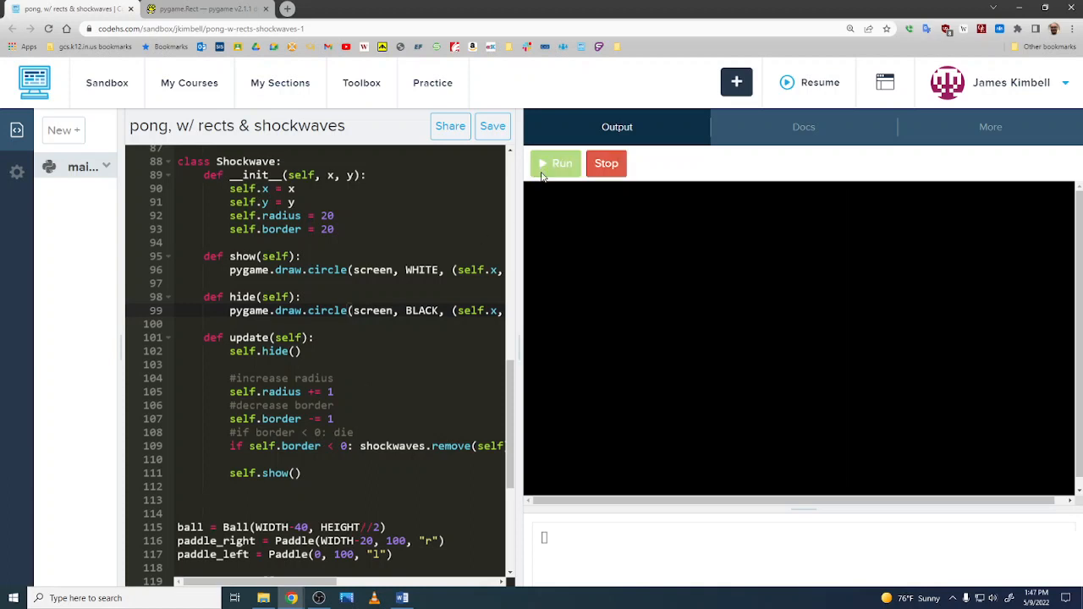
{"action": "left_click", "coordinate": [555, 162]}
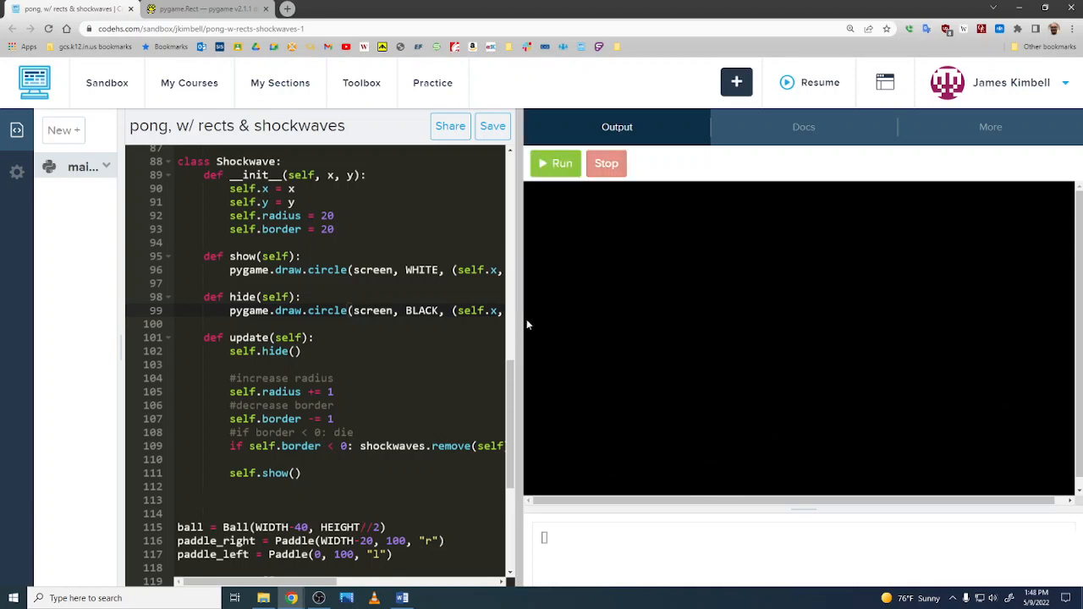
{"action": "left_click_drag", "start_coordinate": [521, 339], "coordinate": [690, 338]}
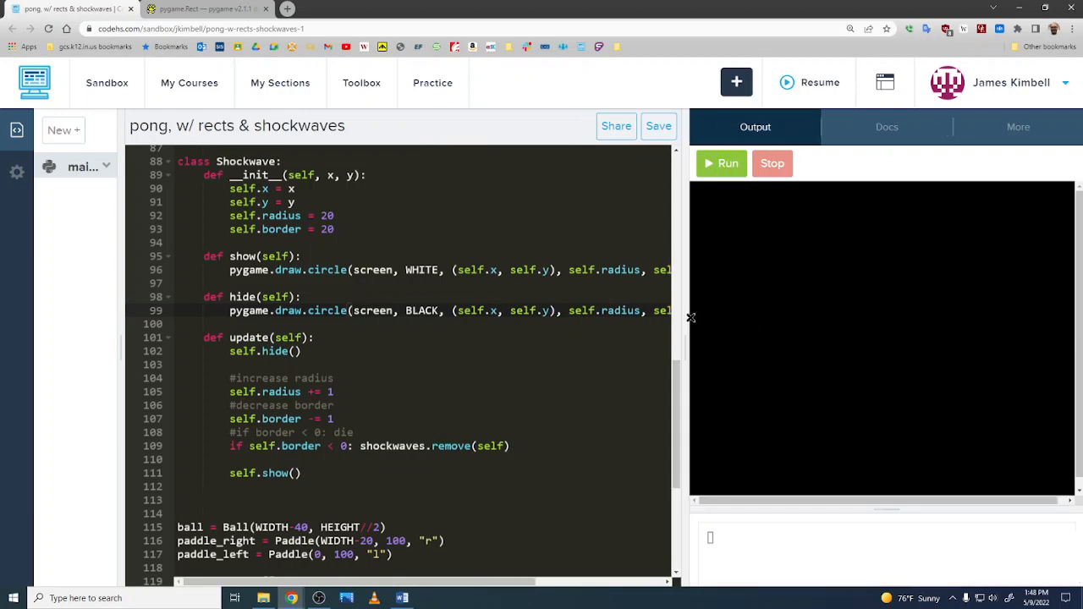
{"action": "scroll", "scroll_direction": "up", "scroll_amount": 3}
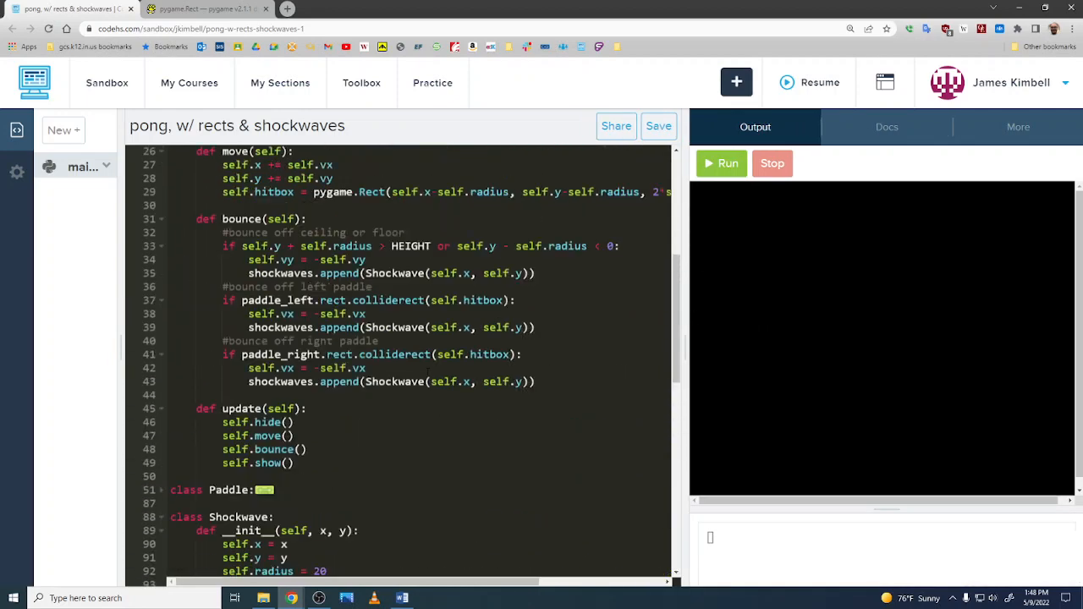
{"action": "scroll", "scroll_direction": "up", "scroll_amount": 3}
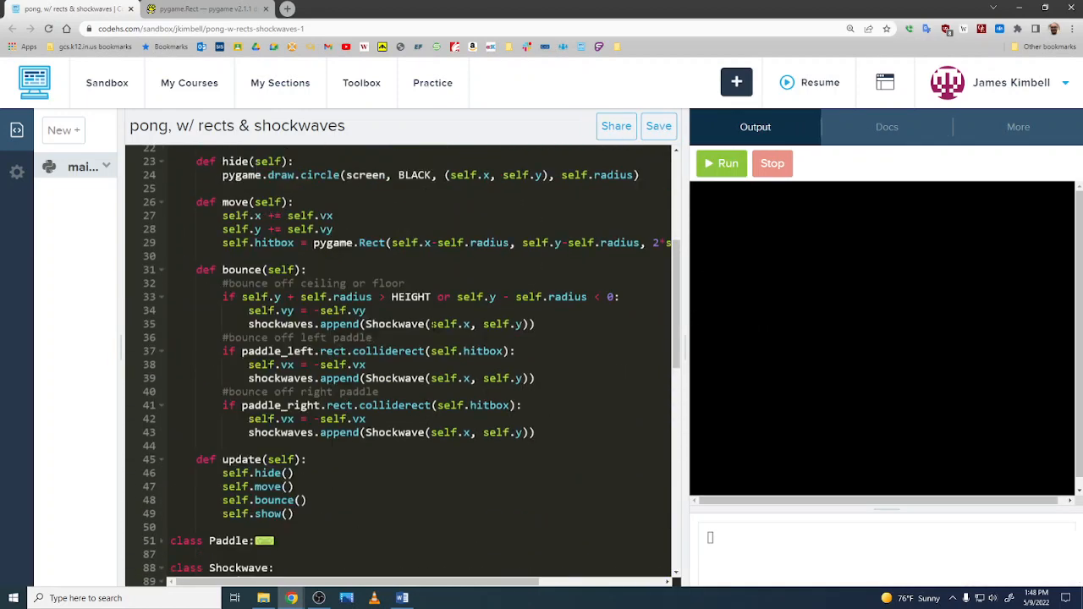
{"action": "left_click", "coordinate": [372, 336]}
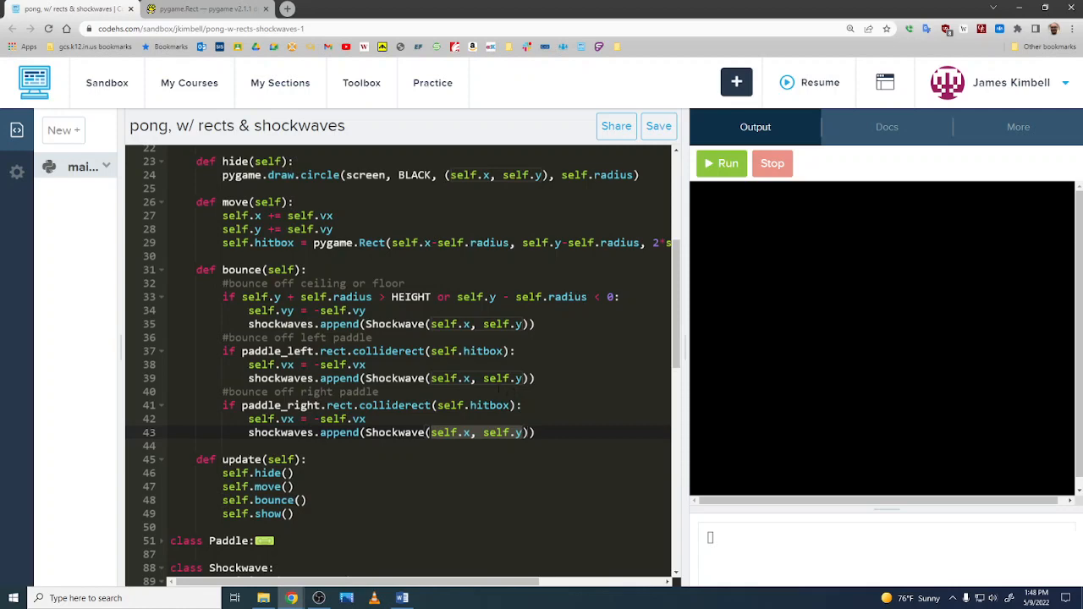
{"action": "left_click", "coordinate": [203, 8]}
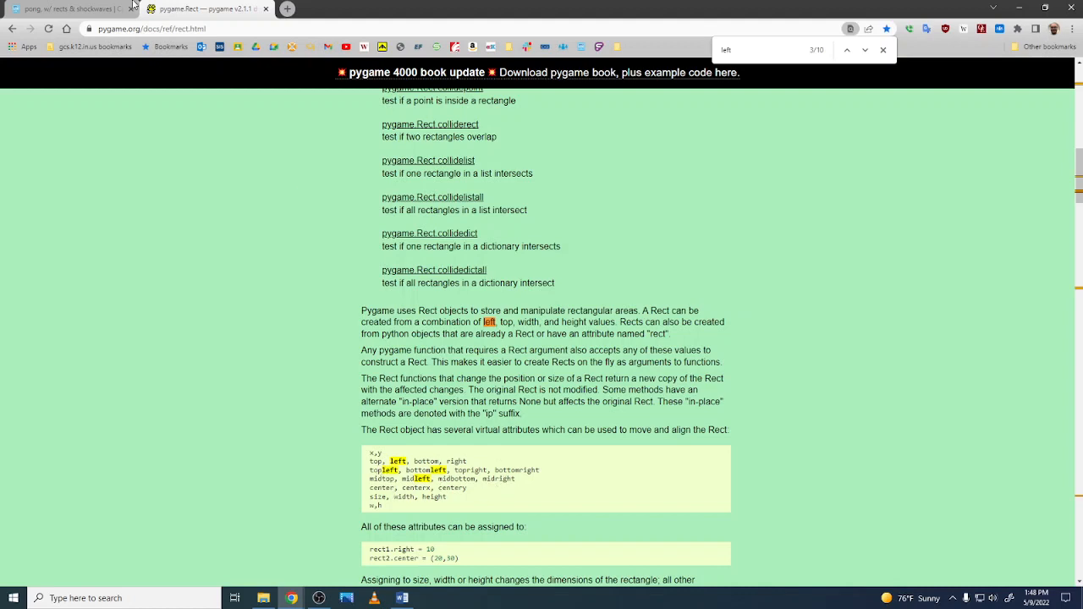
Return from the pygame Rect docs to the pong code tab
{"action": "left_click", "coordinate": [59, 9]}
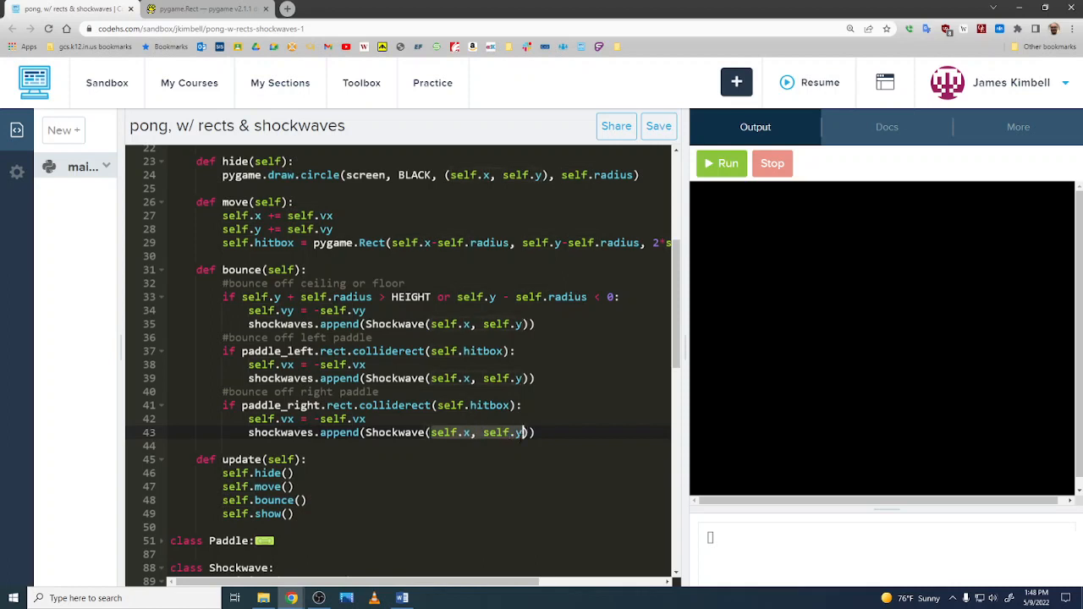
Spawn the right-paddle shockwave at self.hitbox.midright
{"action": "type", "text": "self.hitb"}
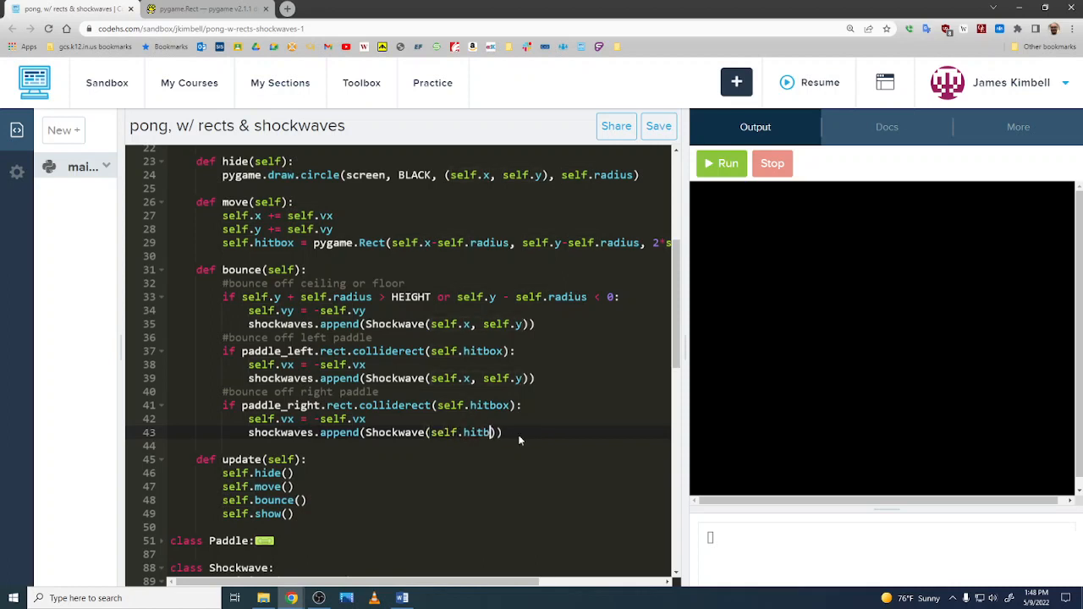
{"action": "type", "text": "ox."}
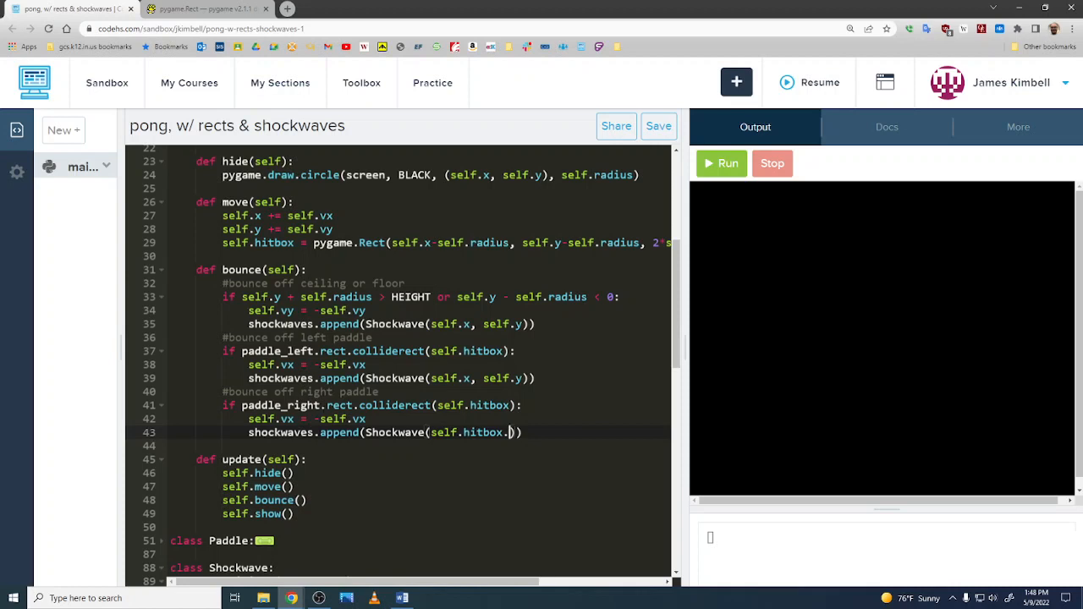
{"action": "type", "text": "midri"}
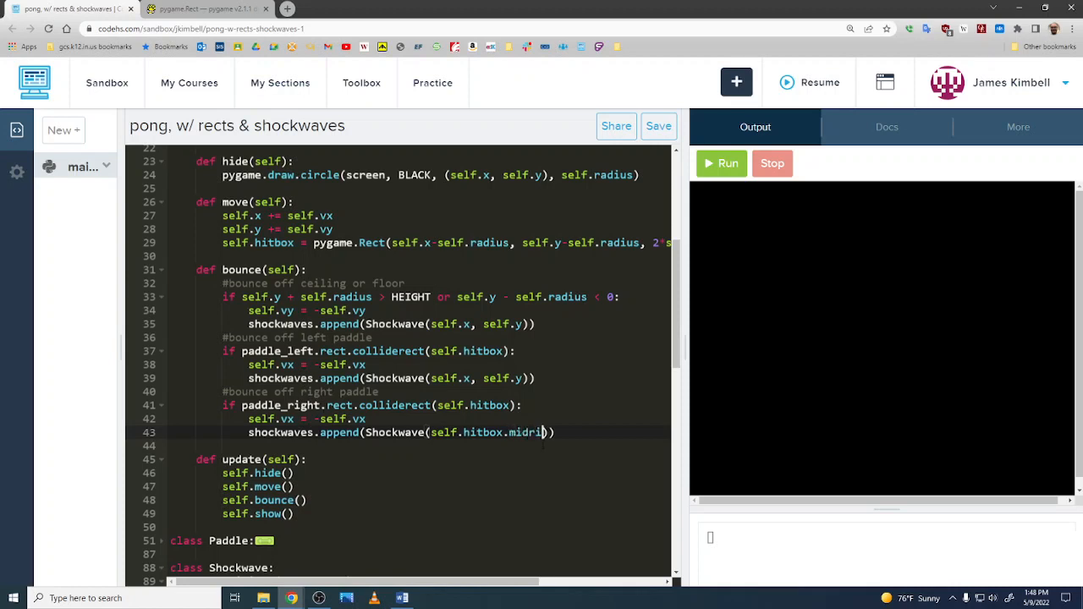
{"action": "type", "text": "ght"}
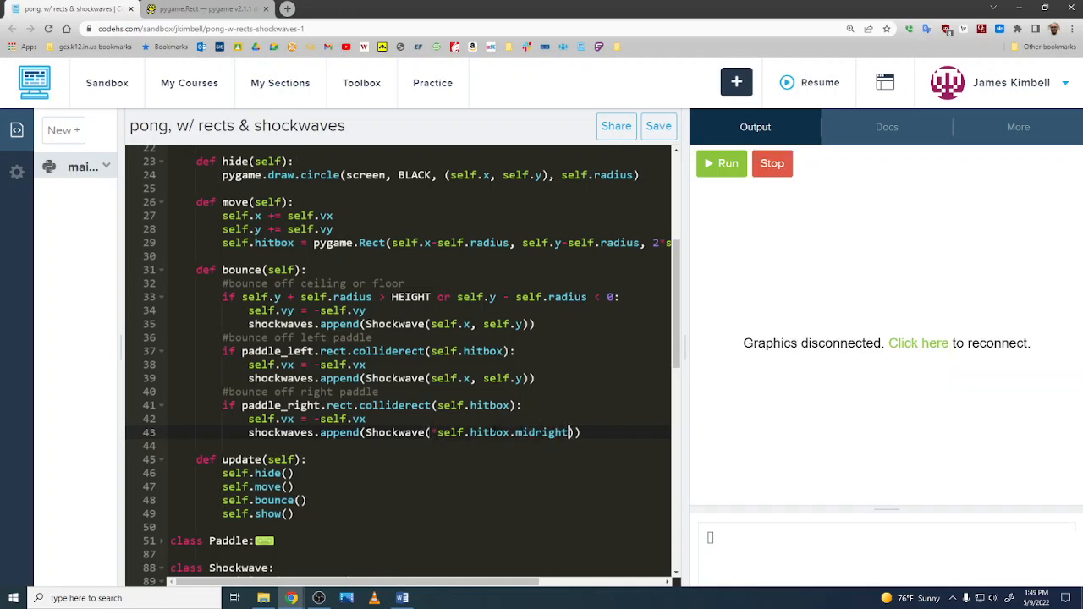
{"action": "scroll", "scroll_direction": "down", "scroll_amount": 3}
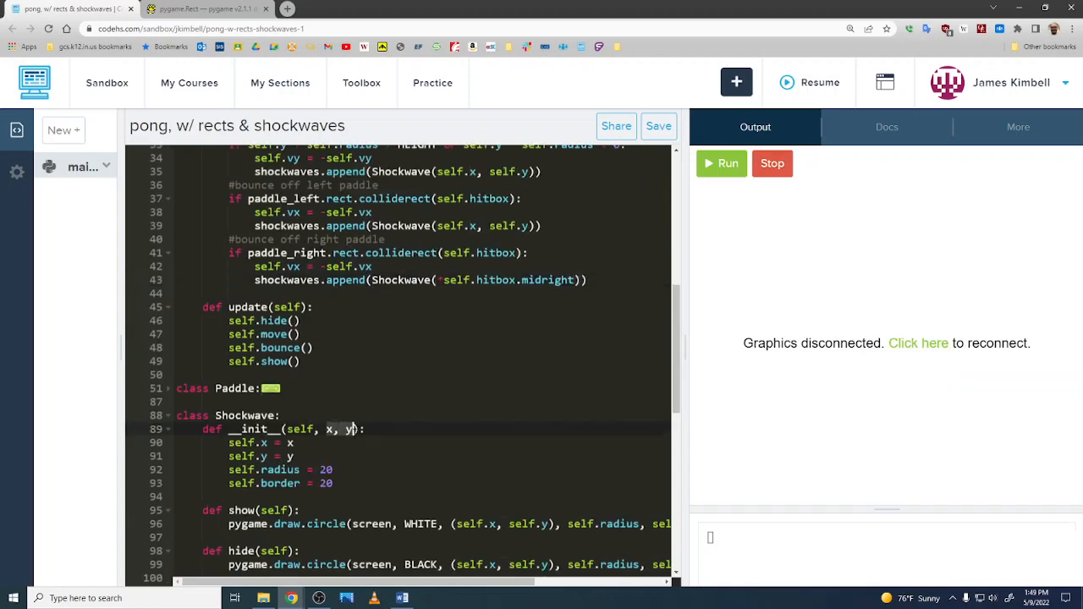
{"action": "scroll", "scroll_direction": "up", "scroll_amount": 3}
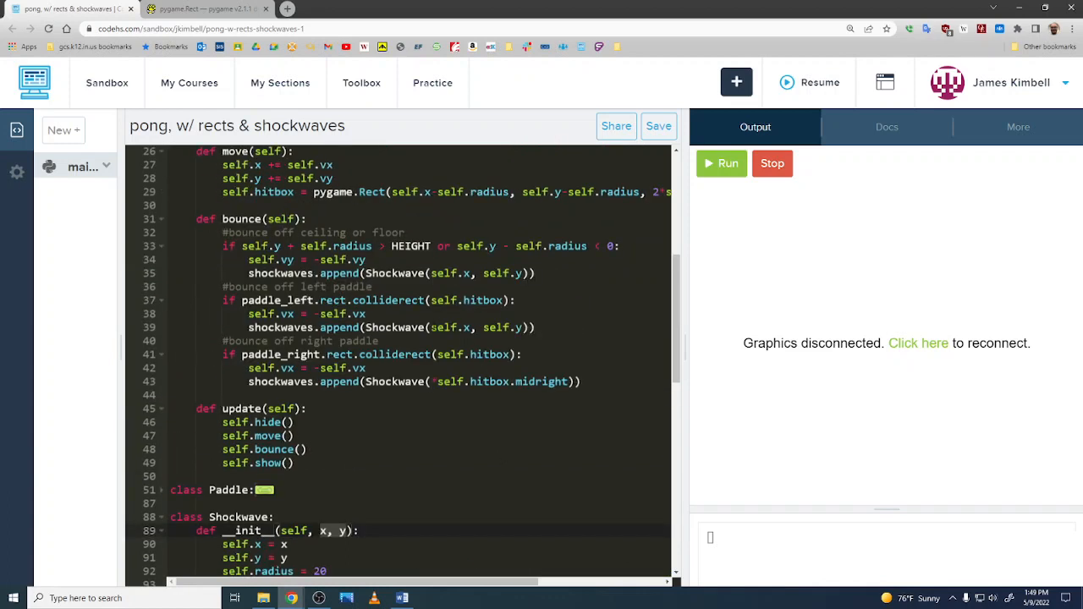
Spawn the left-paddle shockwave at self.hitbox.midleft, then check the Rect docs
{"action": "left_click", "coordinate": [440, 328]}
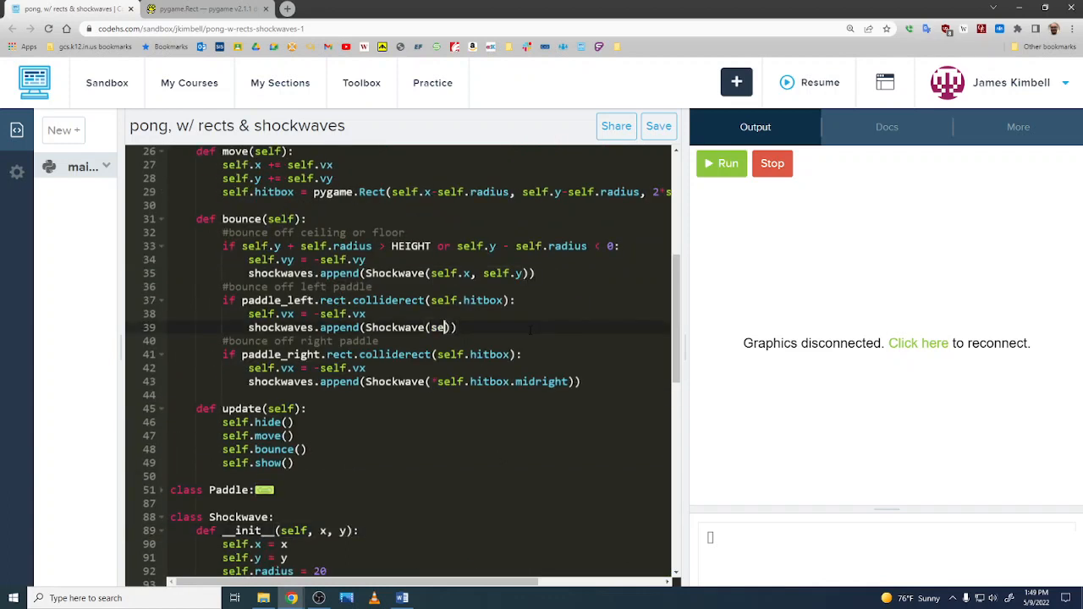
{"action": "type", "text": "lf."}
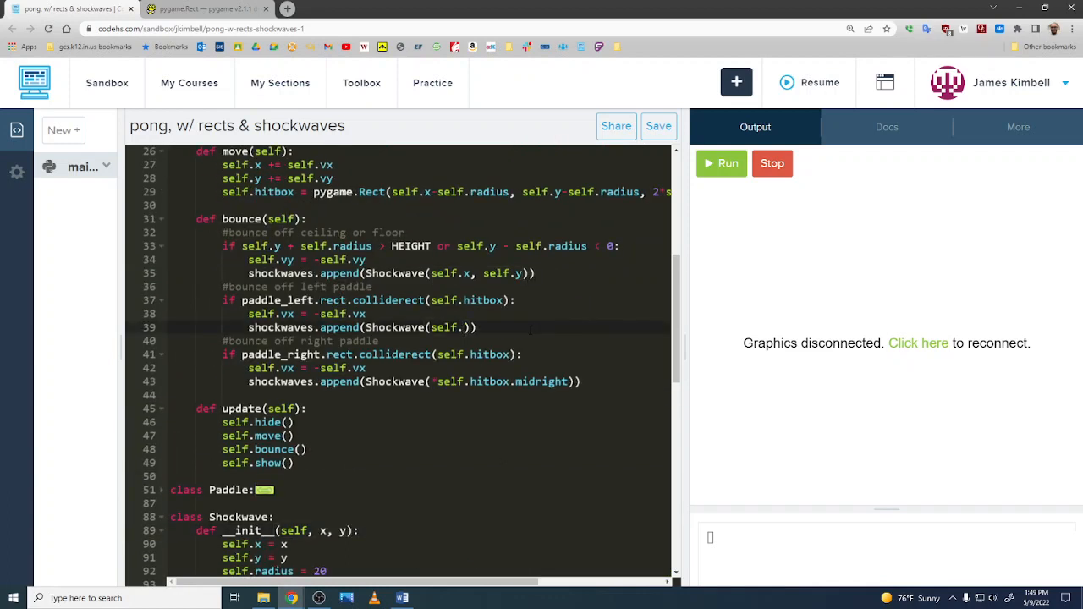
{"action": "type", "text": "hitbox."}
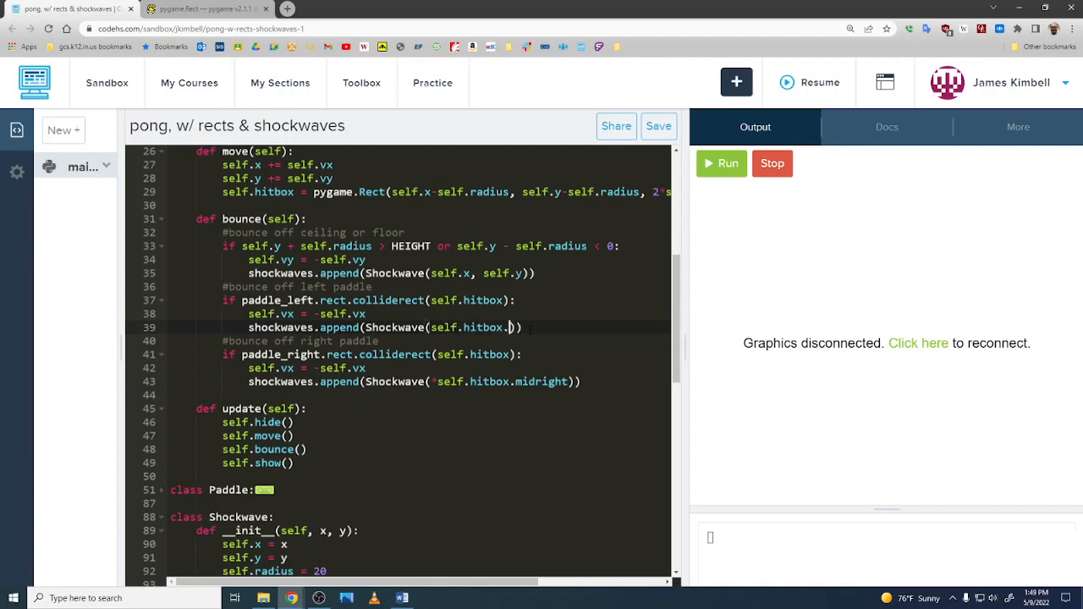
{"action": "type", "text": "midleft"}
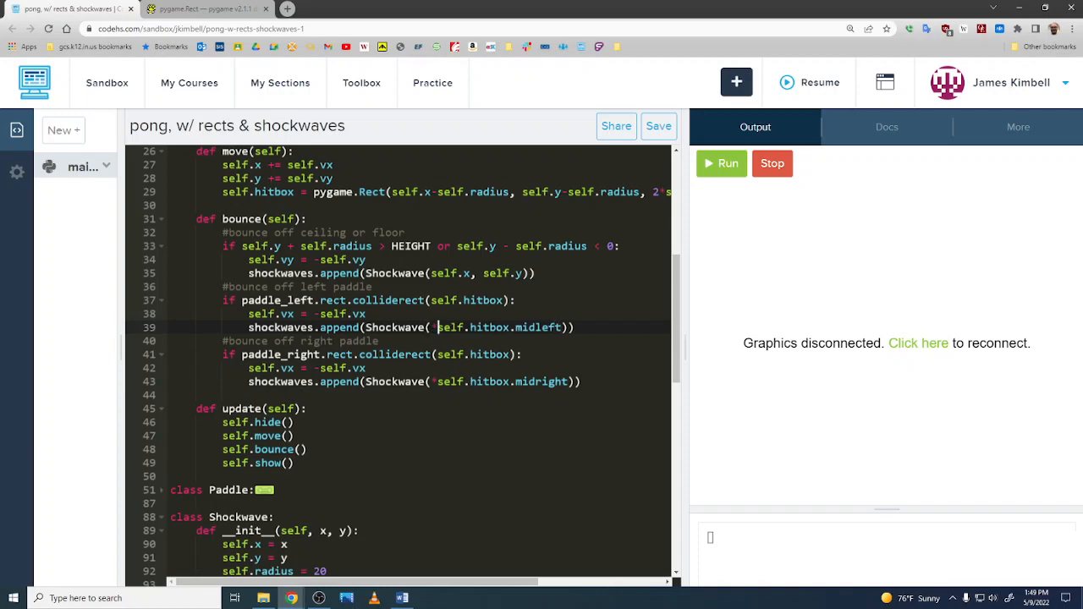
{"action": "left_click", "coordinate": [206, 9]}
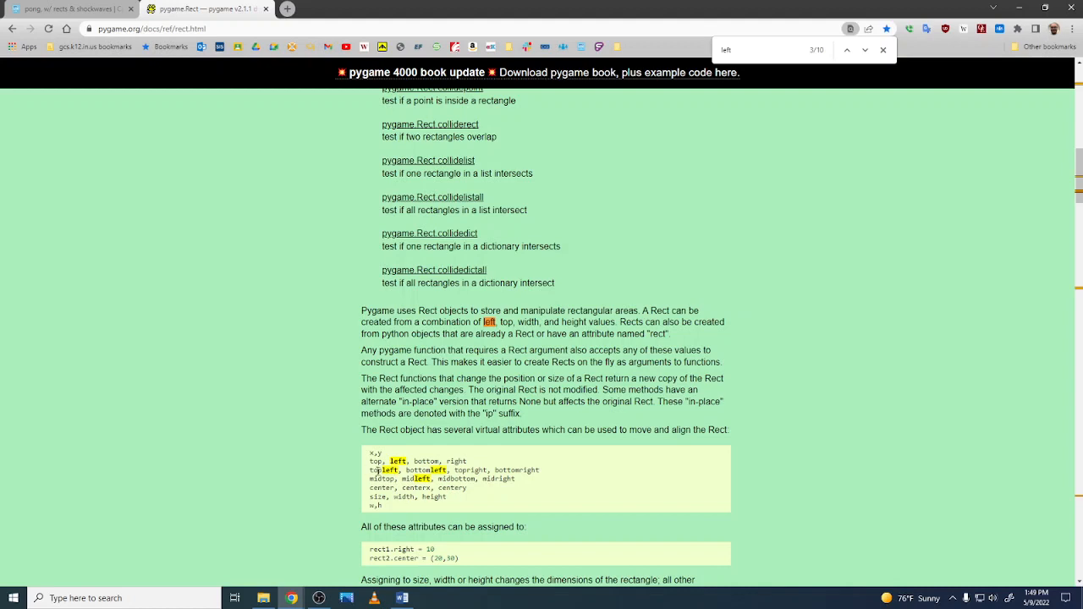
{"action": "mouse_move", "coordinate": [471, 471]}
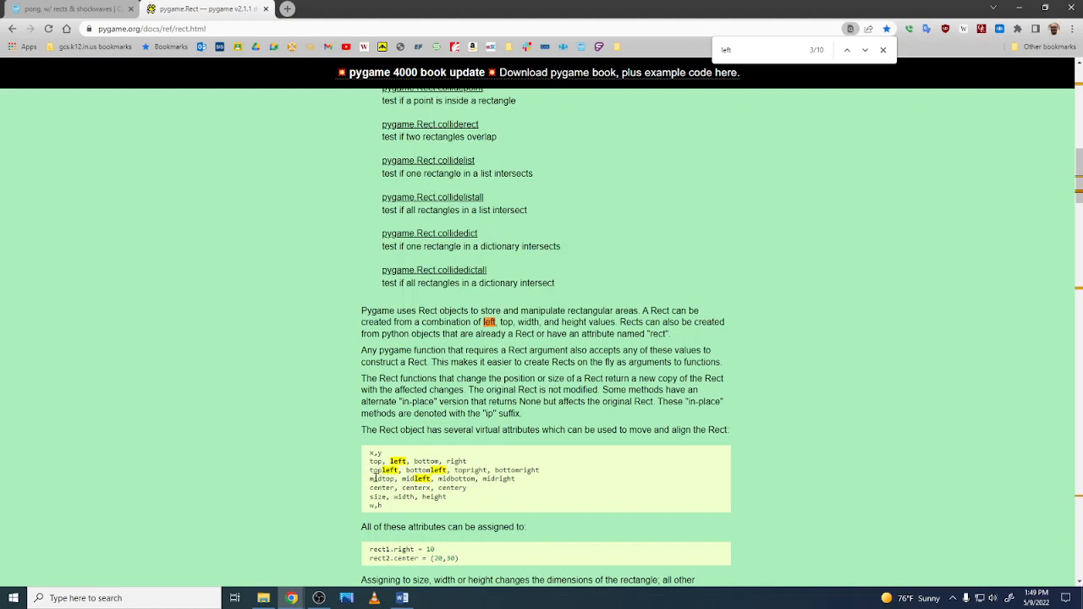
Split the ceiling check into its own if block spawning a shockwave at self.hitbox.midtop
{"action": "left_click", "coordinate": [68, 10]}
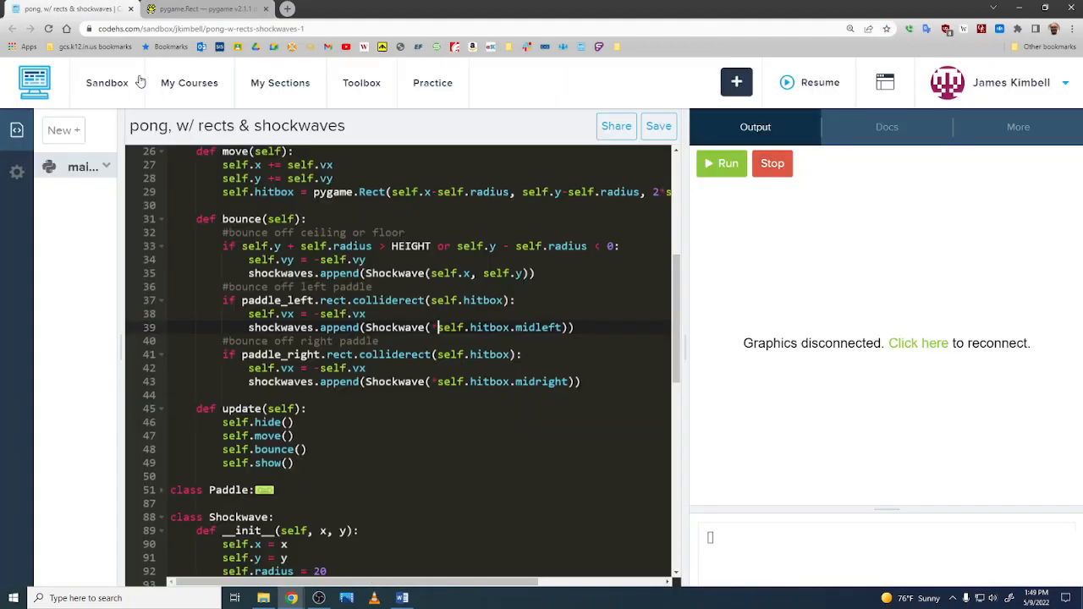
{"action": "scroll", "scroll_direction": "up", "scroll_amount": 3}
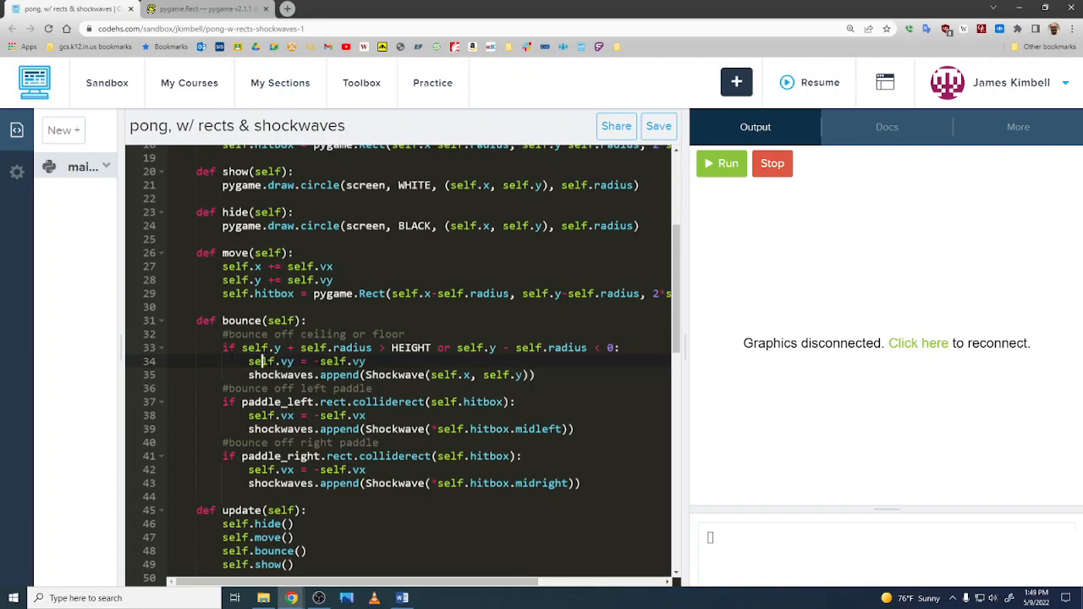
{"action": "left_click_drag", "start_coordinate": [223, 349], "coordinate": [534, 376]}
{"action": "type", "text": "pa"}
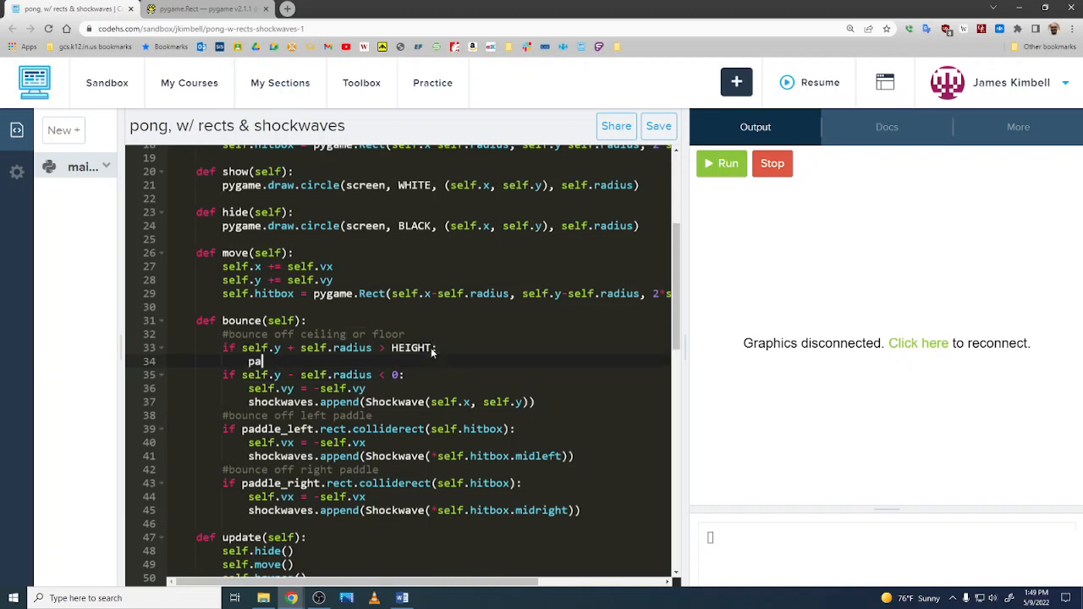
{"action": "type", "text": "ss"}
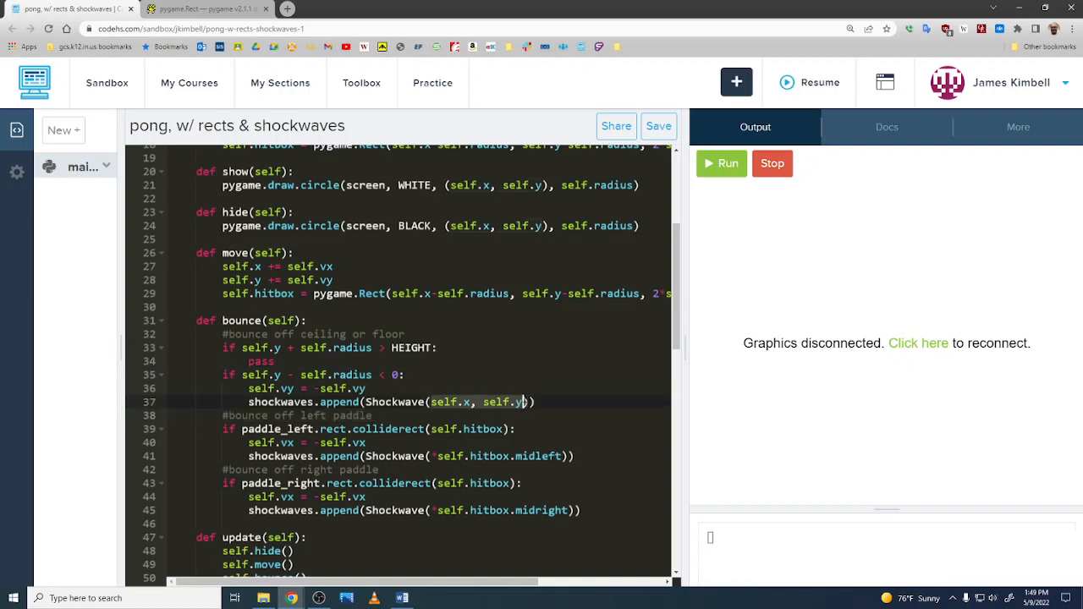
{"action": "type", "text": "self.hitbox."}
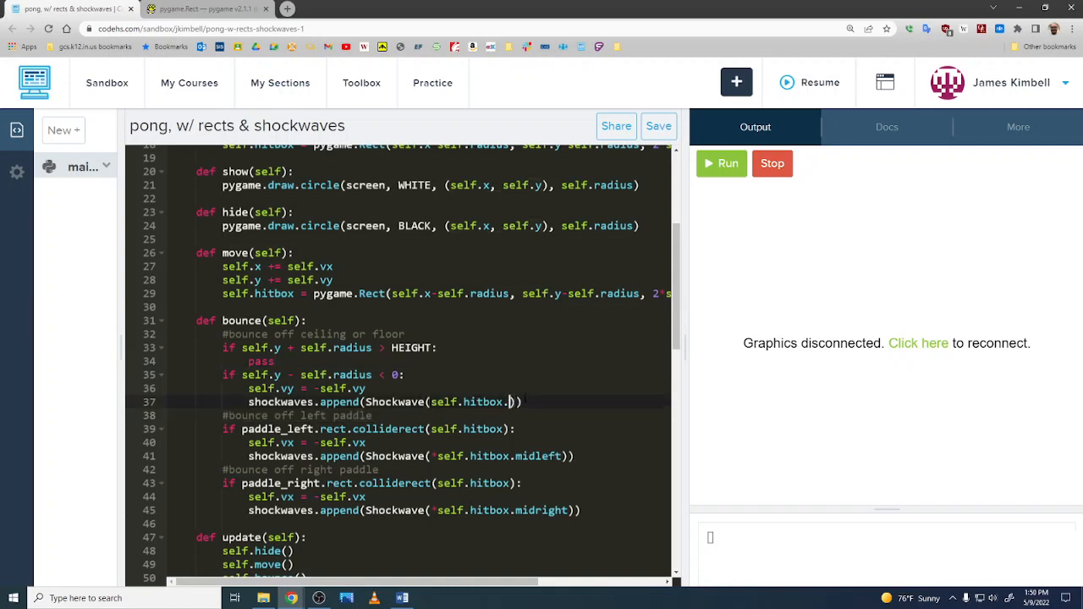
{"action": "type", "text": "midtop"}
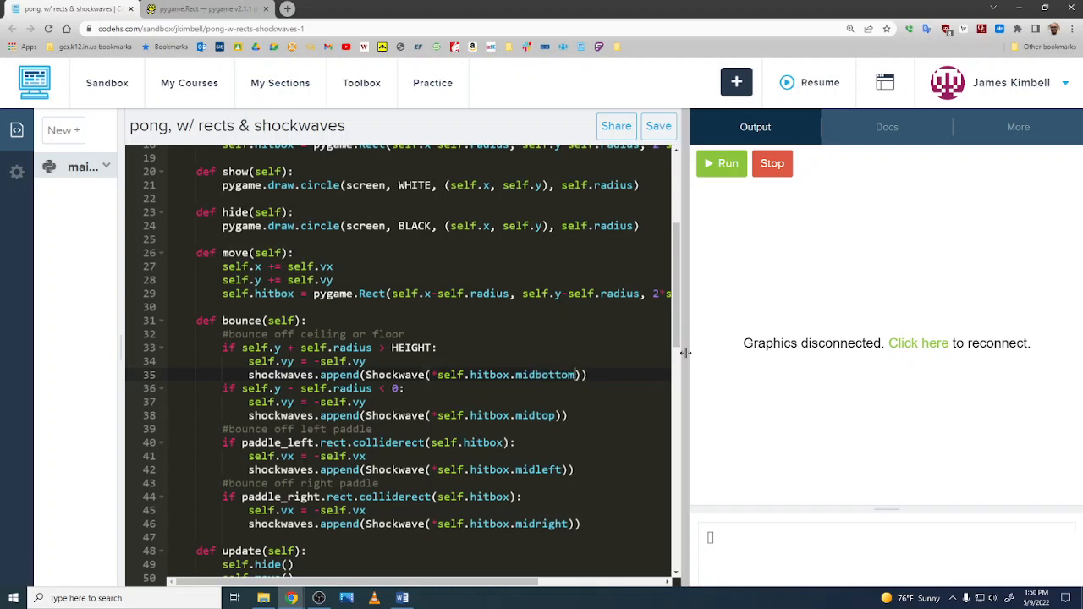
{"action": "left_click", "coordinate": [721, 163]}
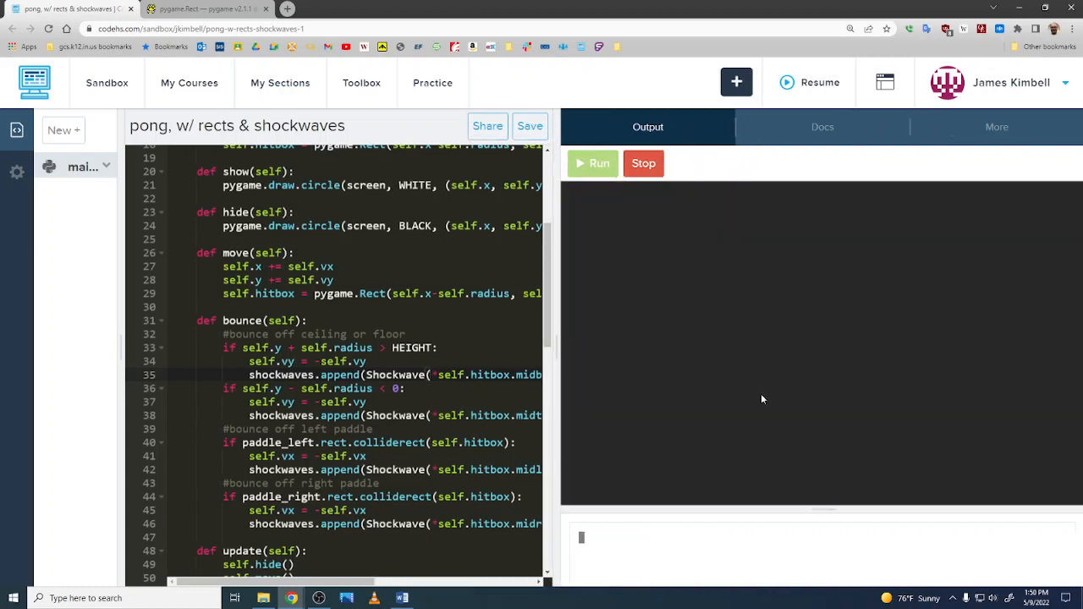
{"action": "left_click", "coordinate": [597, 162]}
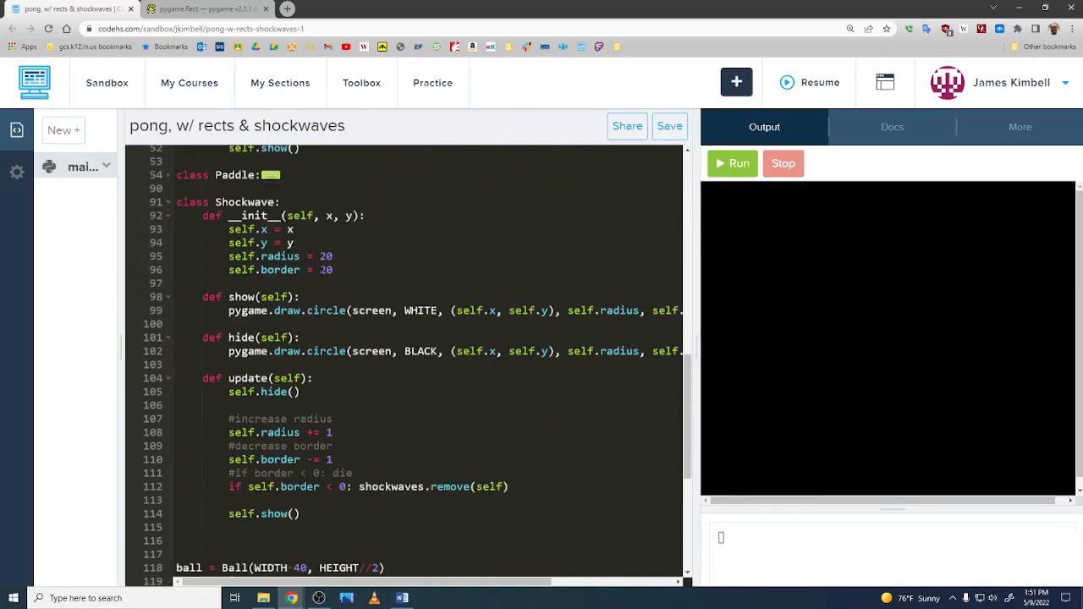
{"action": "left_click", "coordinate": [330, 269]}
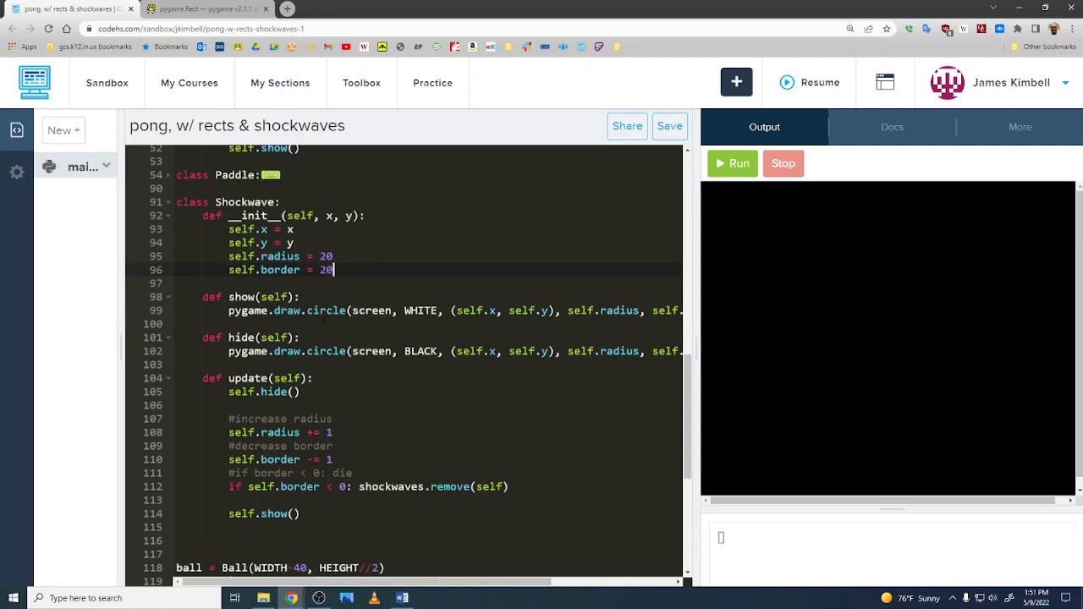
{"action": "left_click", "coordinate": [328, 461]}
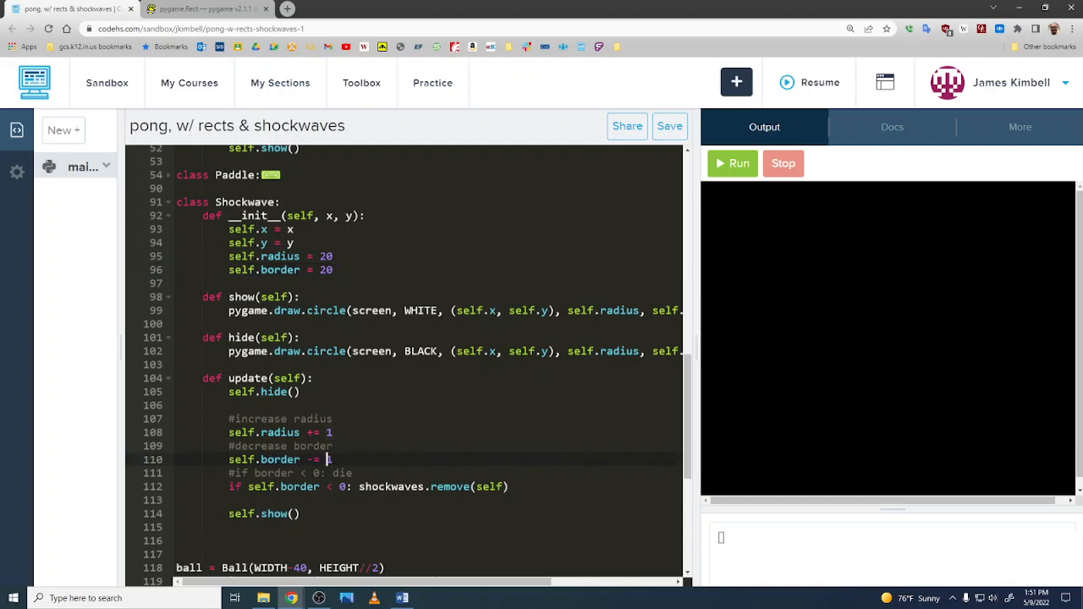
{"action": "type", "text": "1"}
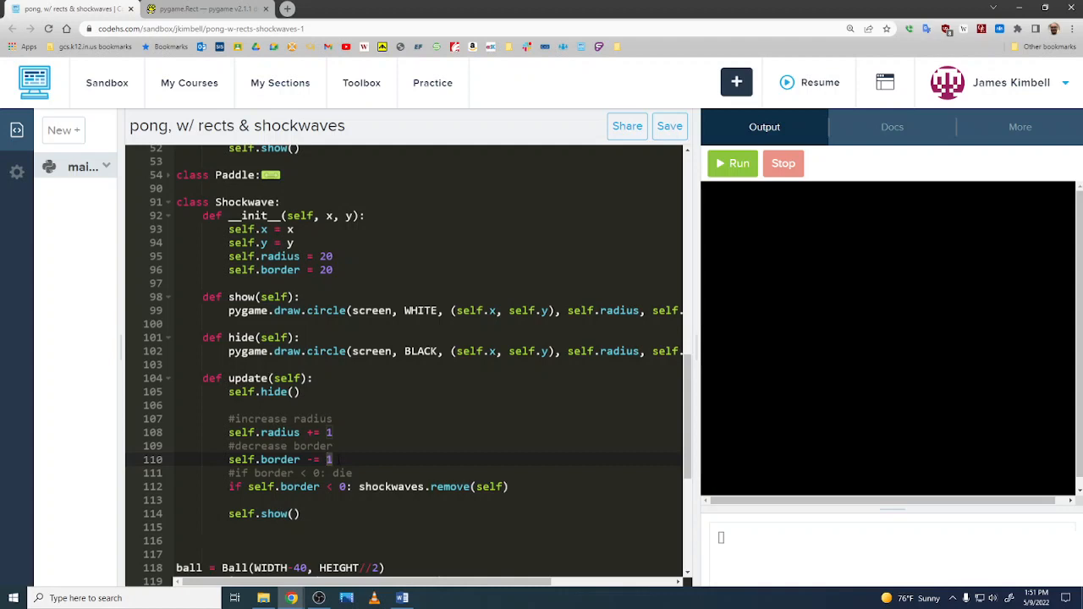
{"action": "left_click", "coordinate": [320, 271]}
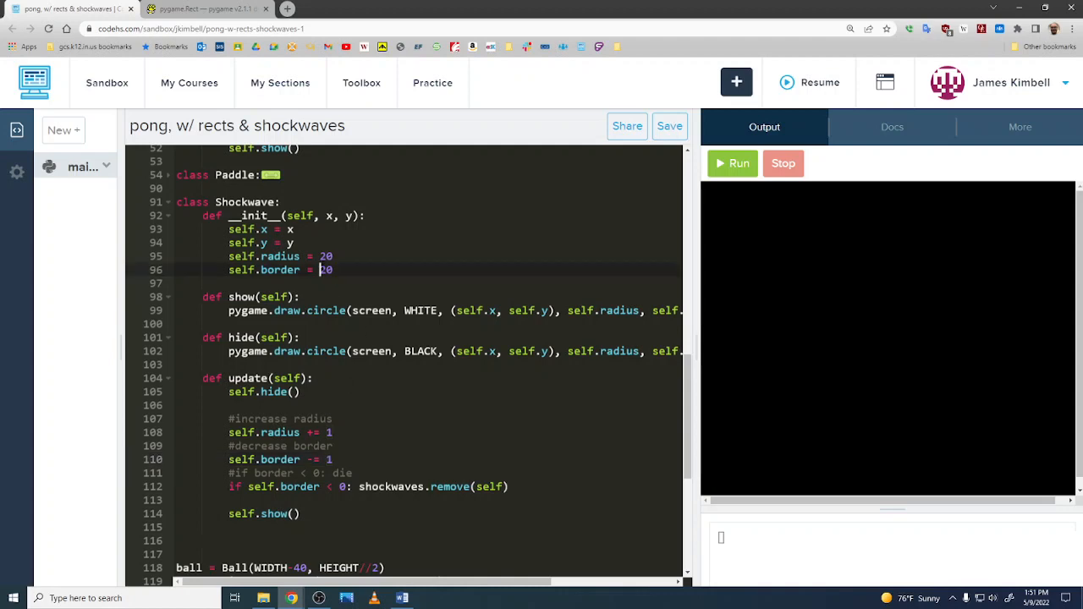
{"action": "type", "text": "40"}
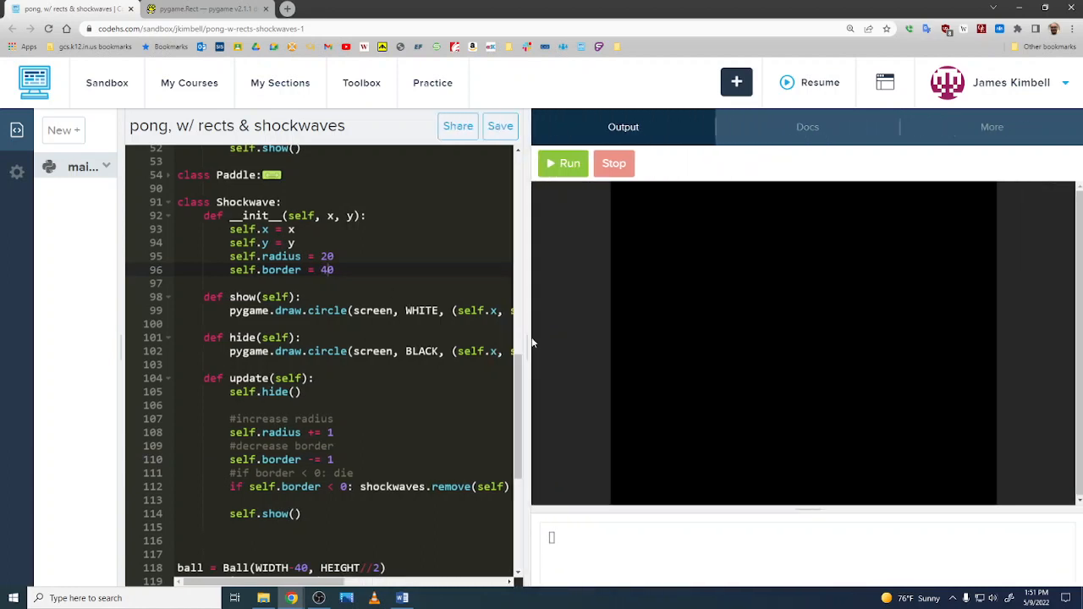
{"action": "left_click", "coordinate": [562, 162]}
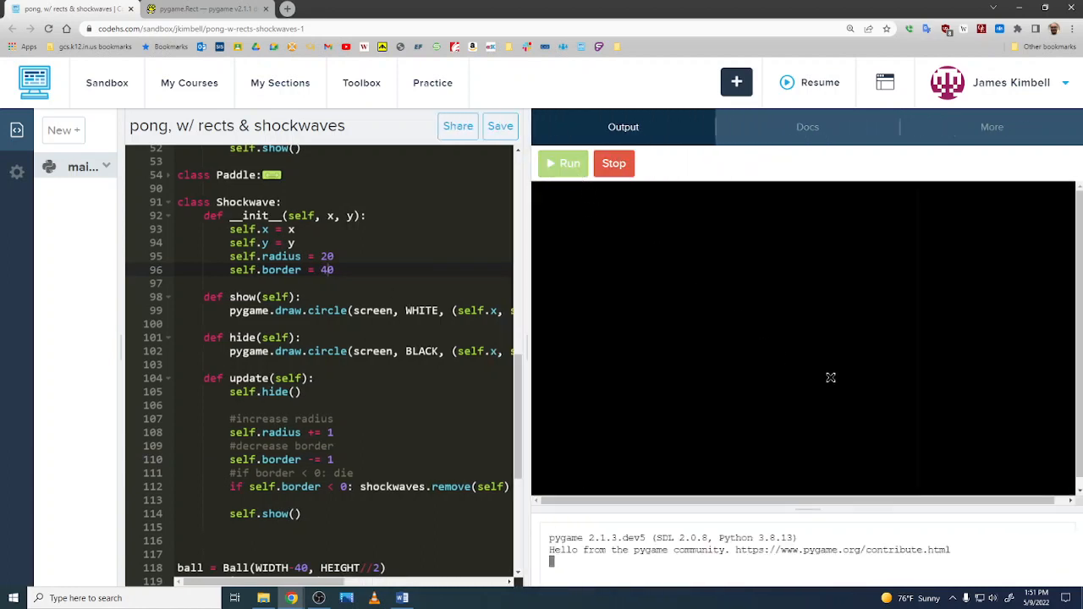
{"action": "left_click", "coordinate": [562, 163]}
{"action": "type", "text": "2"}
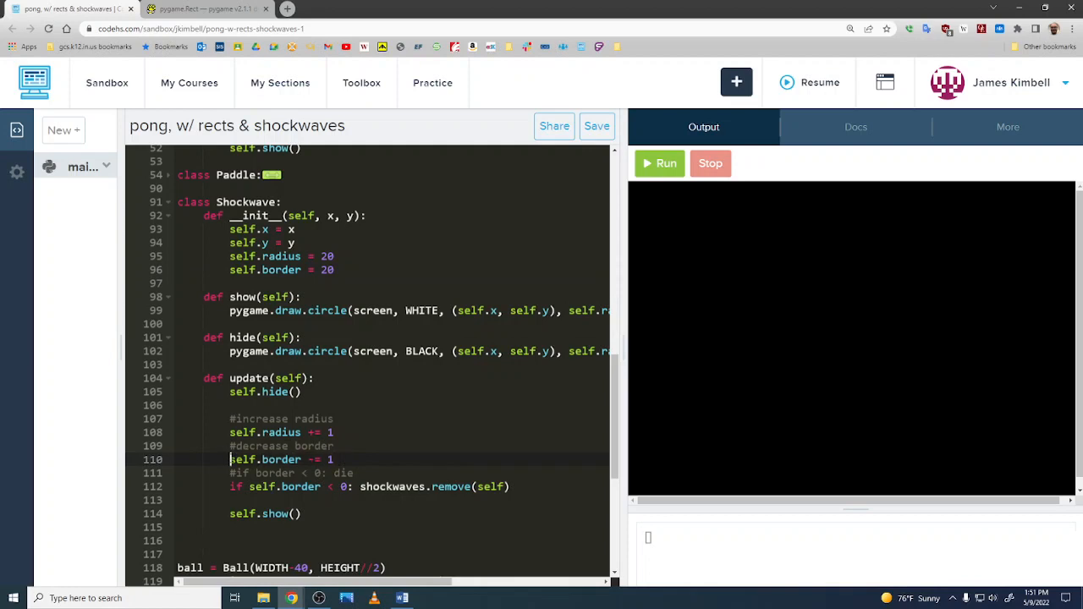
In update(), decrement counter and reset it to 2 when it reaches 0, gating the border decrease
{"action": "left_click", "coordinate": [335, 447]}
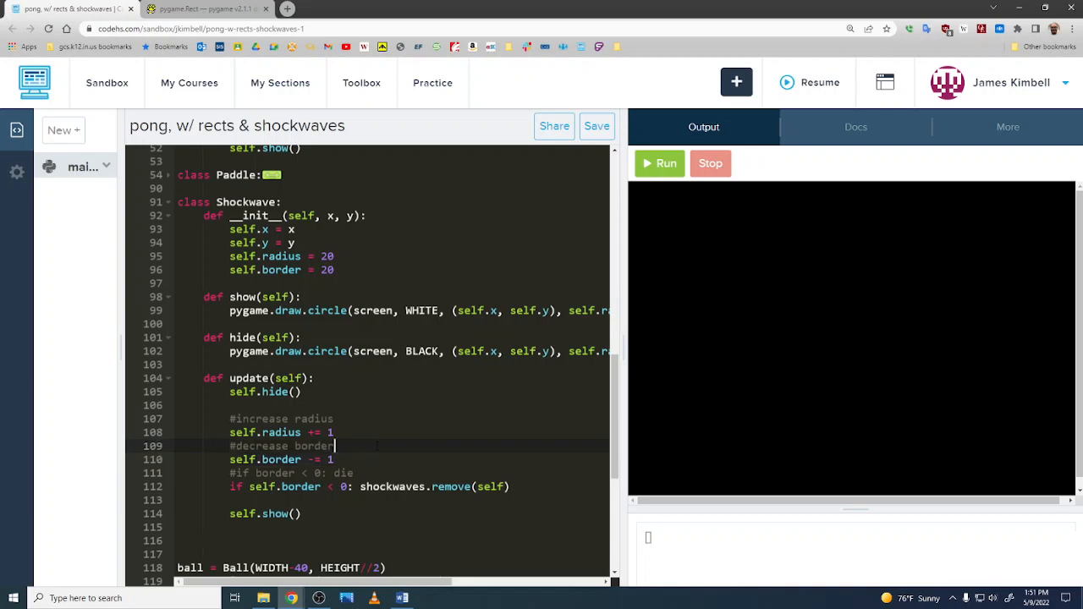
{"action": "type", "text": "counter"}
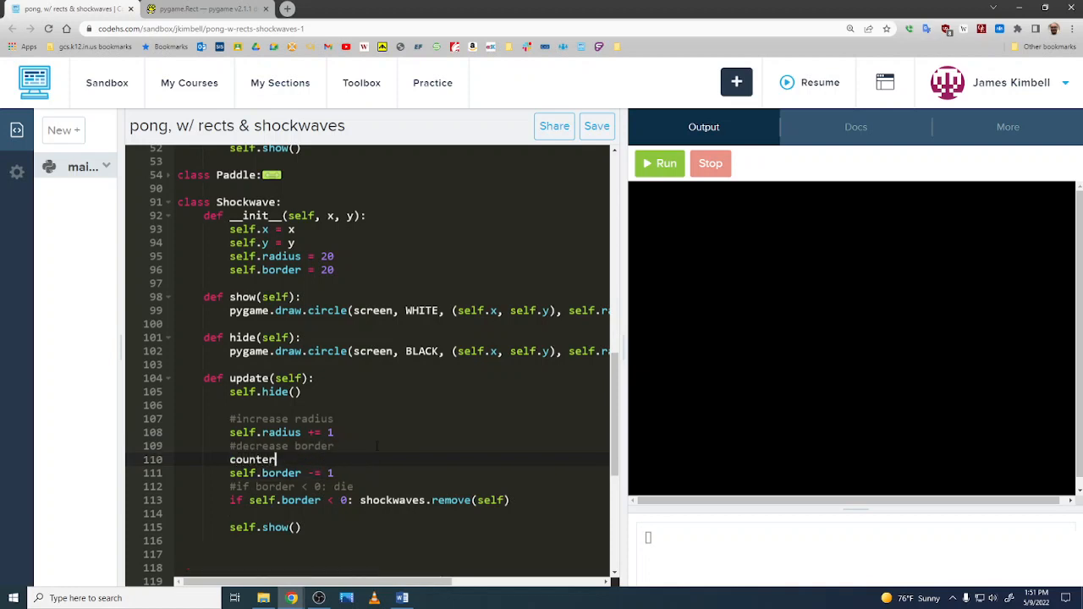
{"action": "type", "text": "= 2"}
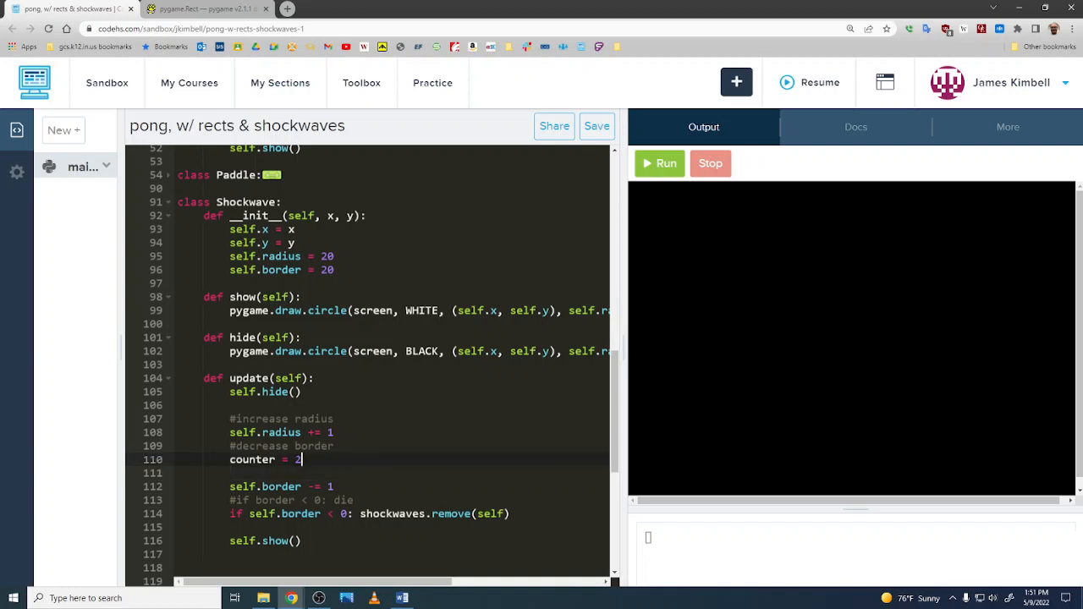
{"action": "key", "text": "Backspace"}
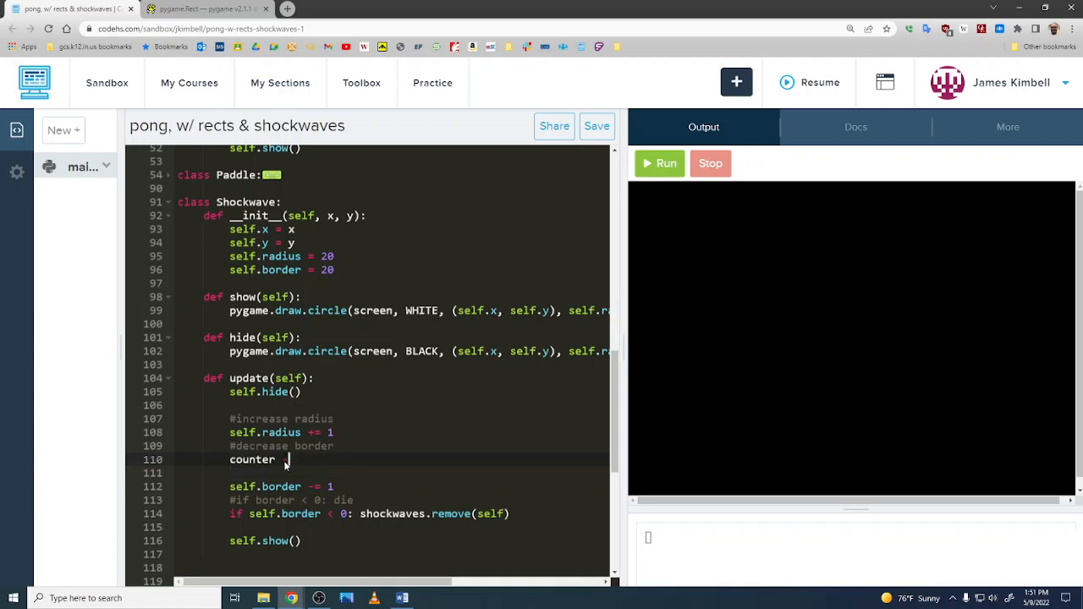
{"action": "type", "text": "-= 1"}
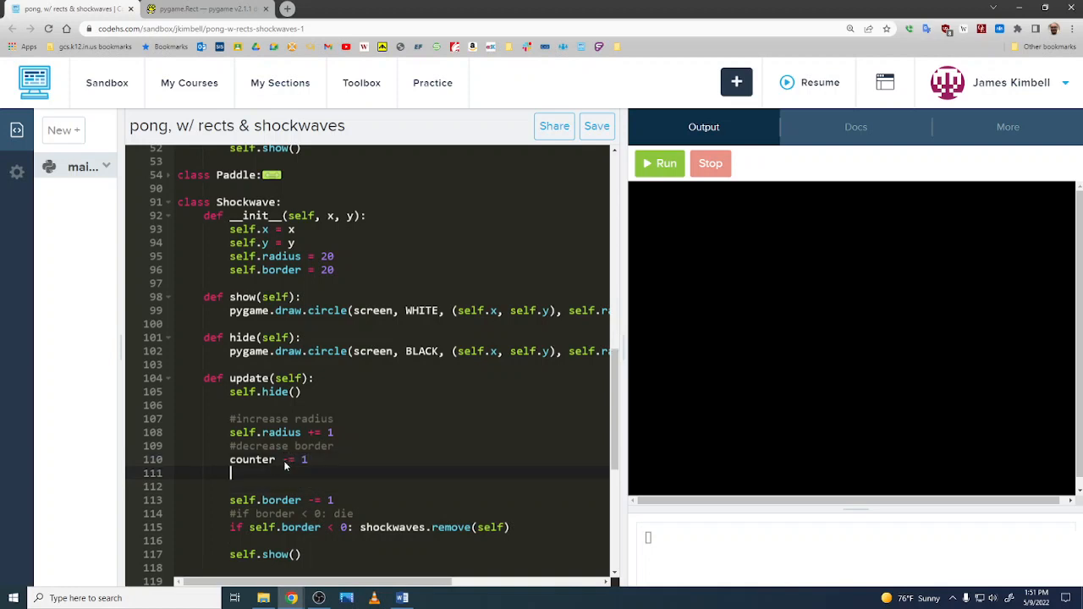
{"action": "type", "text": "if counter"}
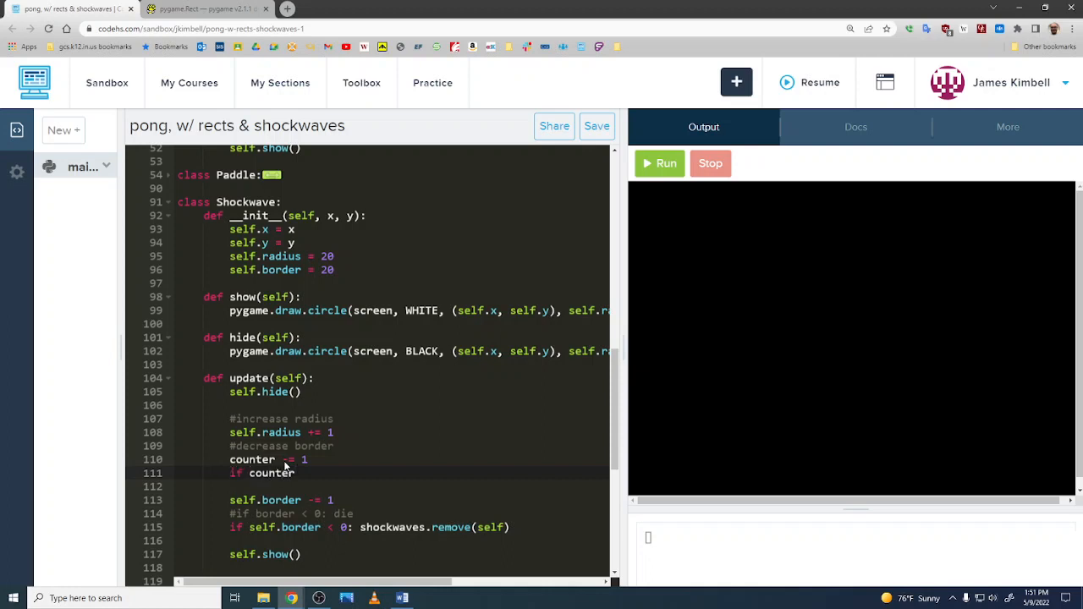
{"action": "type", "text": "== 0:"}
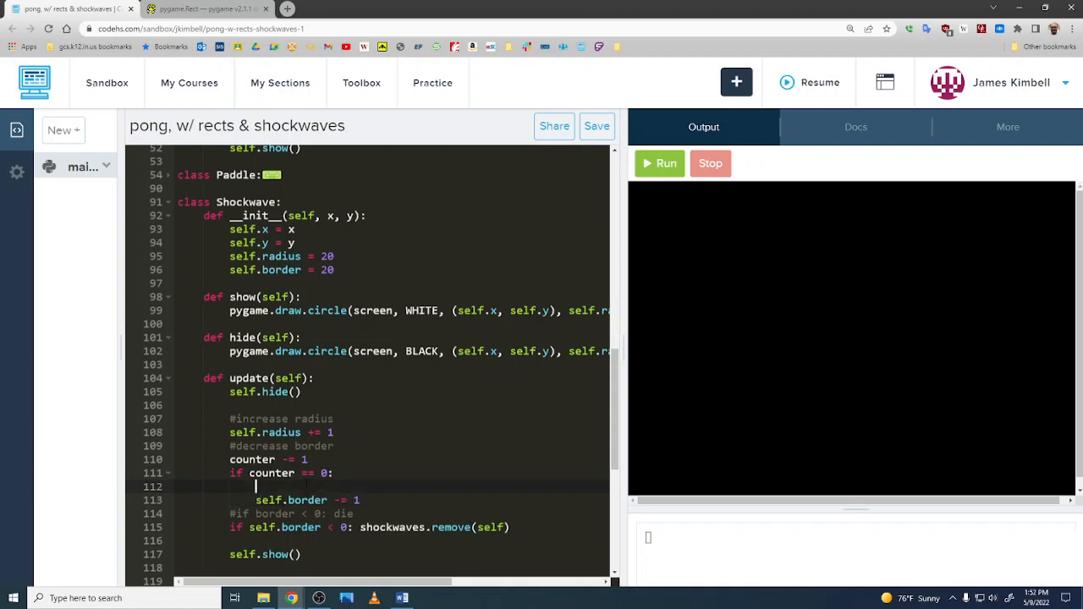
{"action": "type", "text": "counter ="}
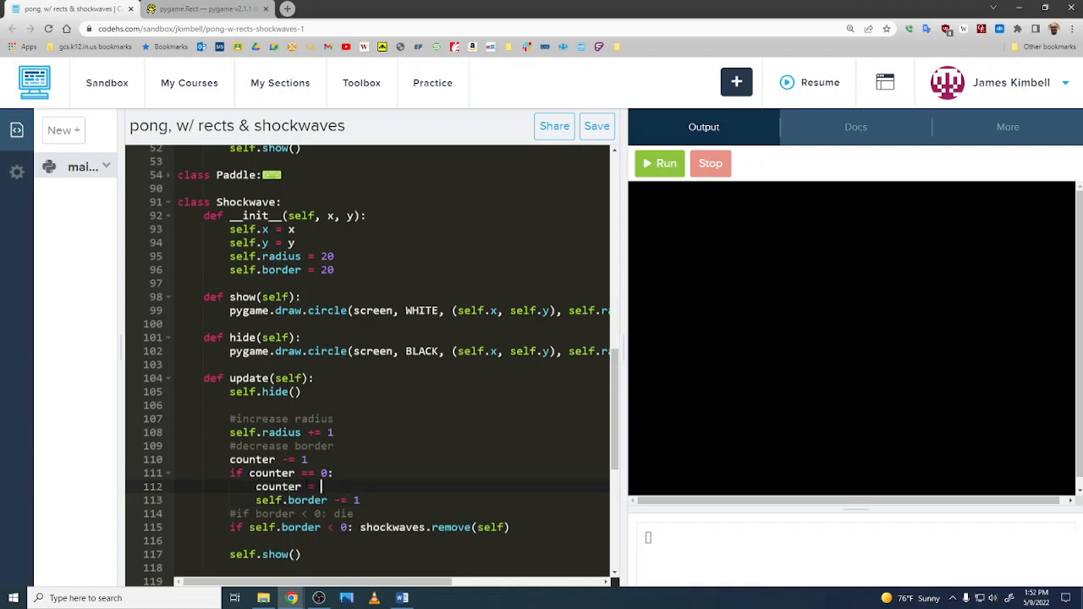
{"action": "type", "text": "2"}
{"action": "left_click", "coordinate": [392, 284]}
{"action": "type", "text": "self.cou"}
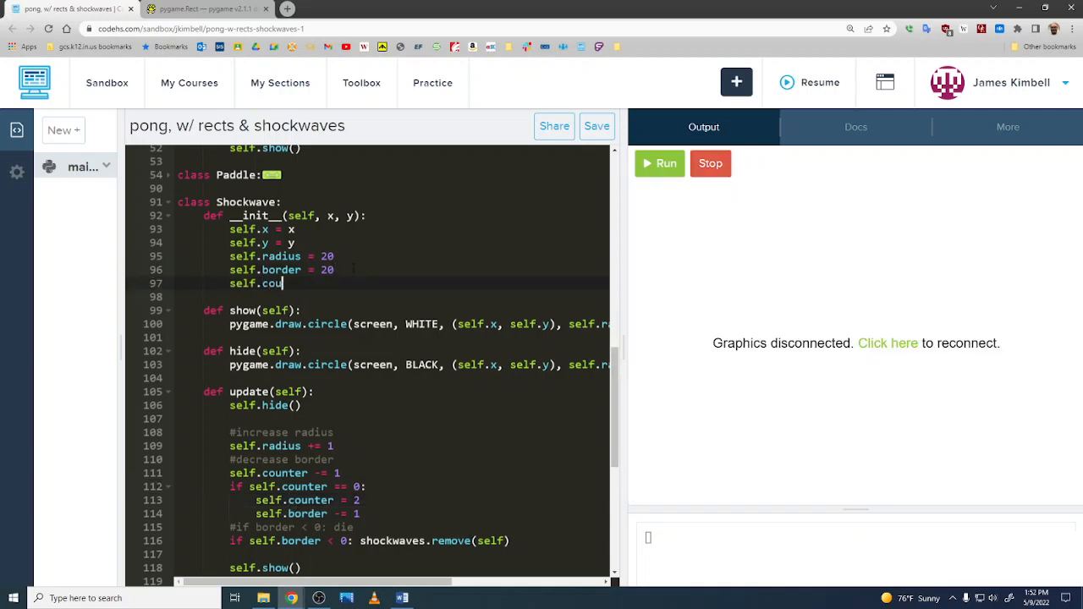
Initialize the counter to 2 in the Shockwave constructor
{"action": "type", "text": "nter = 2"}
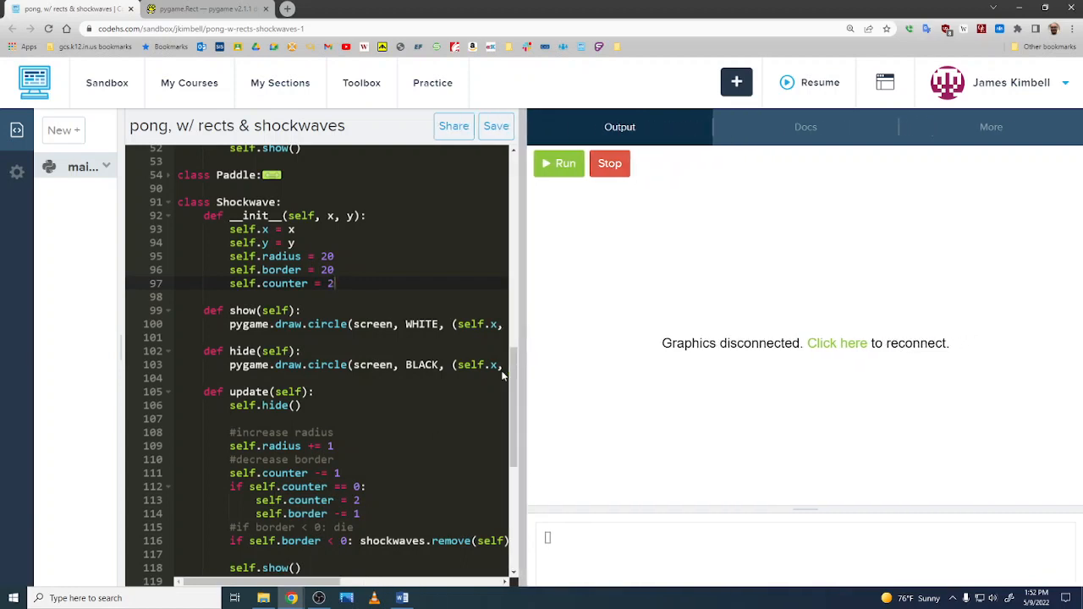
{"action": "left_click", "coordinate": [558, 163]}
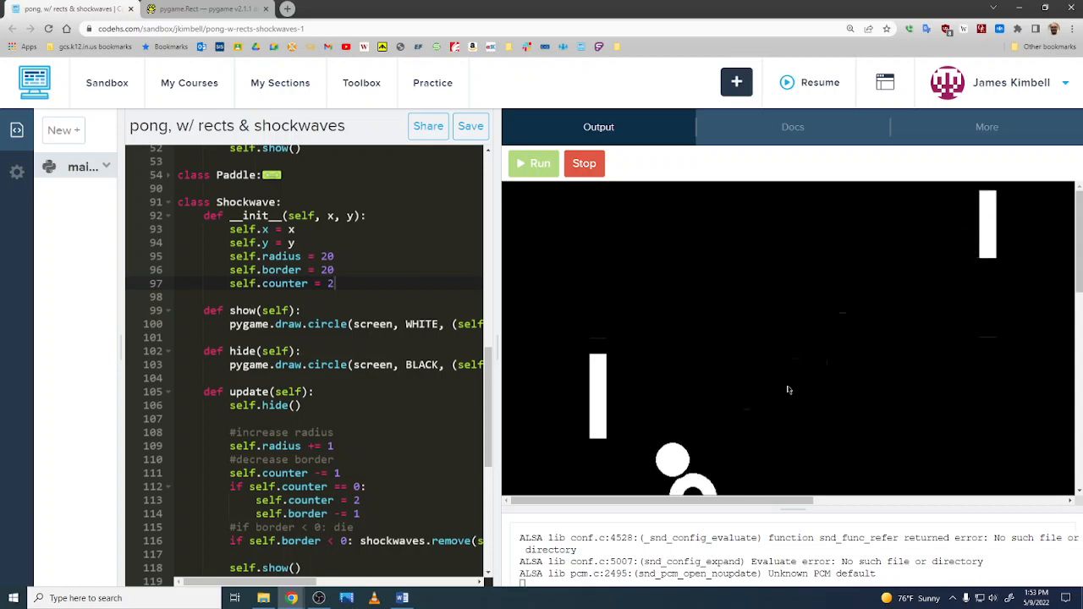
{"action": "left_click", "coordinate": [533, 162]}
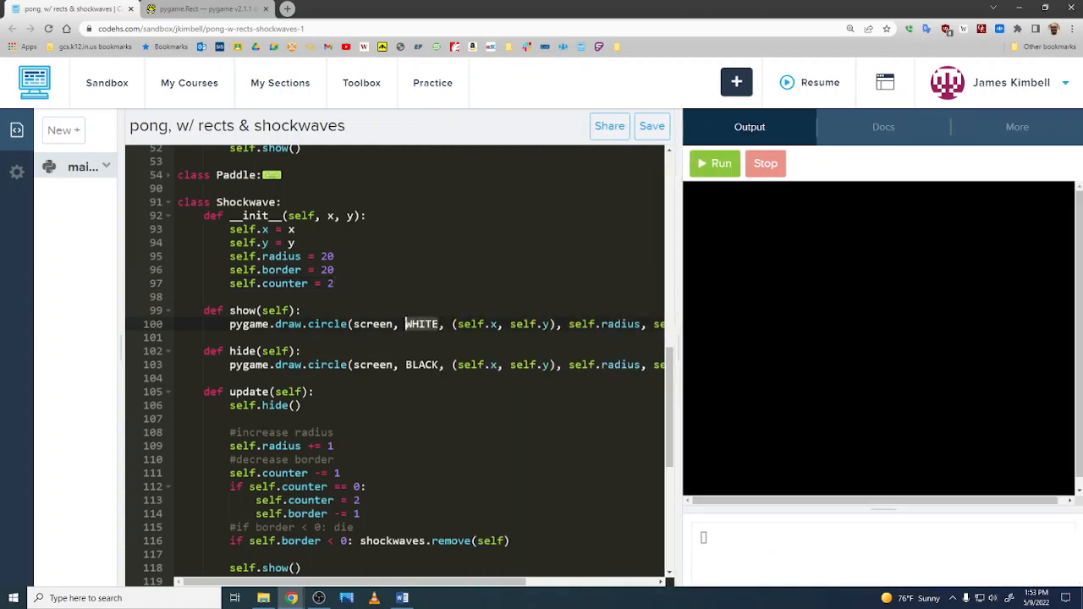
Add a color parameter to Shockwave.__init__ and start a self.color attribute line
{"action": "left_click", "coordinate": [335, 284]}
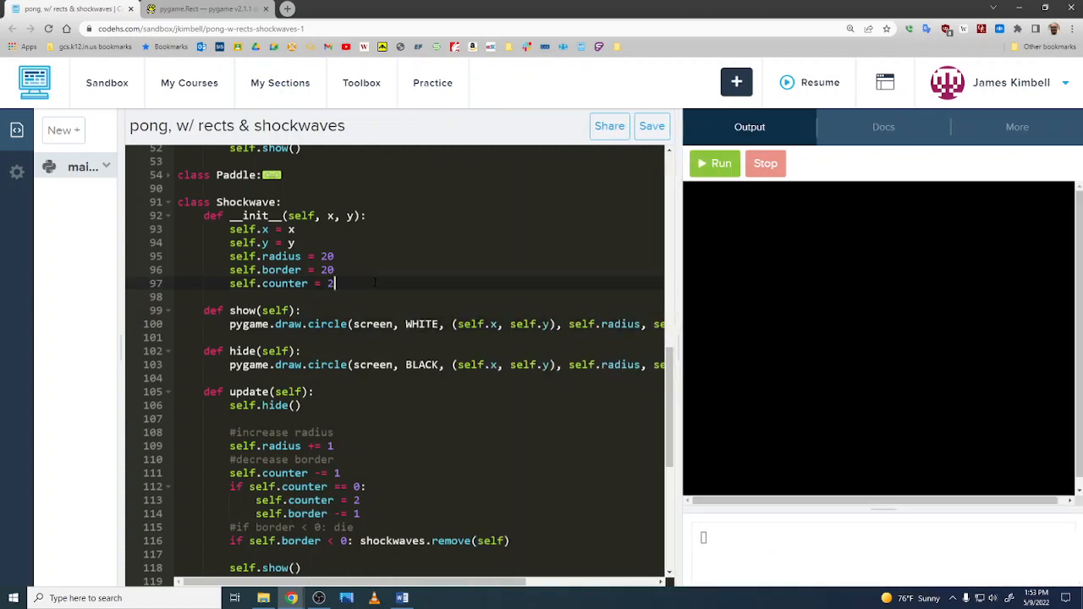
{"action": "type", "text": "self.color"}
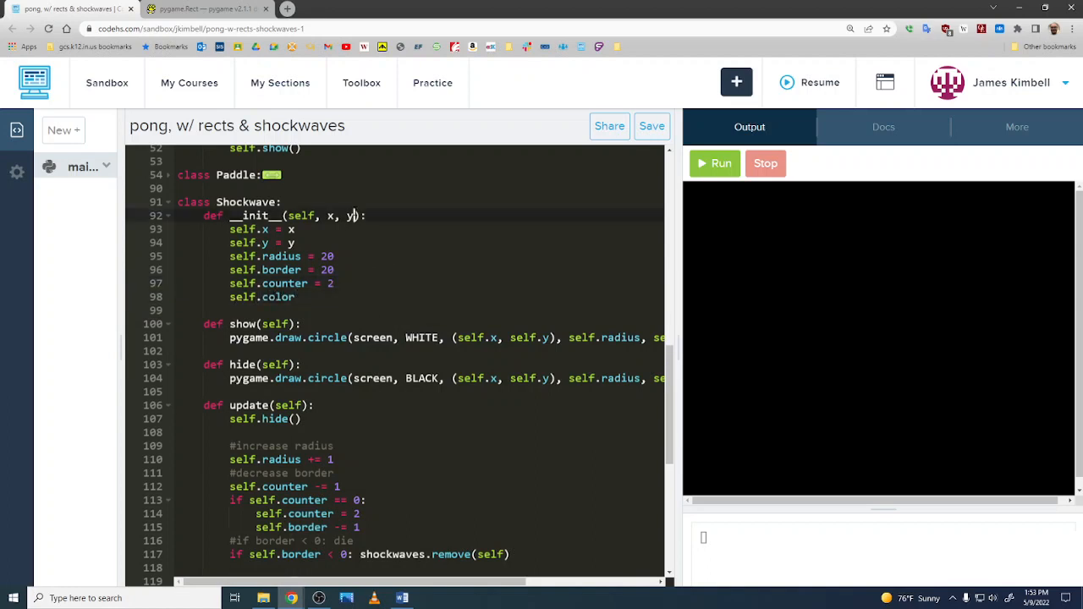
{"action": "type", "text": ", color"}
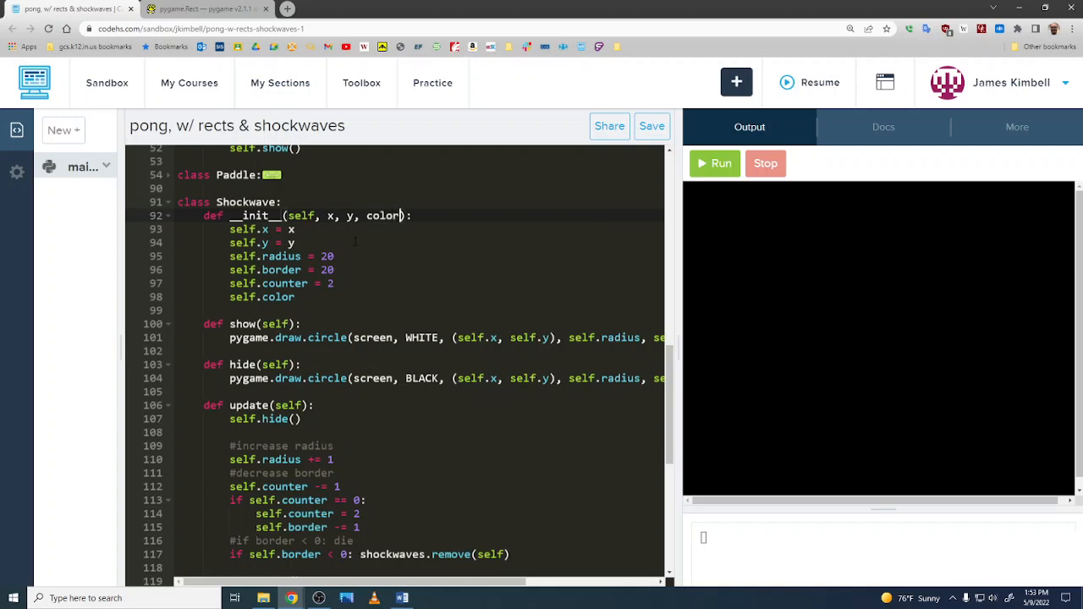
{"action": "scroll", "scroll_direction": "up", "scroll_amount": 3}
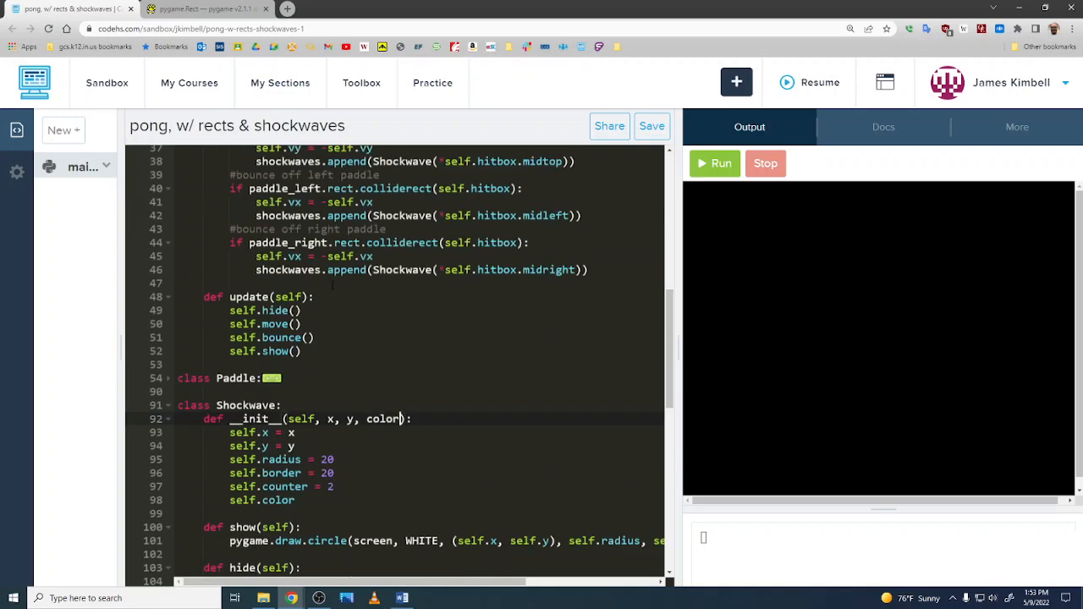
{"action": "scroll", "scroll_direction": "up", "scroll_amount": 3}
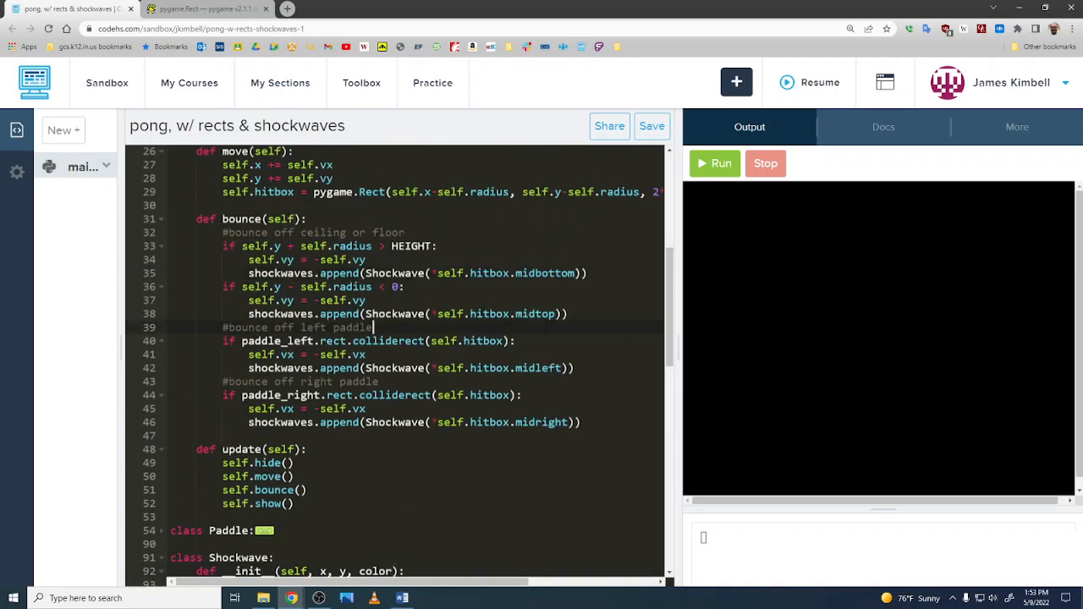
{"action": "scroll", "scroll_direction": "down", "scroll_amount": 3}
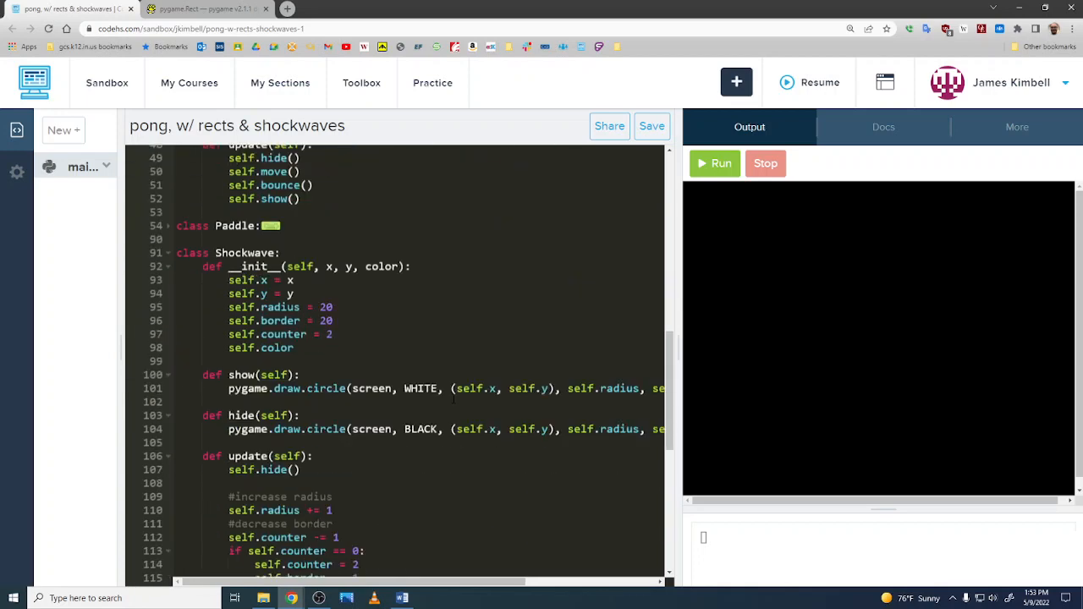